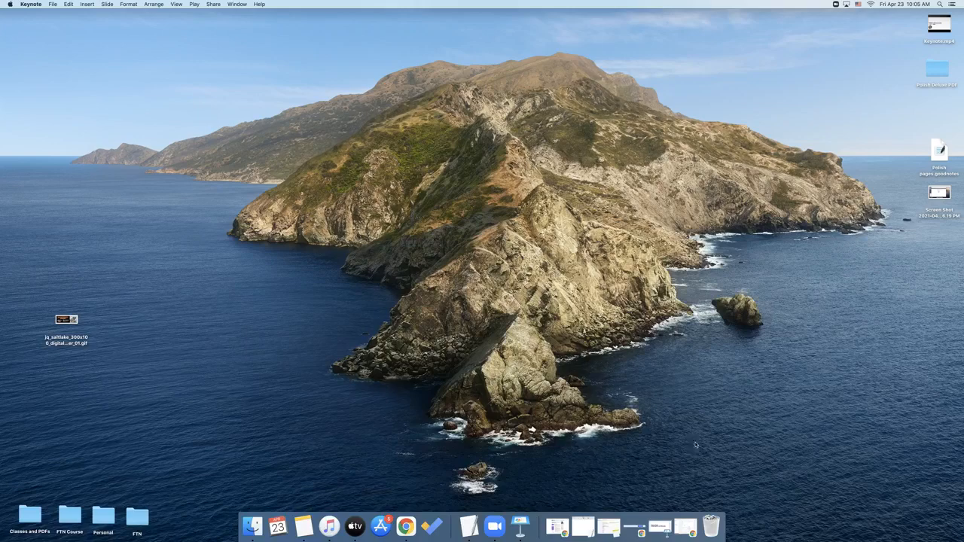
- Switch to the Finder desktop and restore the Chrome window showing Cyndi's List
left_click(583, 525)
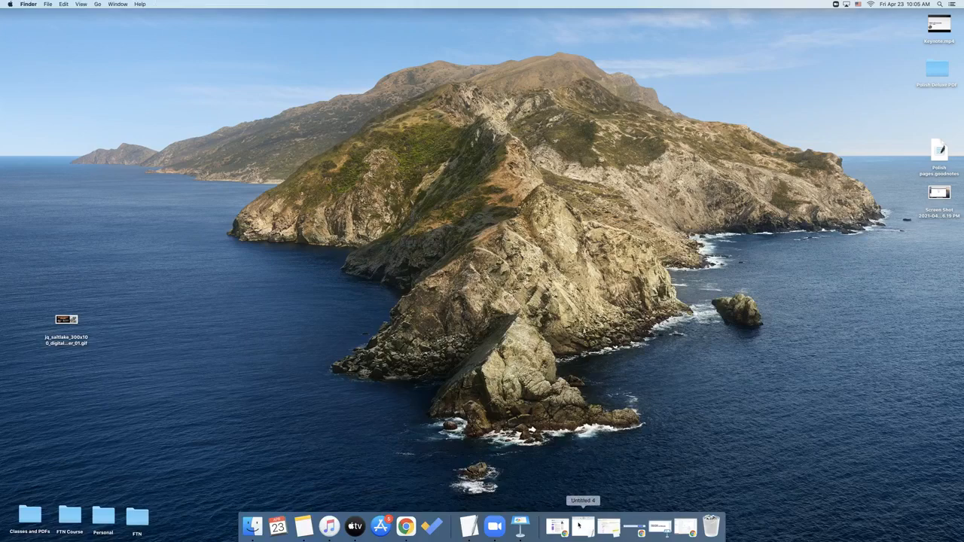
left_click(405, 526)
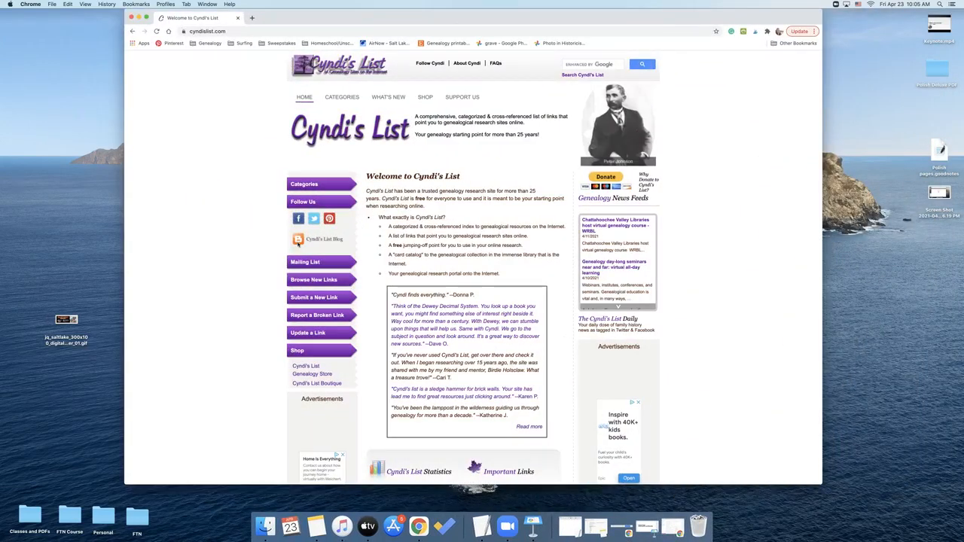
- Check Chrome's History menu, then dismiss it to return to the Cyndi's List home page
left_click(106, 4)
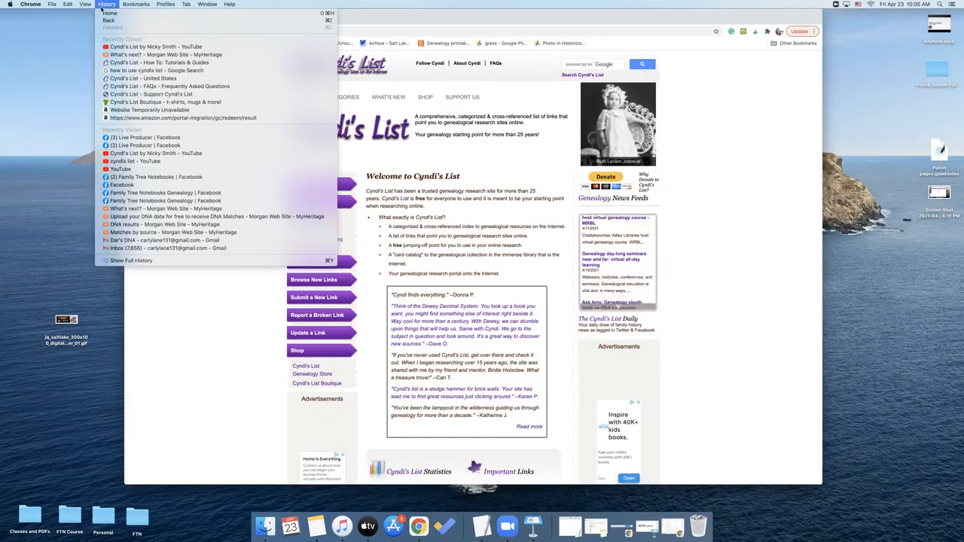
left_click(85, 3)
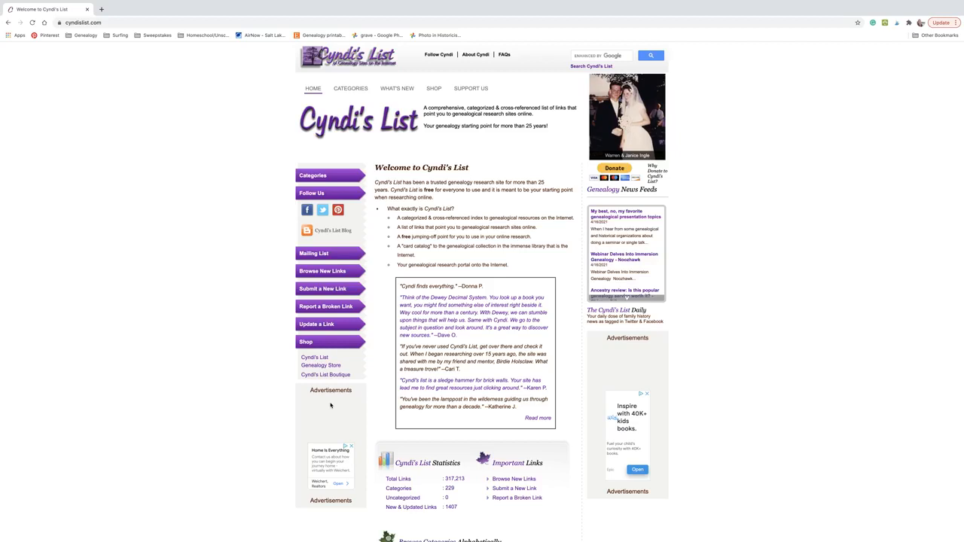
scroll("down", 3)
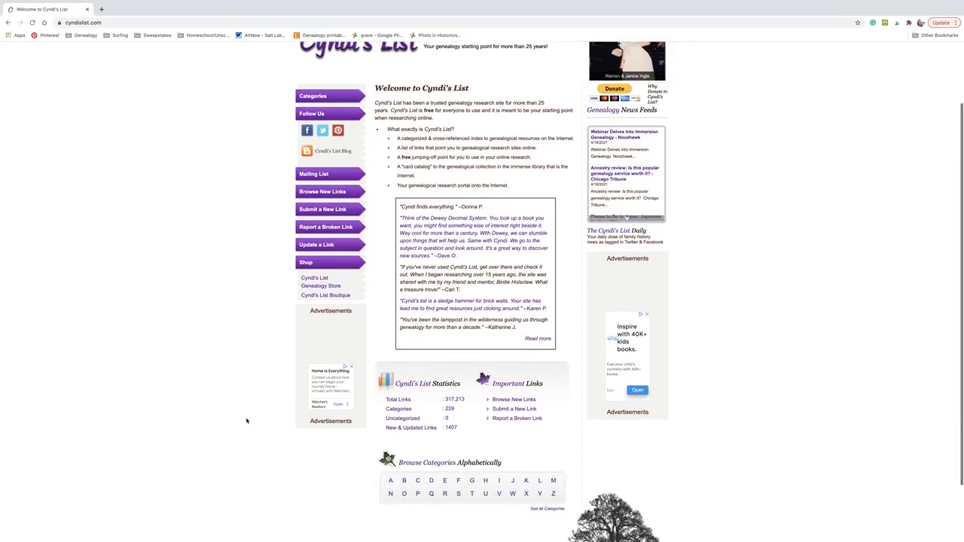
scroll("down", 3)
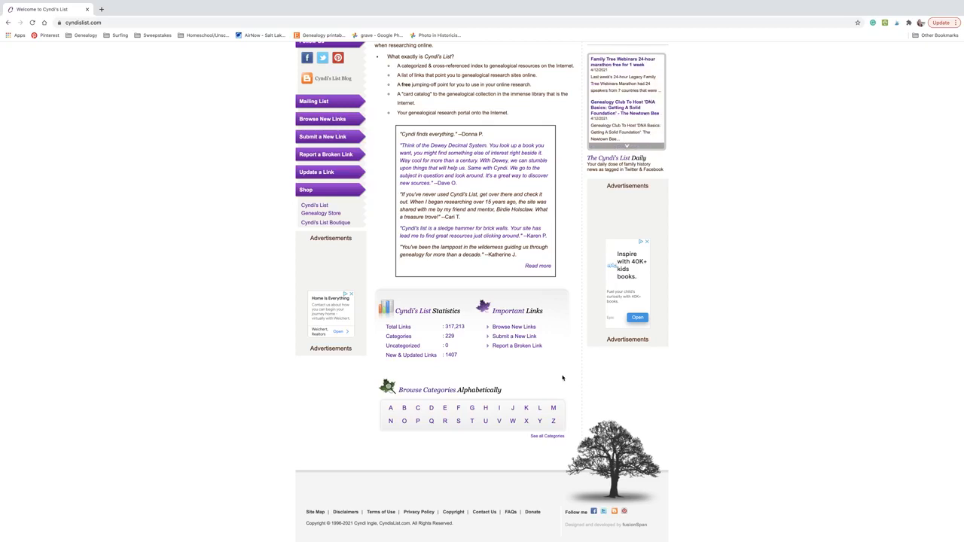
scroll("up", 3)
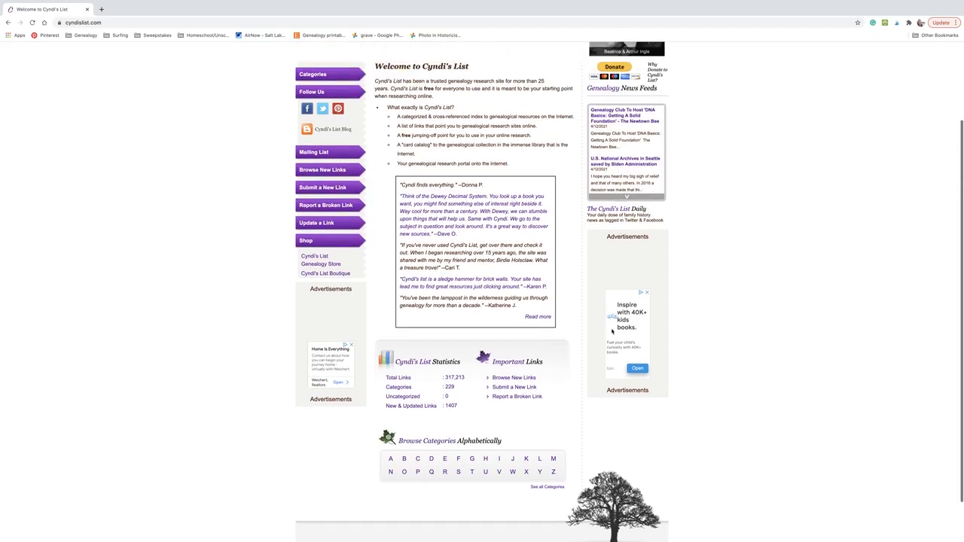
scroll("up", 3)
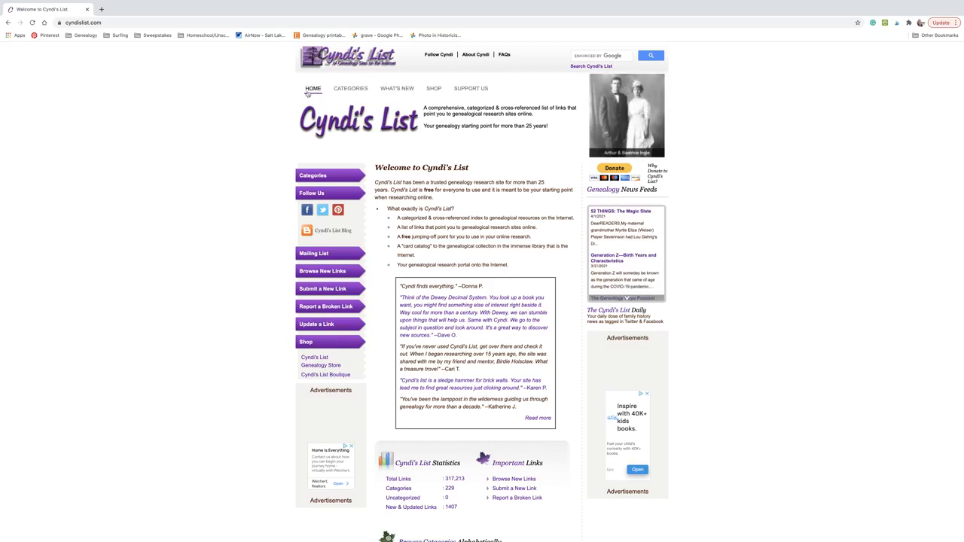
mouse_move(351, 89)
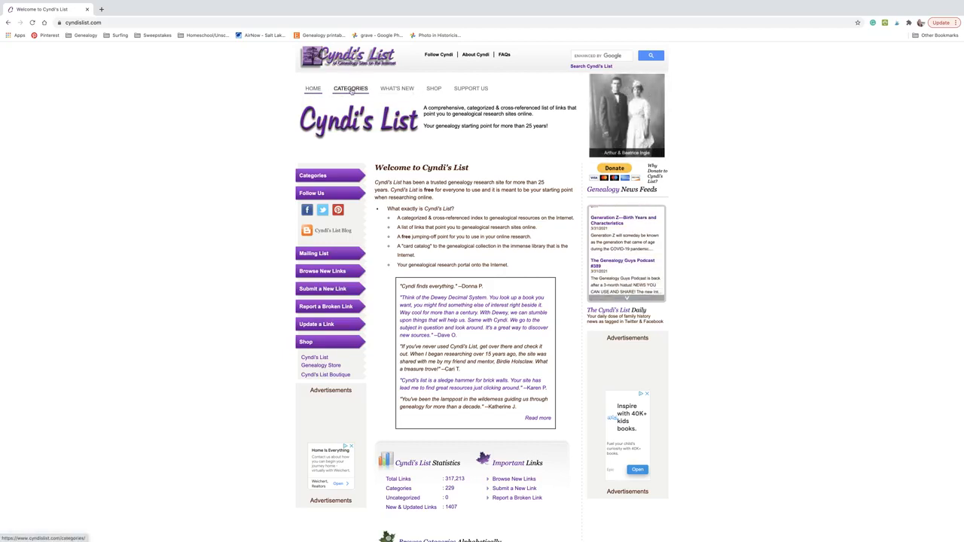
- Scroll through the Genealogy Categories index and open the Australia category
left_click(350, 89)
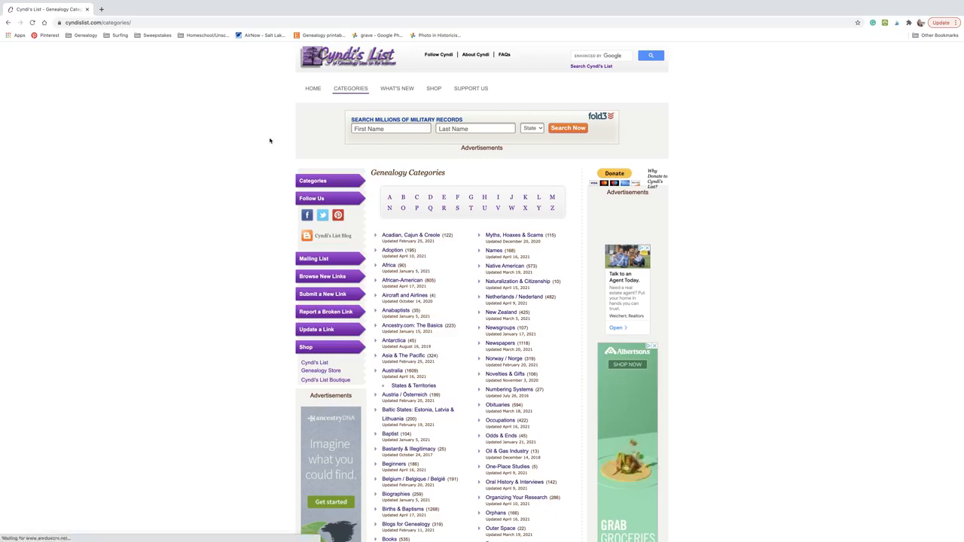
scroll("down", 3)
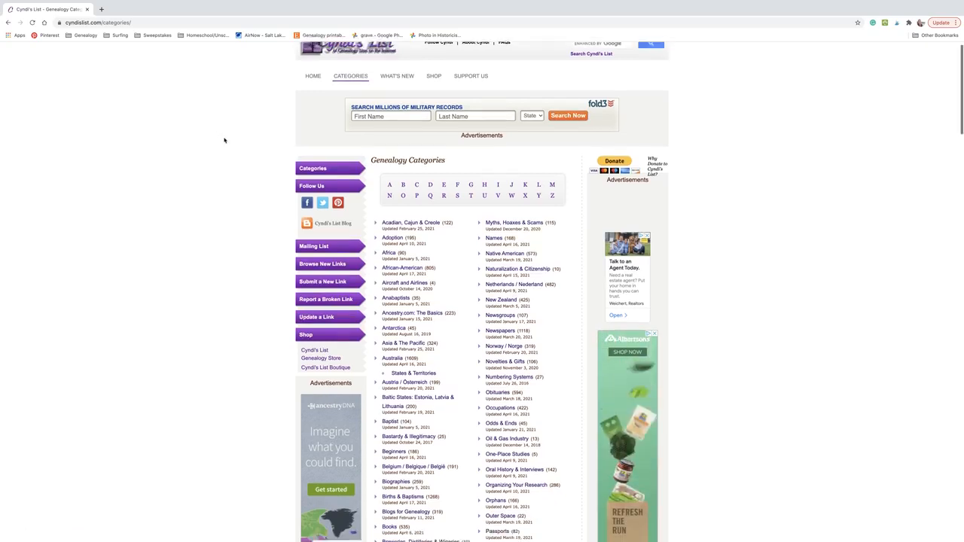
scroll("down", 3)
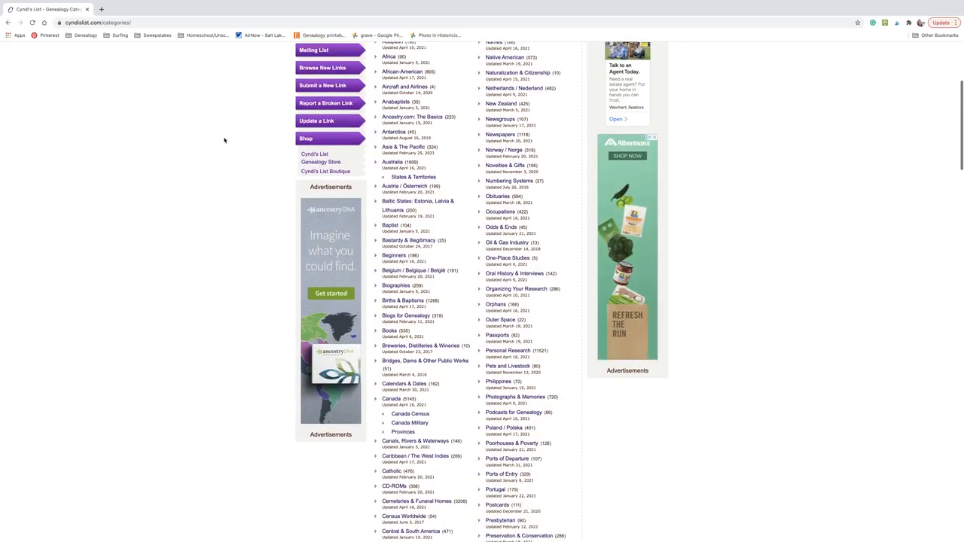
scroll("down", 3)
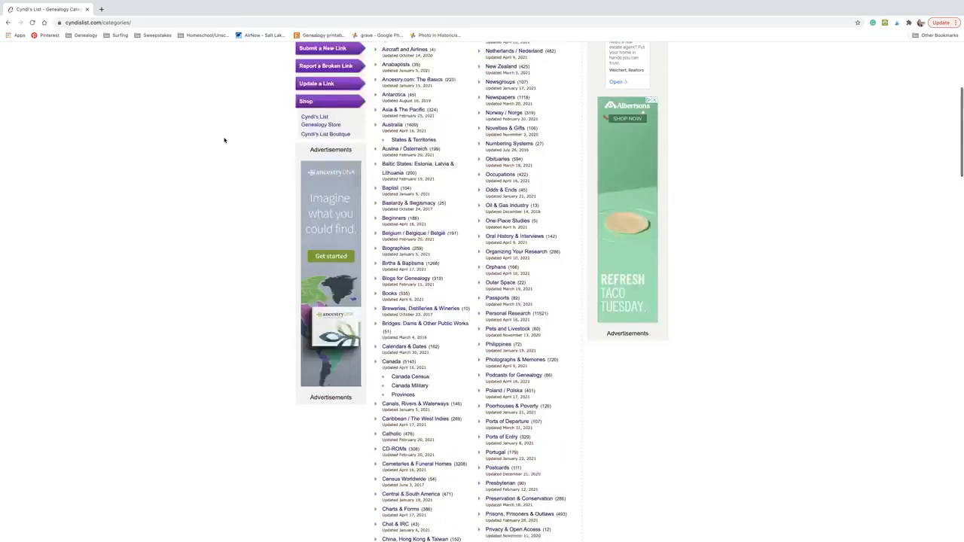
scroll("up", 3)
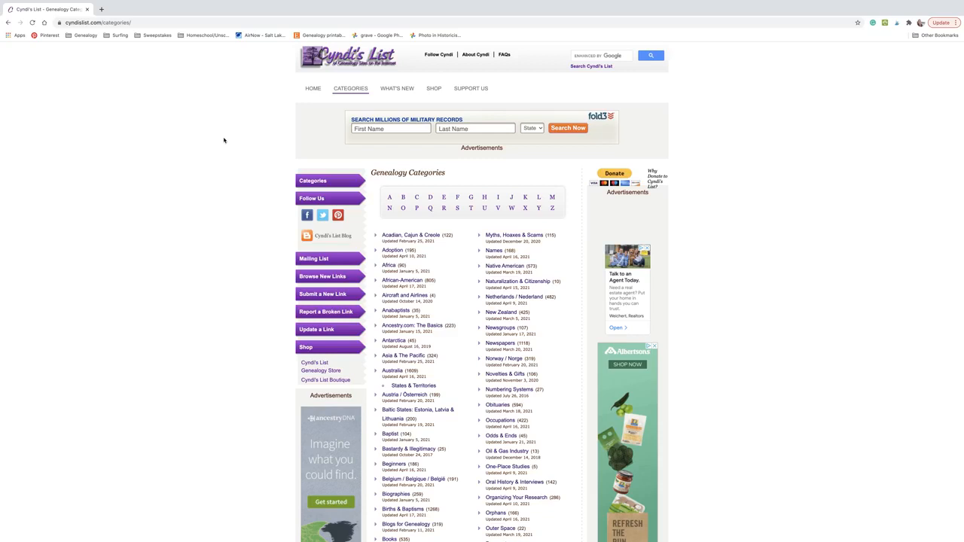
mouse_move(345, 159)
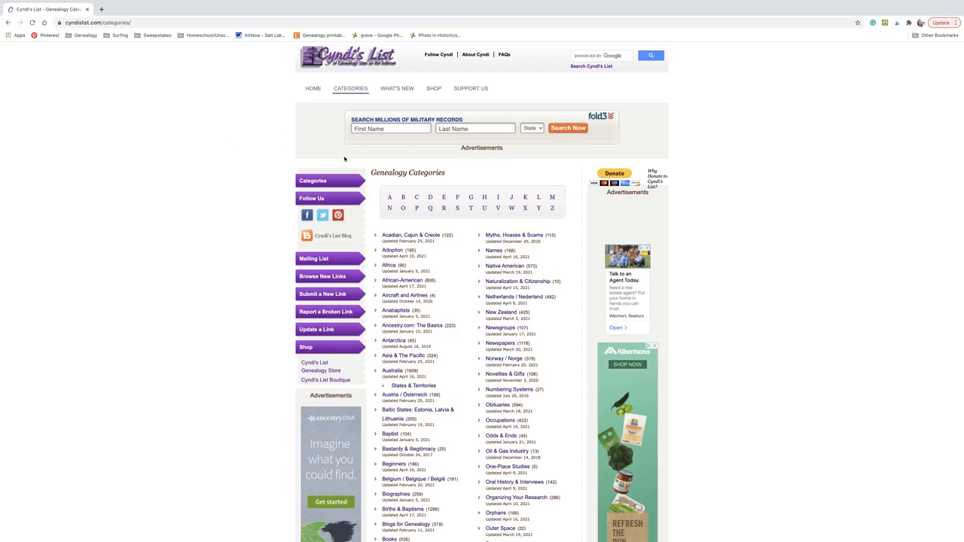
scroll("down", 3)
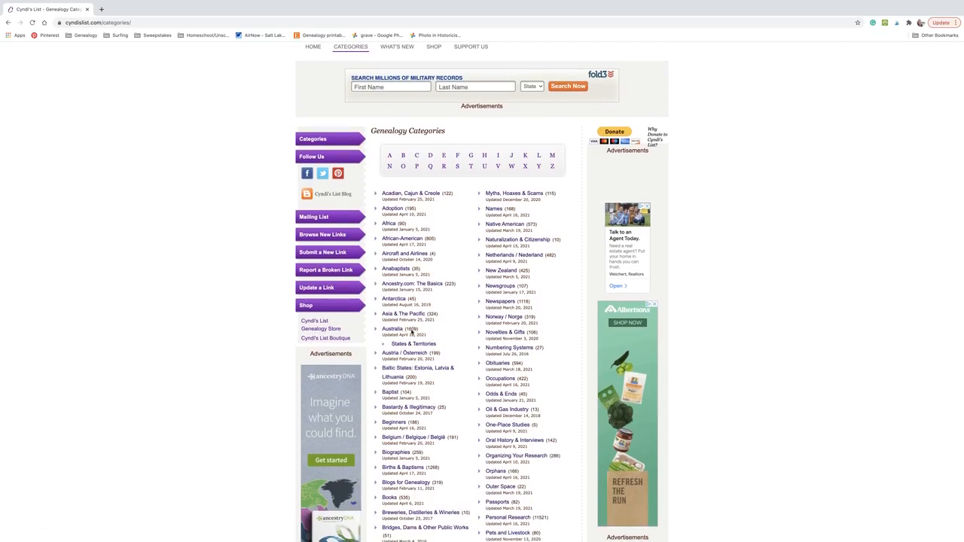
mouse_move(393, 329)
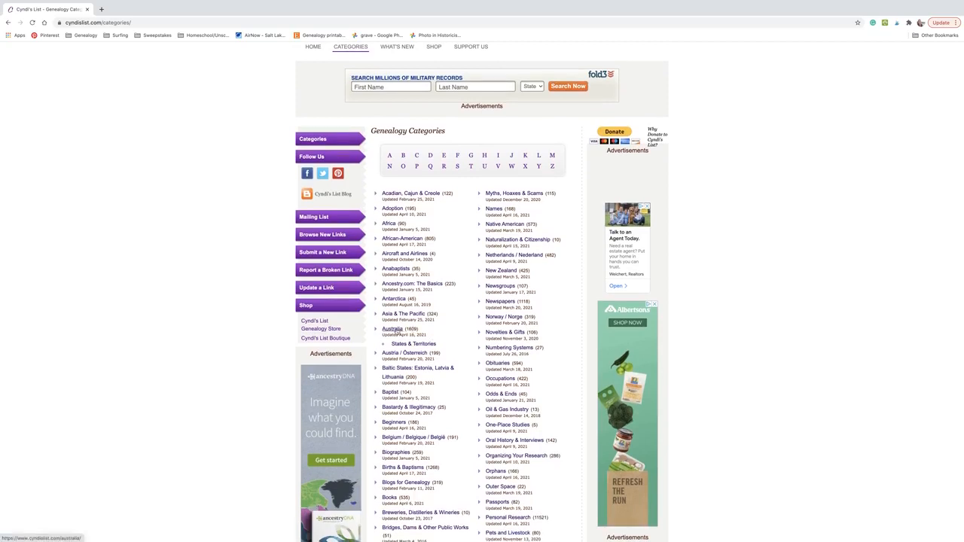
left_click(392, 330)
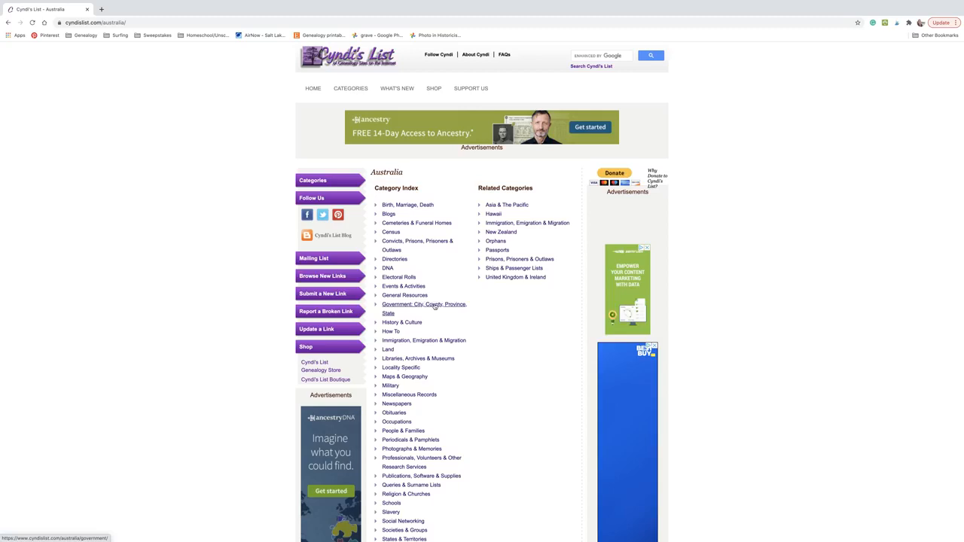
- Browse Australia's Birth, Marriage, Death page of 13 links, then return to Categories
scroll("down", 3)
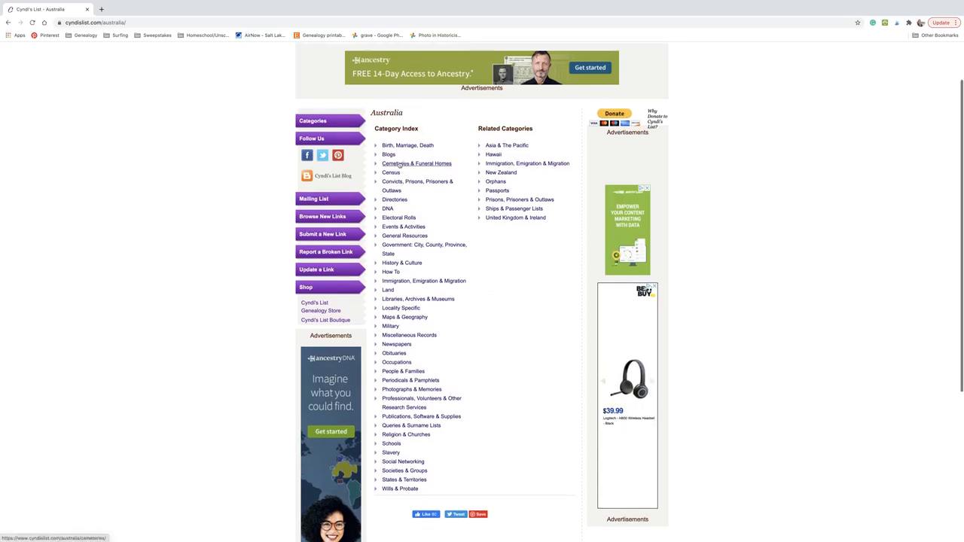
mouse_move(403, 226)
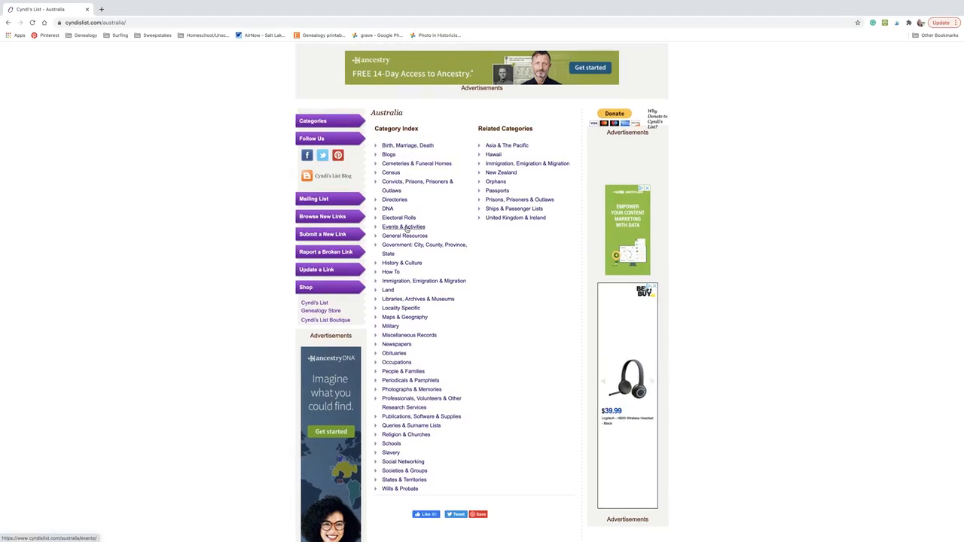
mouse_move(391, 326)
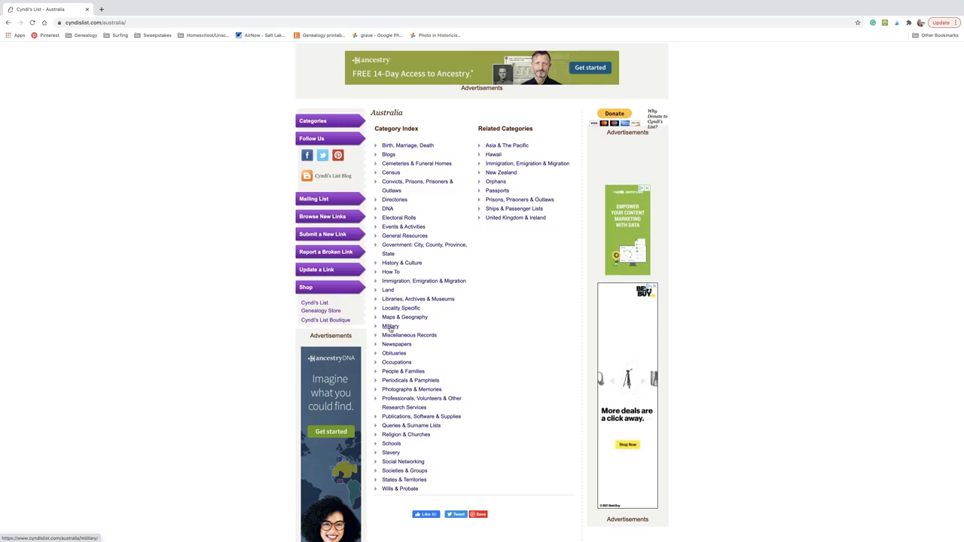
mouse_move(537, 413)
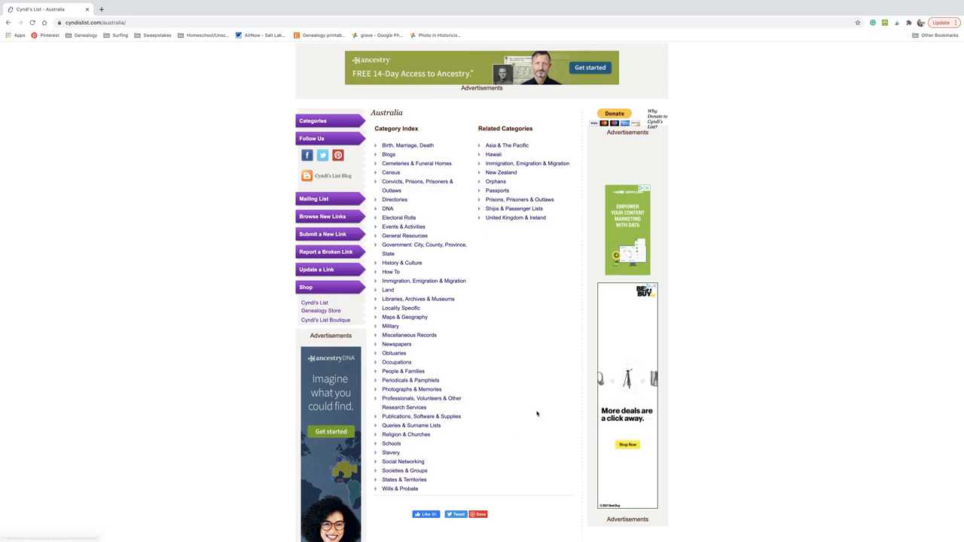
mouse_move(407, 146)
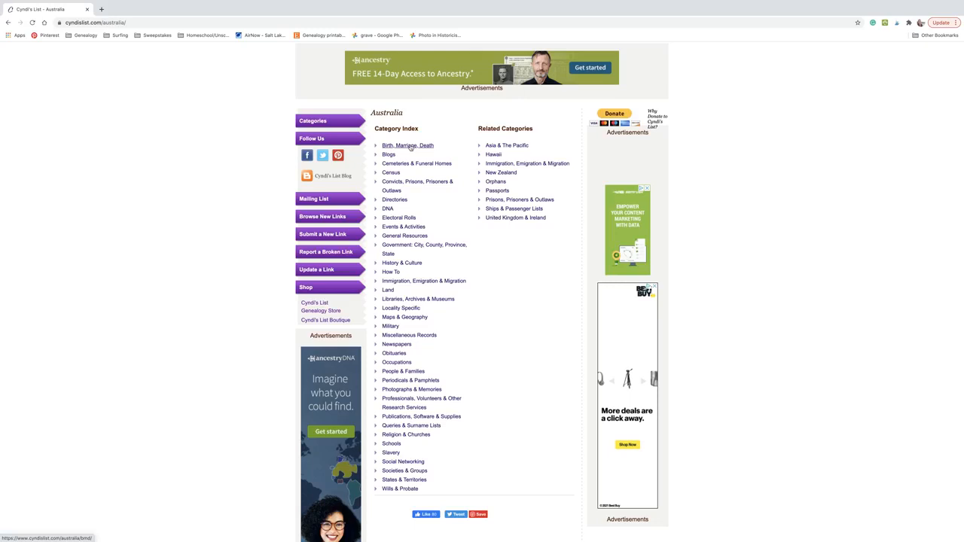
left_click(407, 146)
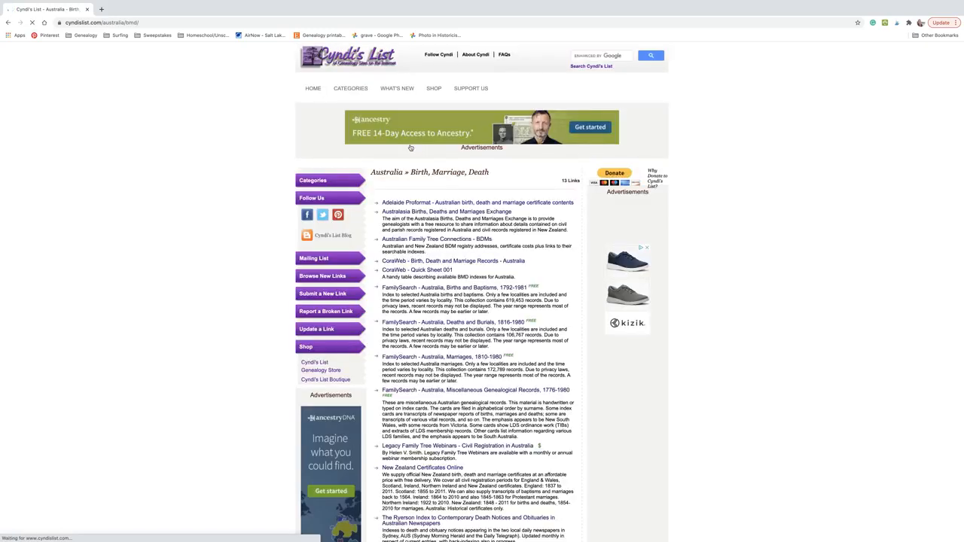
scroll("down", 3)
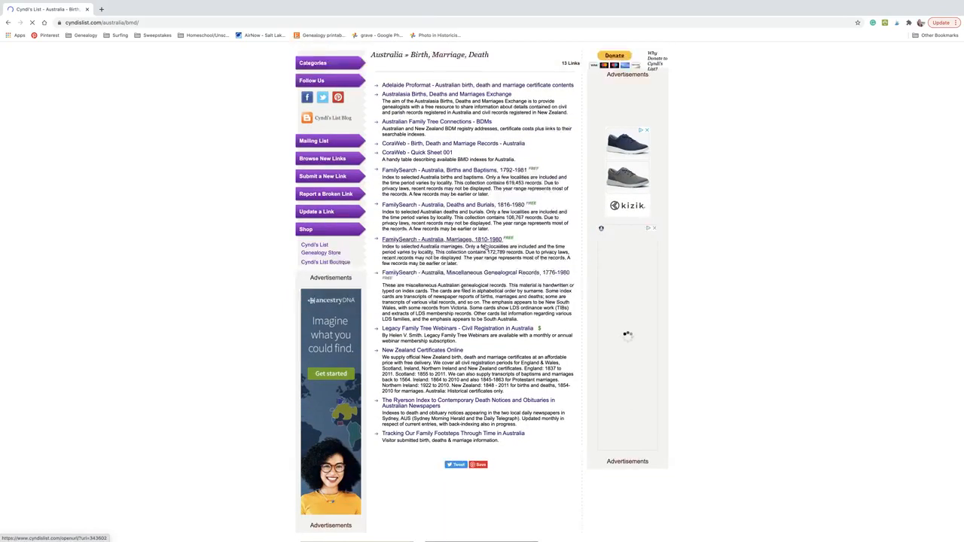
scroll("up", 3)
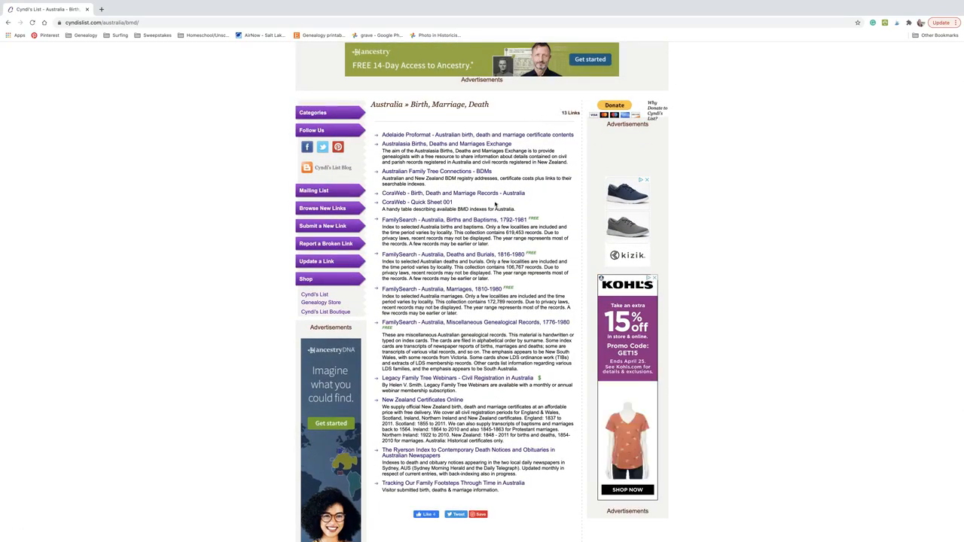
left_click(8, 22)
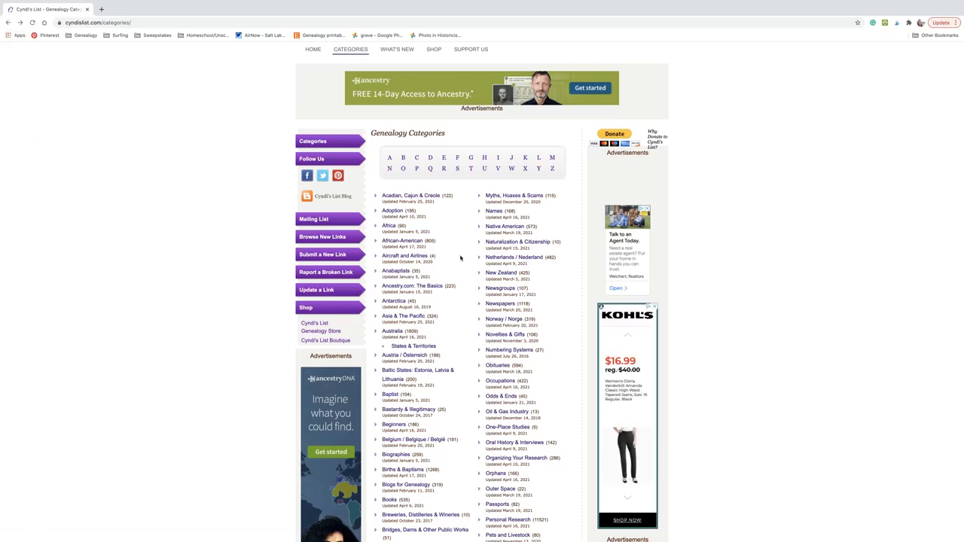
- Browse China, Hong Kong & Taiwan's Miscellaneous Records and General Resources pages
scroll("down", 3)
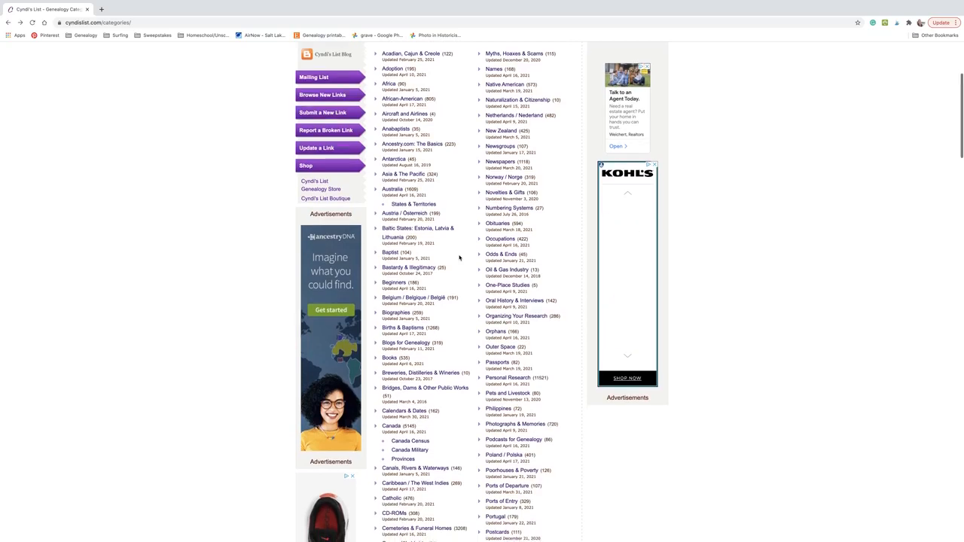
scroll("down", 3)
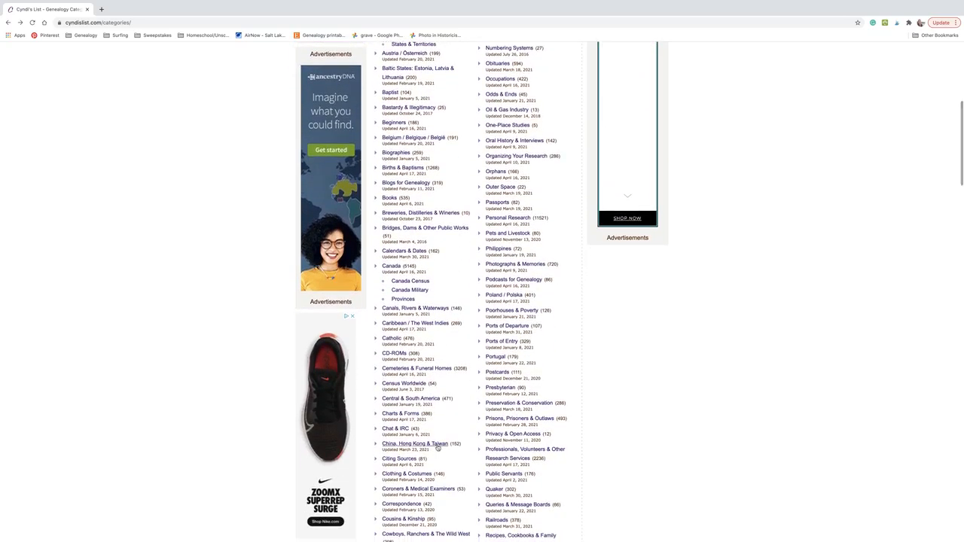
left_click(415, 443)
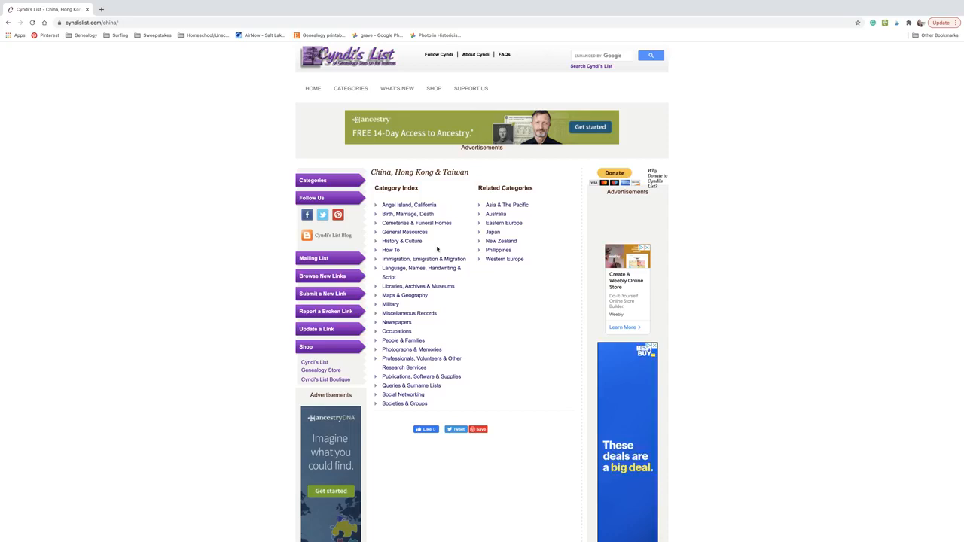
left_click(409, 204)
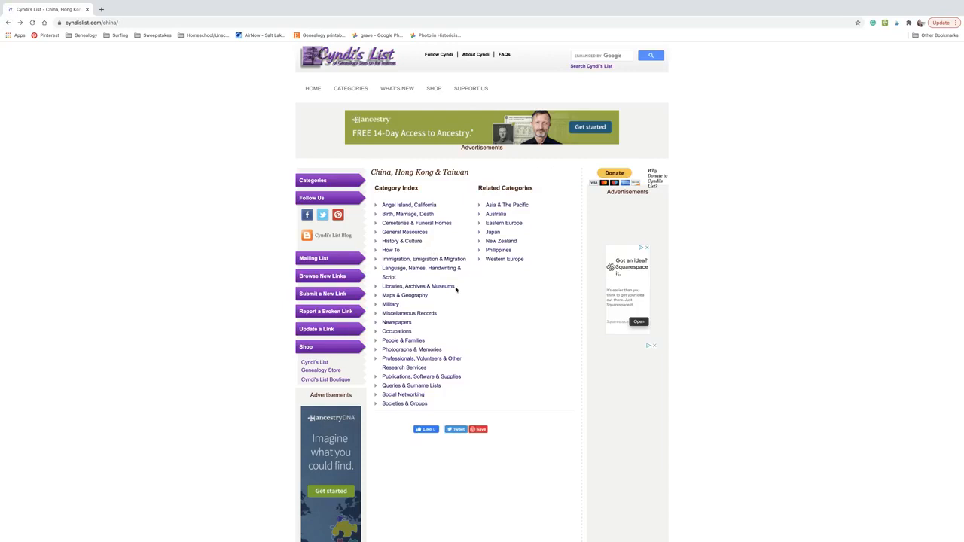
left_click(409, 314)
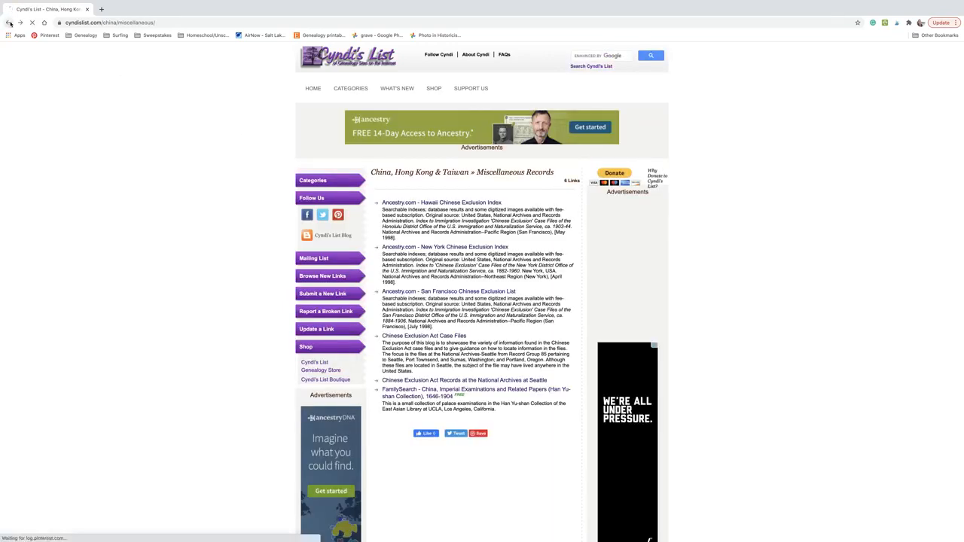
left_click(7, 22)
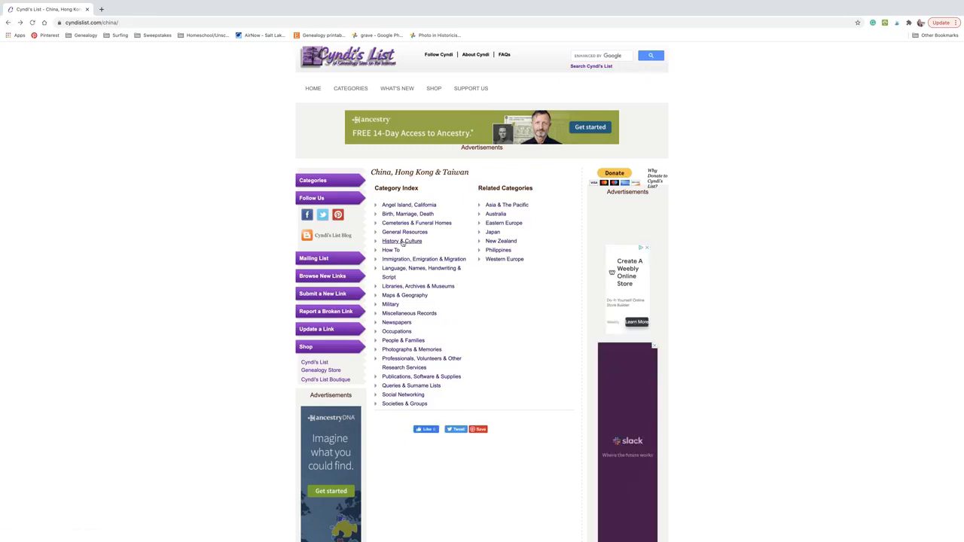
left_click(402, 241)
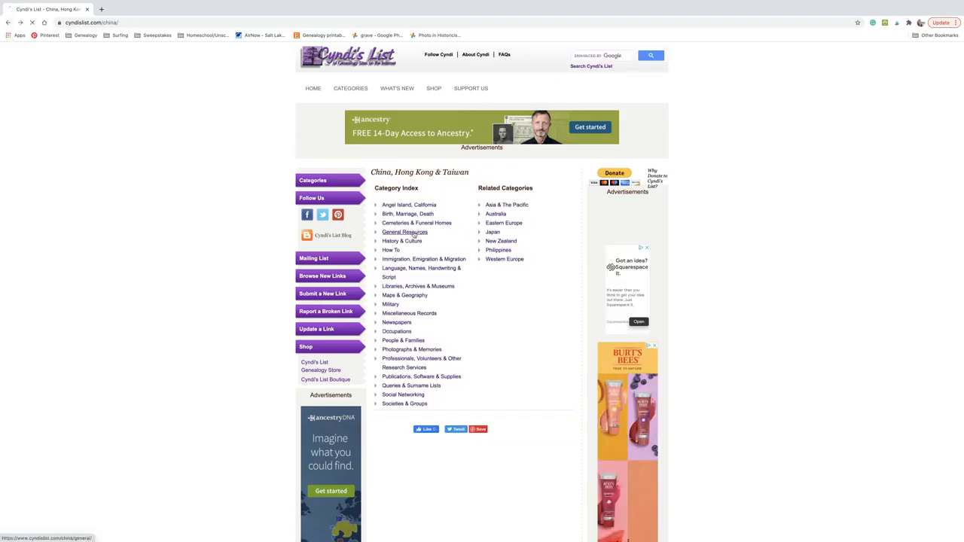
left_click(405, 232)
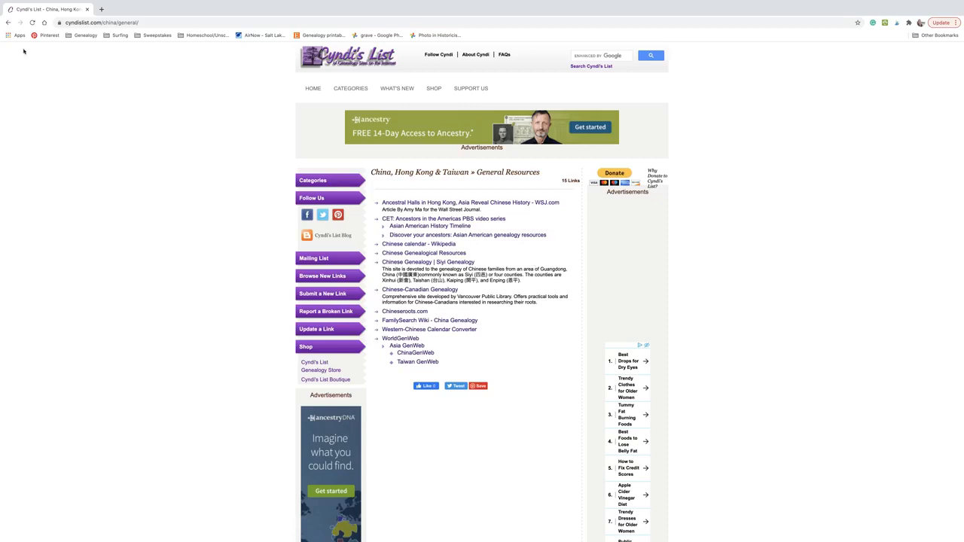
left_click(420, 172)
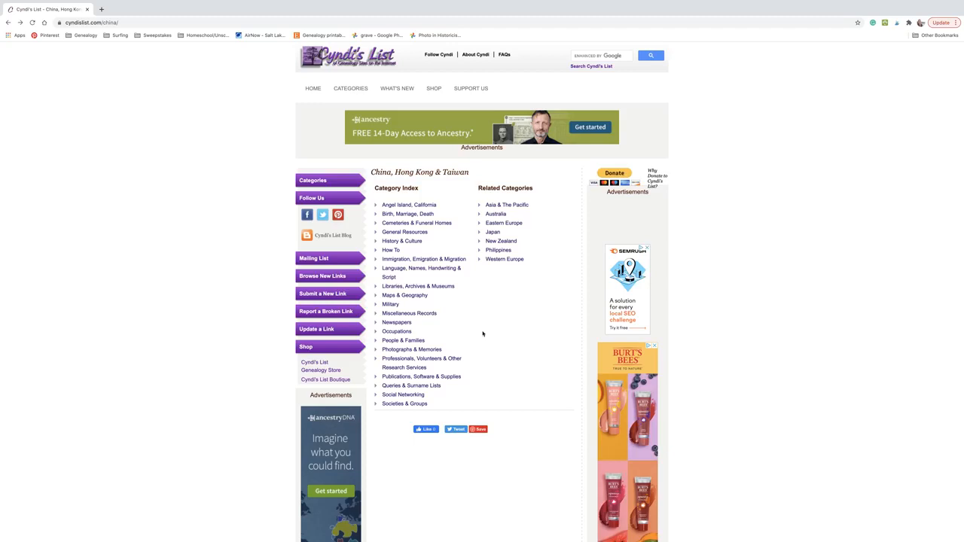
- Open Asia & The Pacific Miscellaneous Records and follow the India Office Records link
left_click(507, 204)
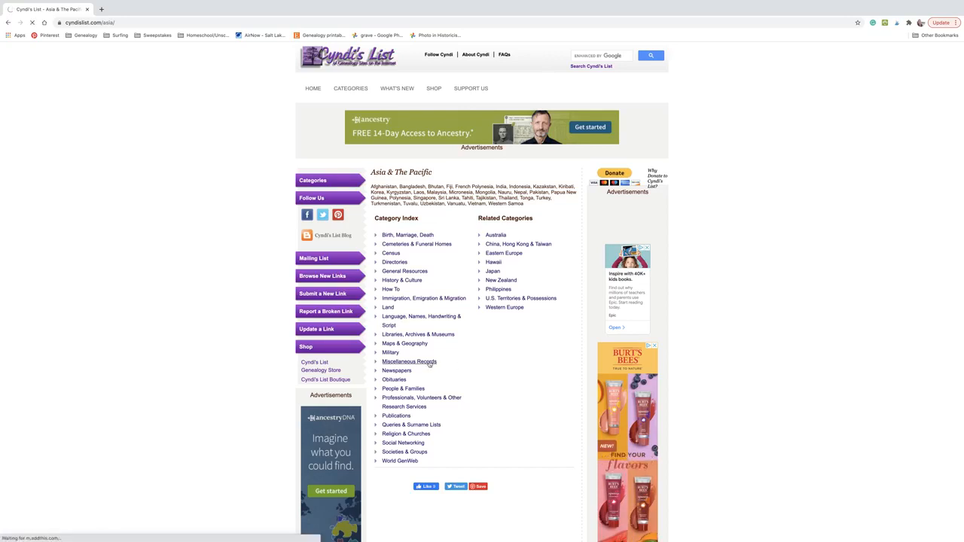
left_click(410, 362)
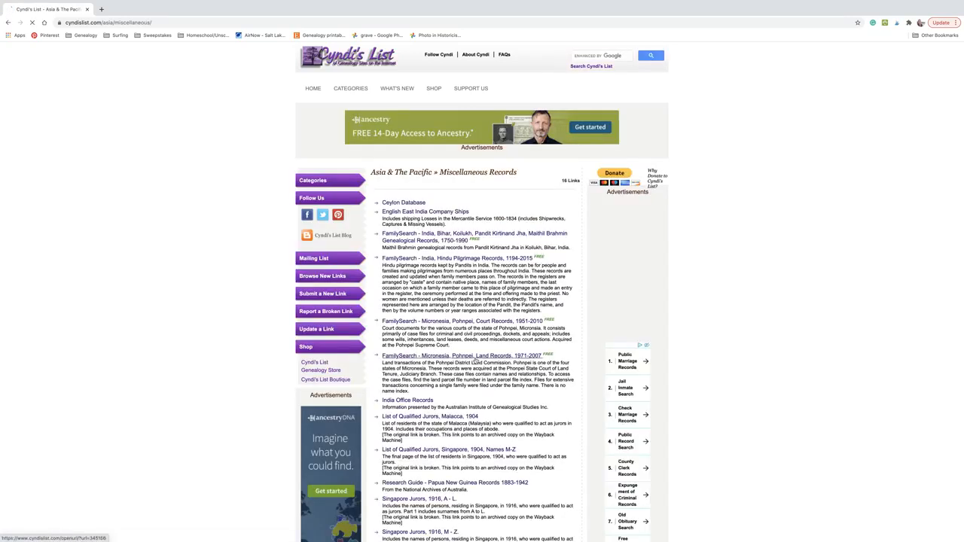
scroll("down", 3)
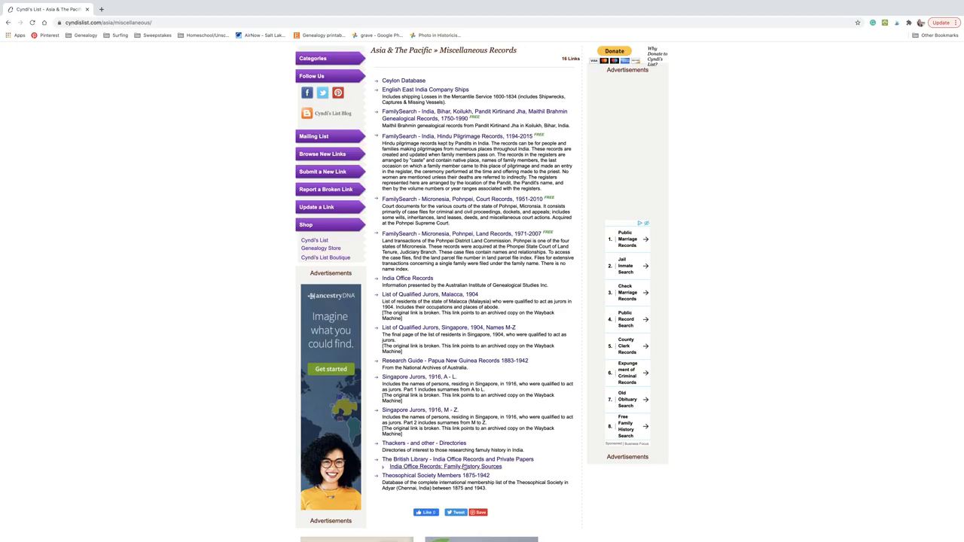
left_click(456, 460)
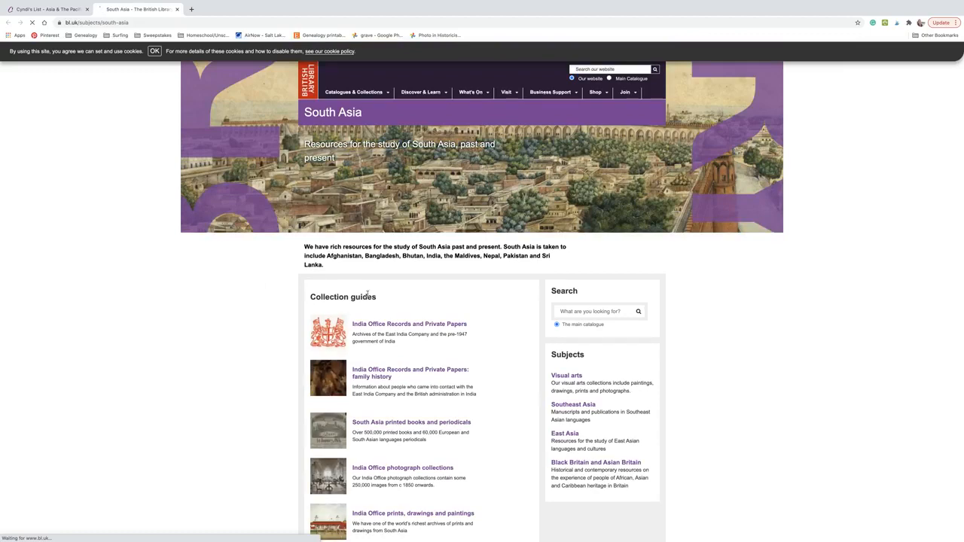
- Glance at the Cyndi's List tab, then decline the British Library satisfaction survey
left_click(45, 9)
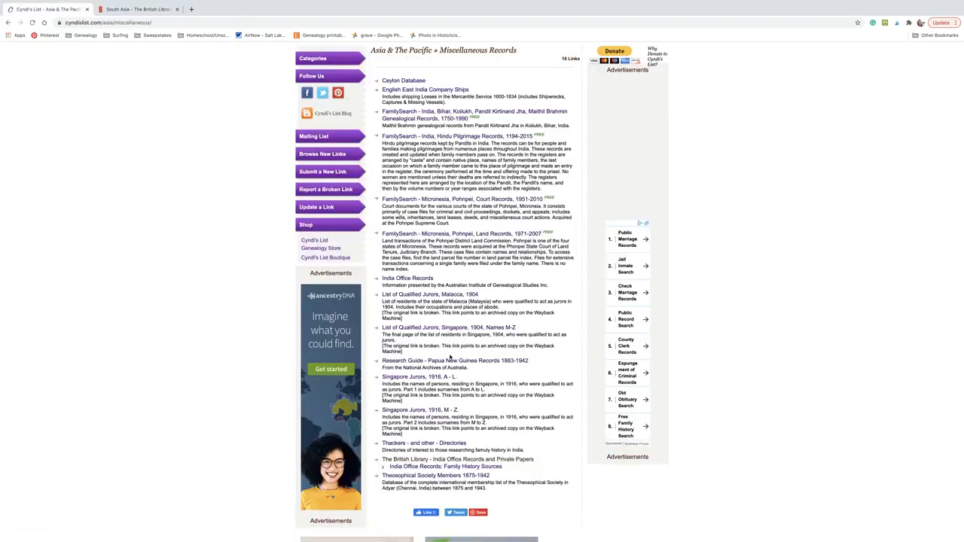
scroll("down", 3)
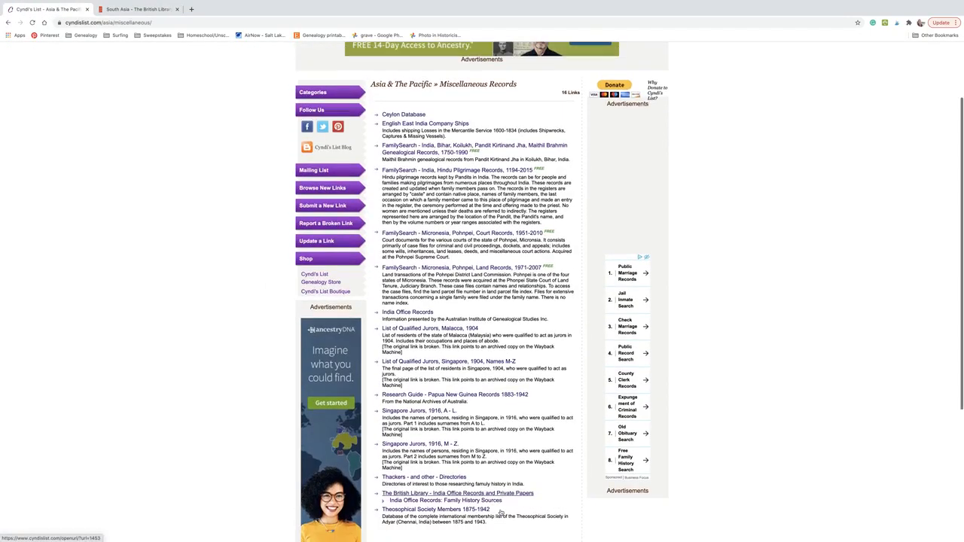
left_click(136, 9)
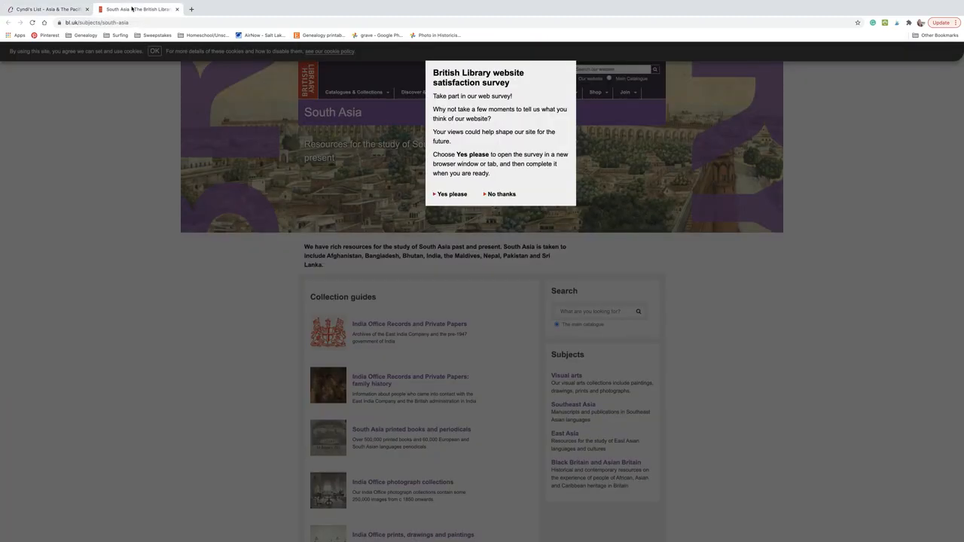
mouse_move(558, 149)
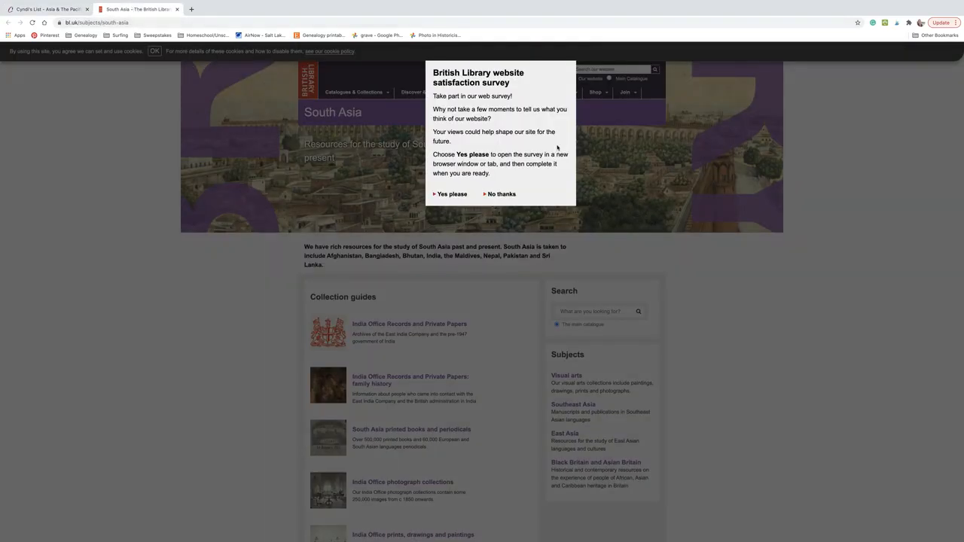
left_click(499, 193)
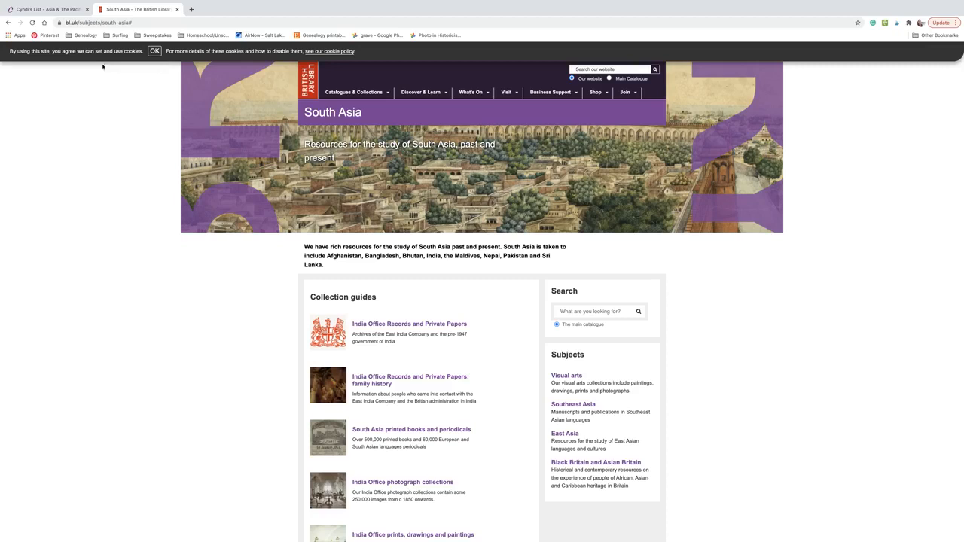
mouse_move(449, 249)
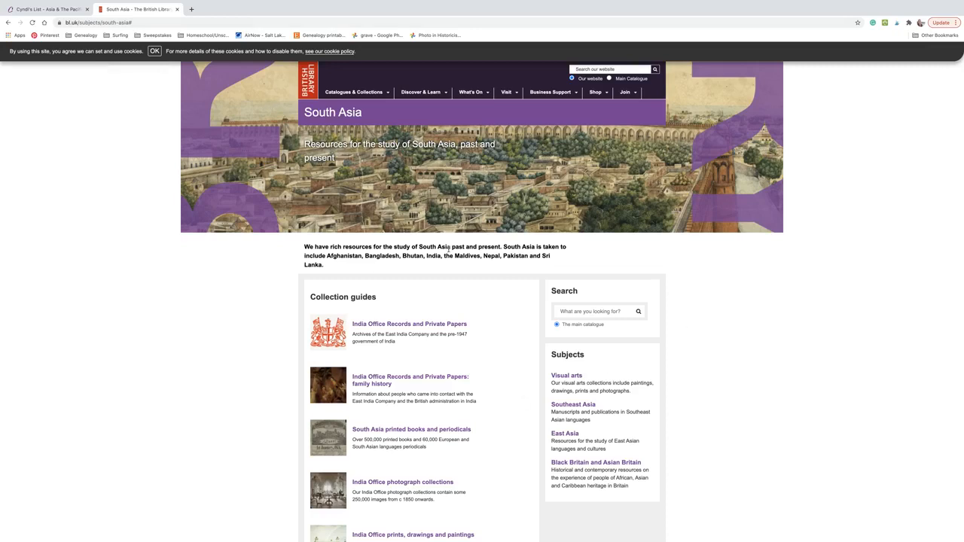
mouse_move(747, 326)
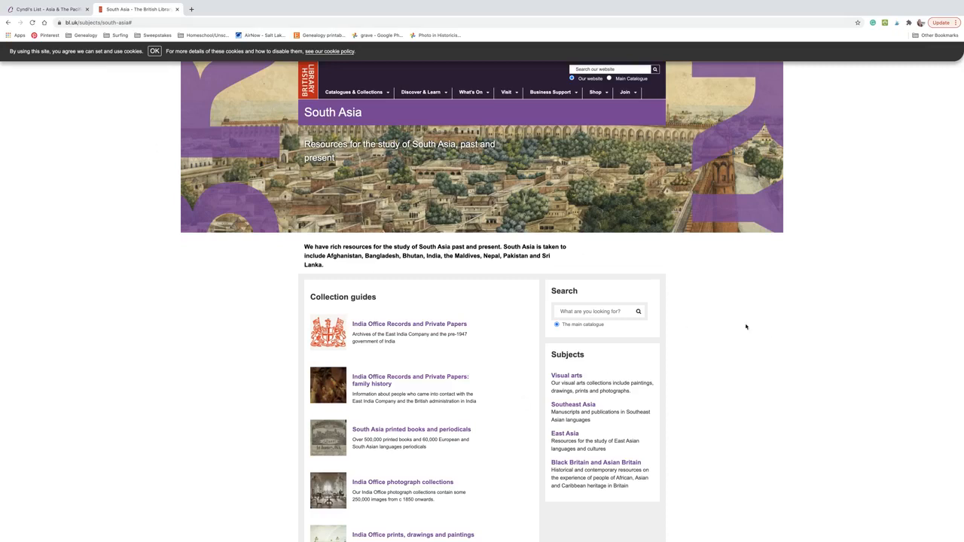
mouse_move(125, 35)
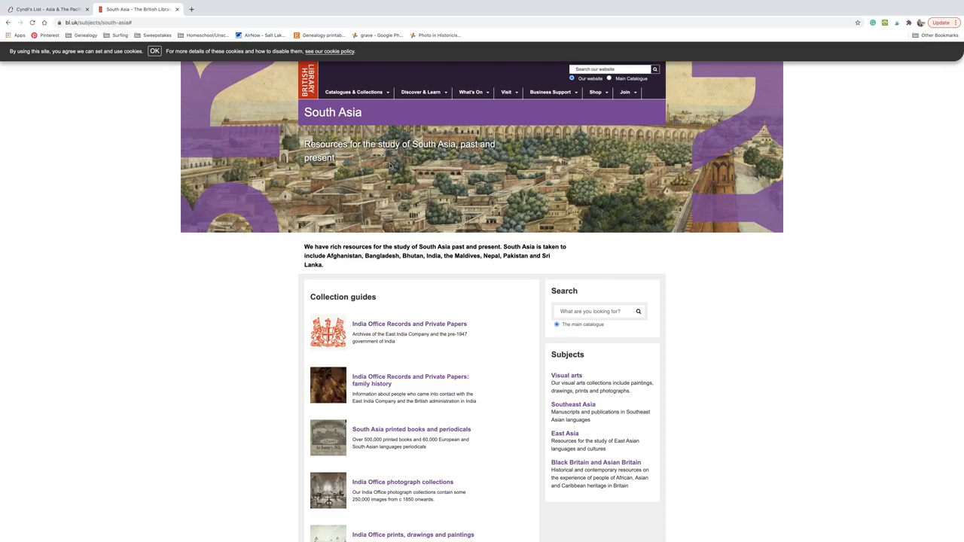
mouse_move(164, 183)
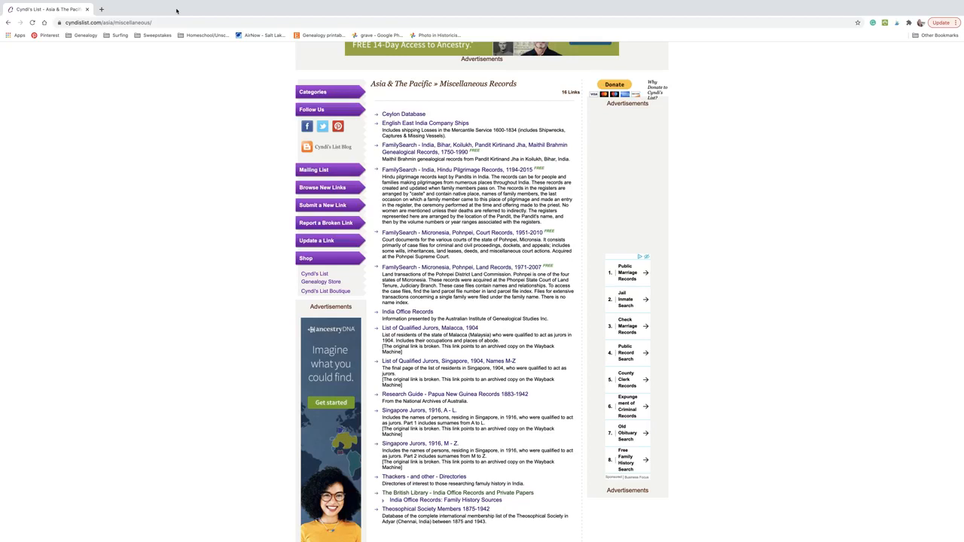
- Scroll the Categories index to the United States entries and open Colorado
scroll("up", 3)
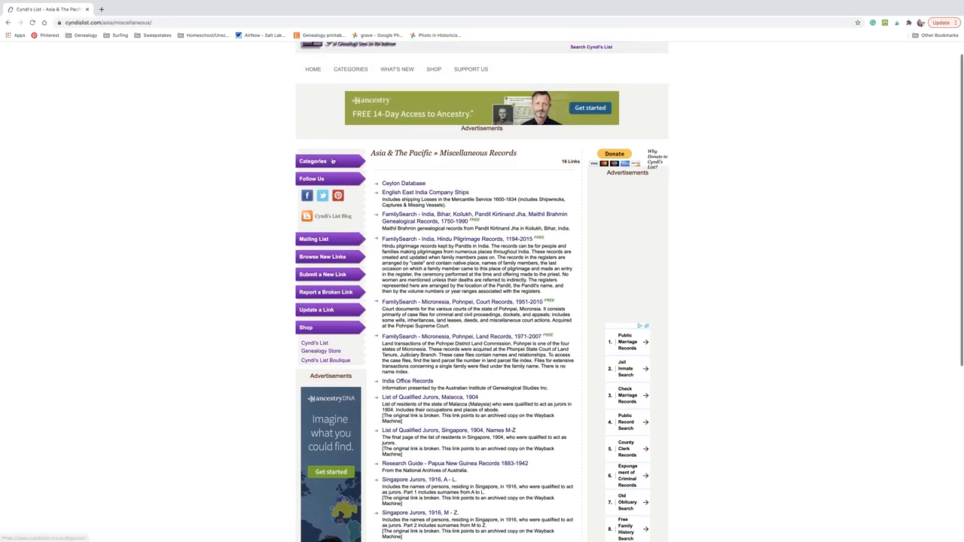
left_click(350, 69)
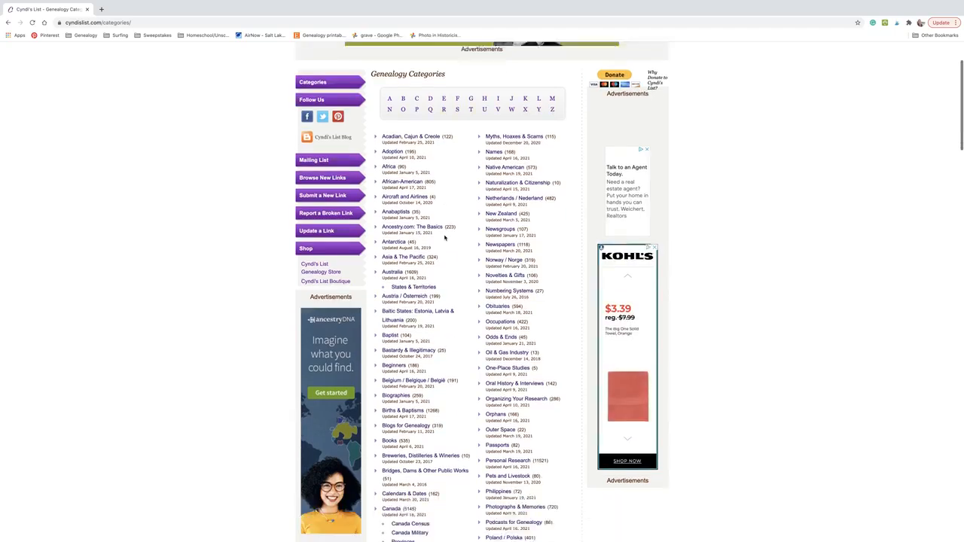
scroll("down", 3)
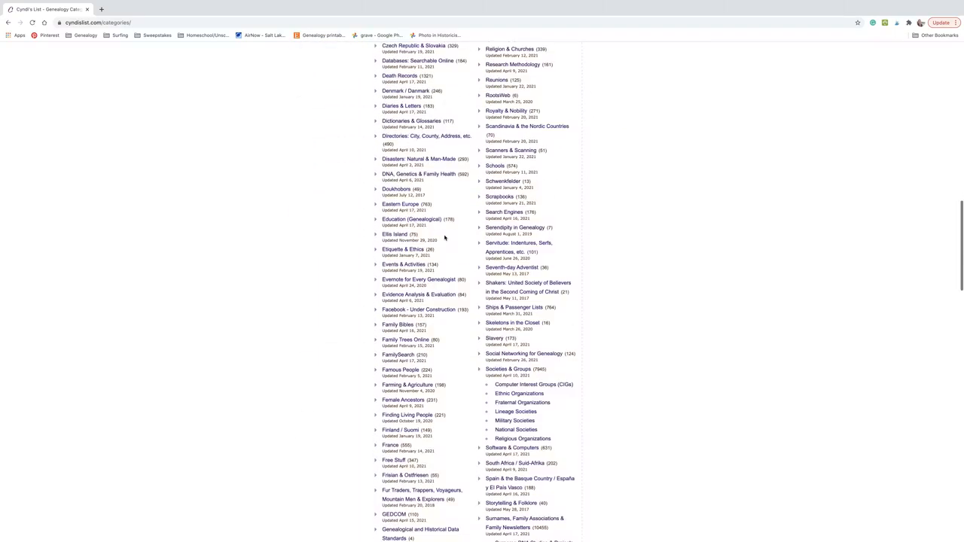
scroll("down", 3)
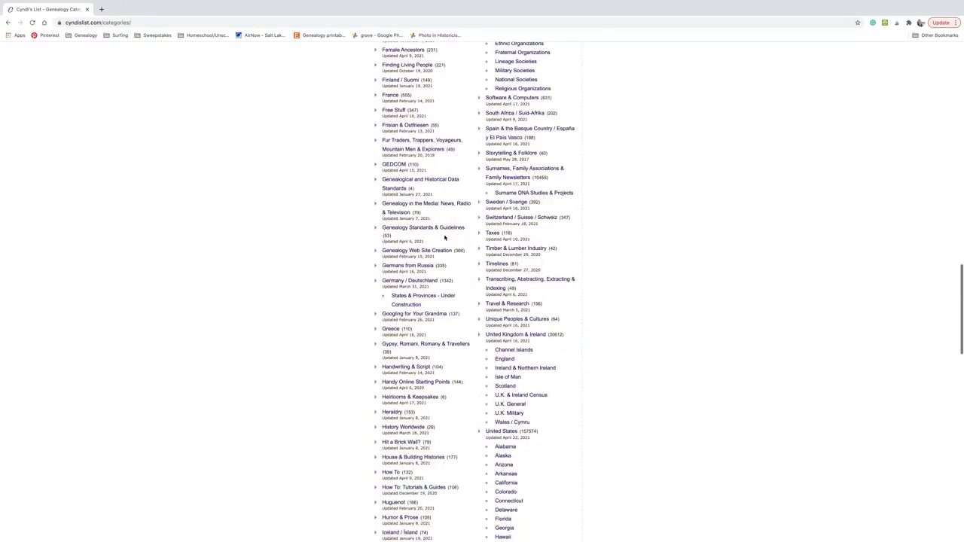
scroll("down", 3)
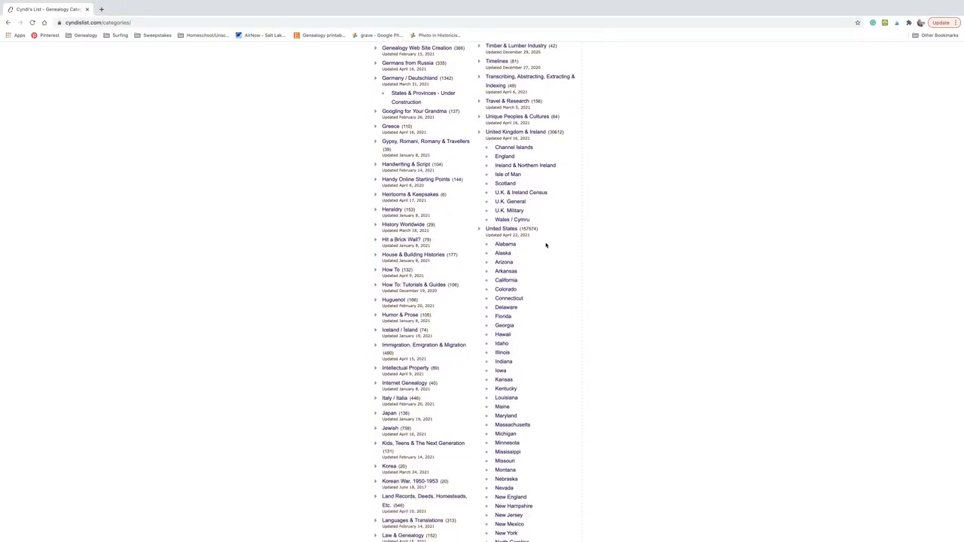
scroll("down", 3)
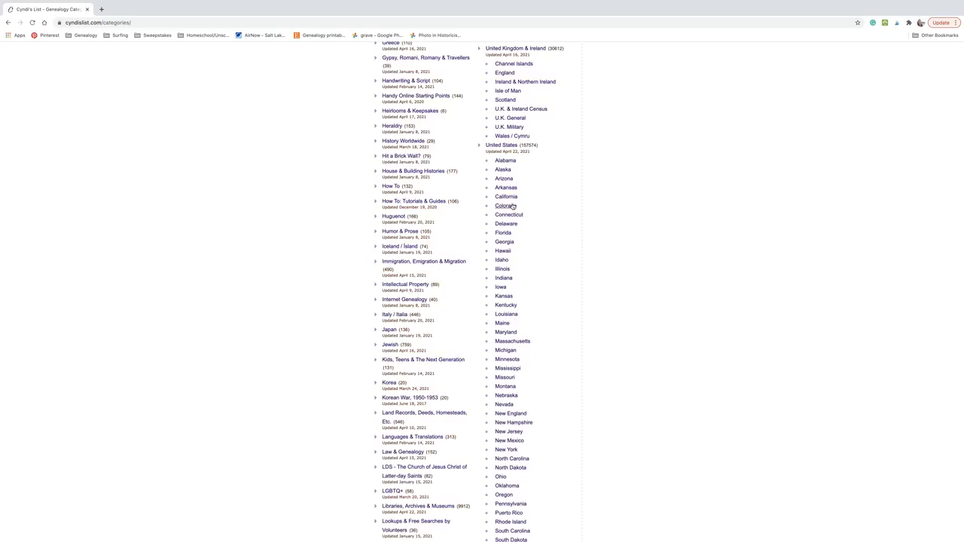
left_click(507, 206)
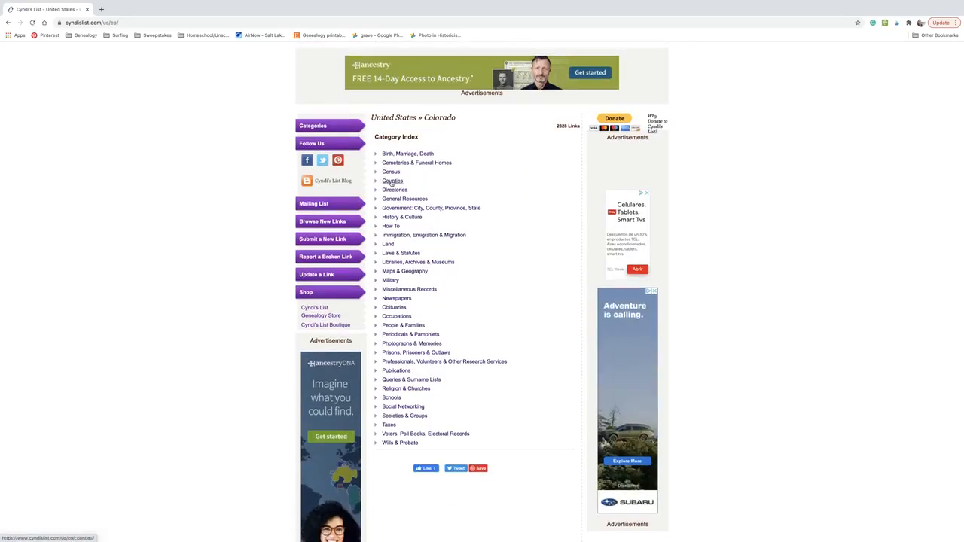
left_click(393, 181)
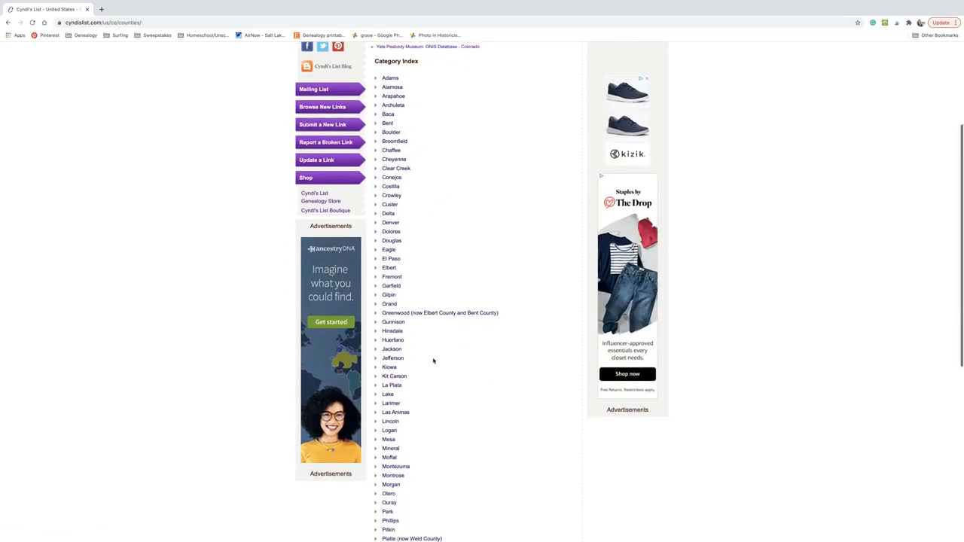
scroll("up", 3)
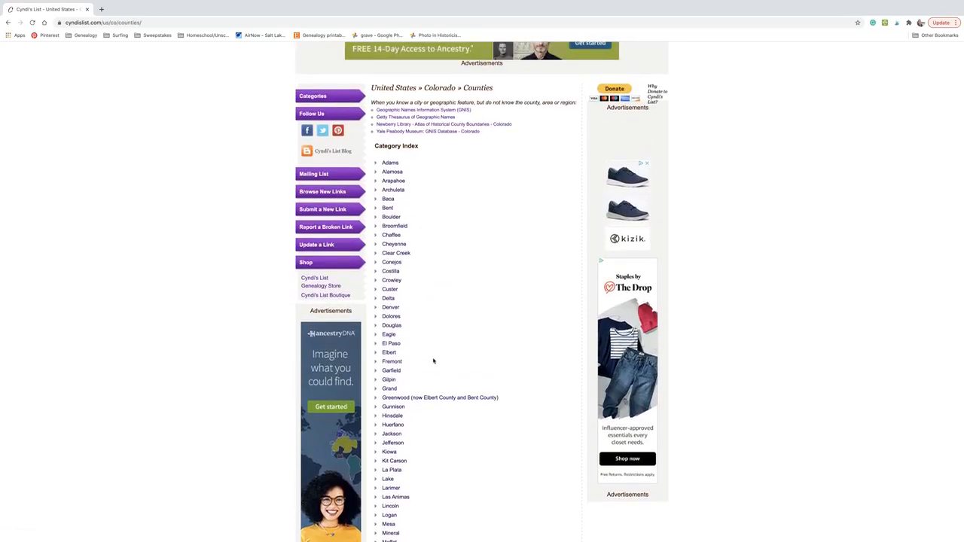
scroll("down", 3)
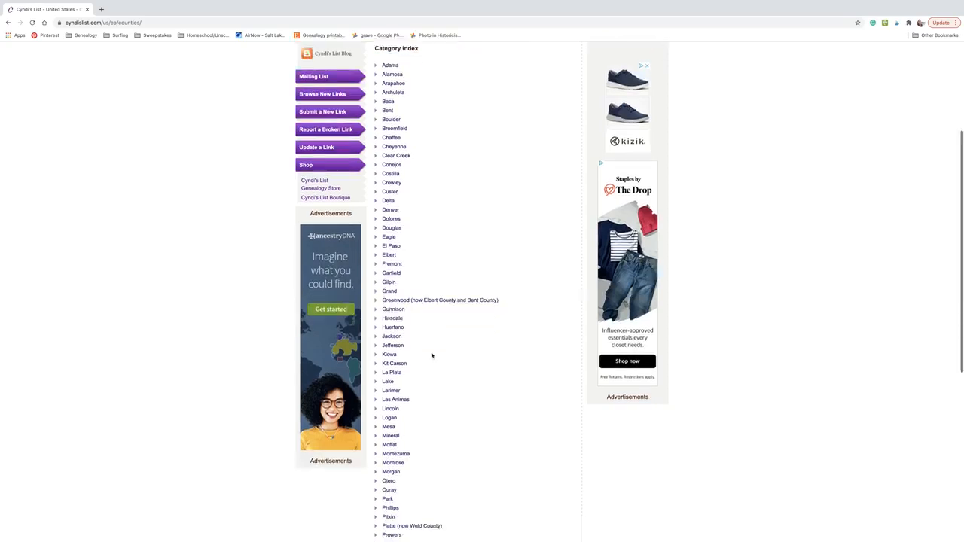
scroll("up", 3)
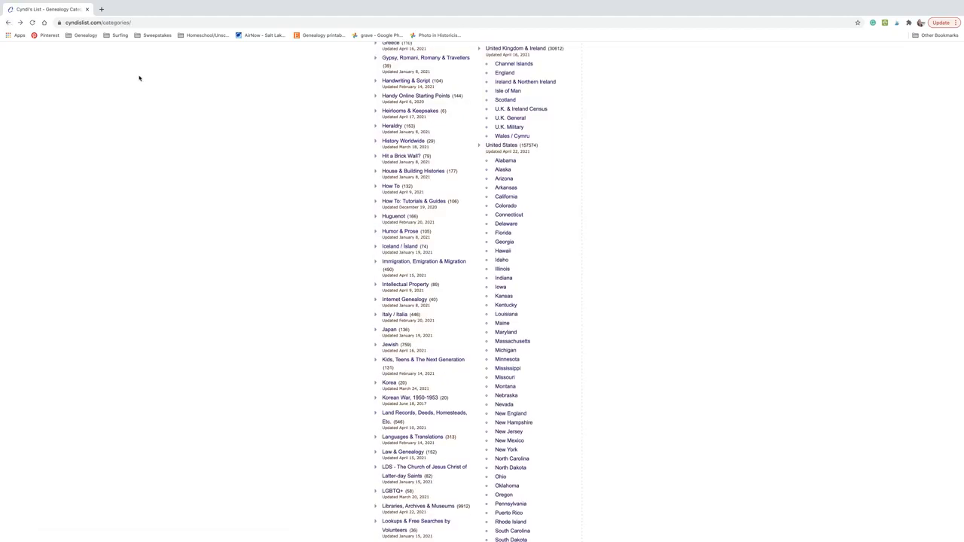
mouse_move(190, 131)
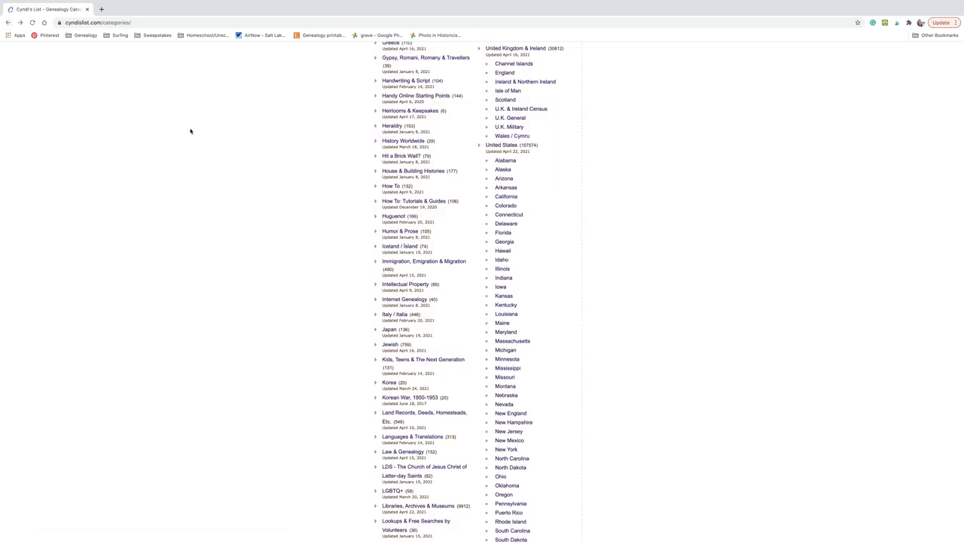
scroll("up", 3)
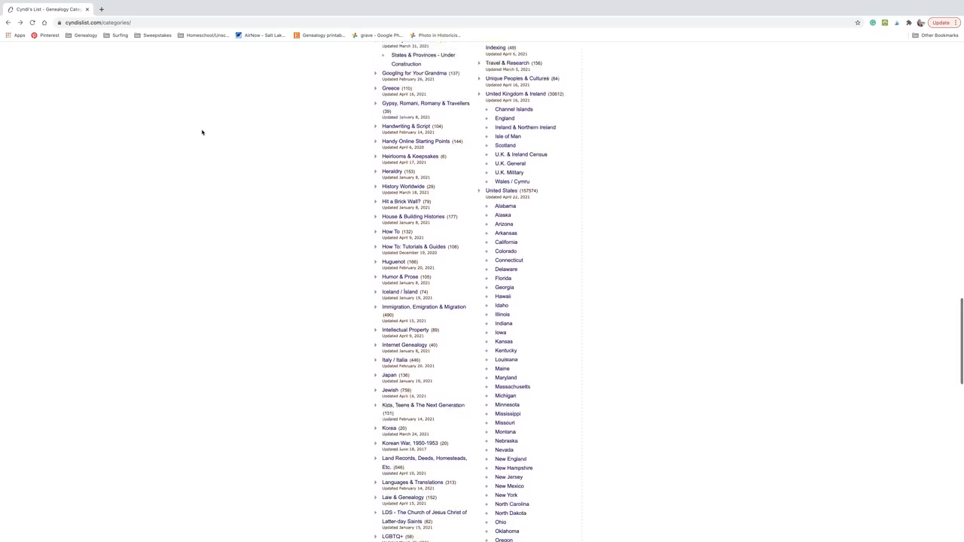
scroll("up", 3)
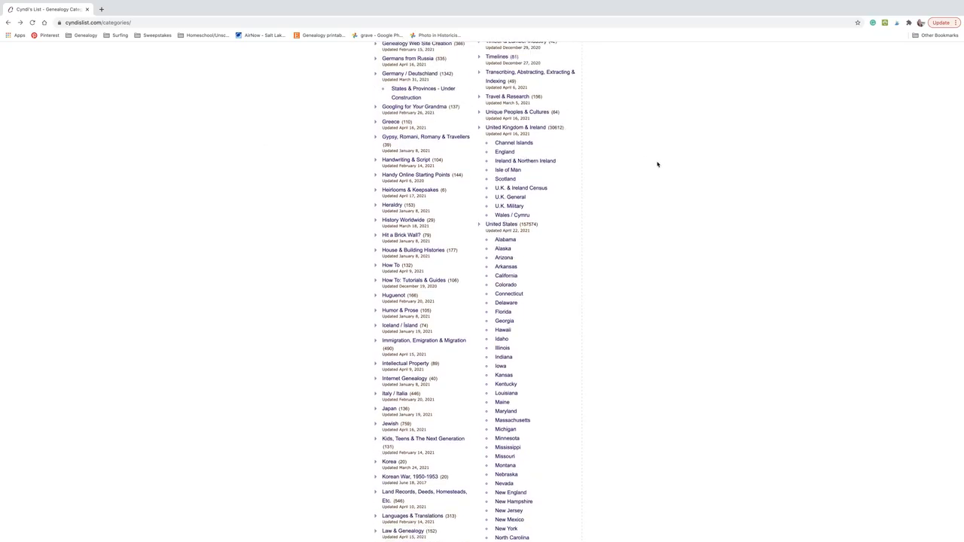
mouse_move(543, 169)
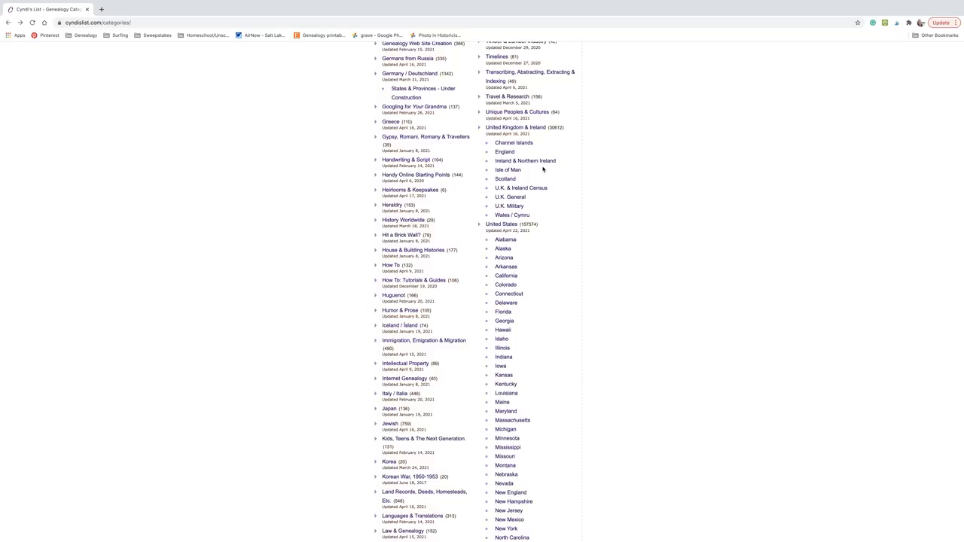
scroll("up", 3)
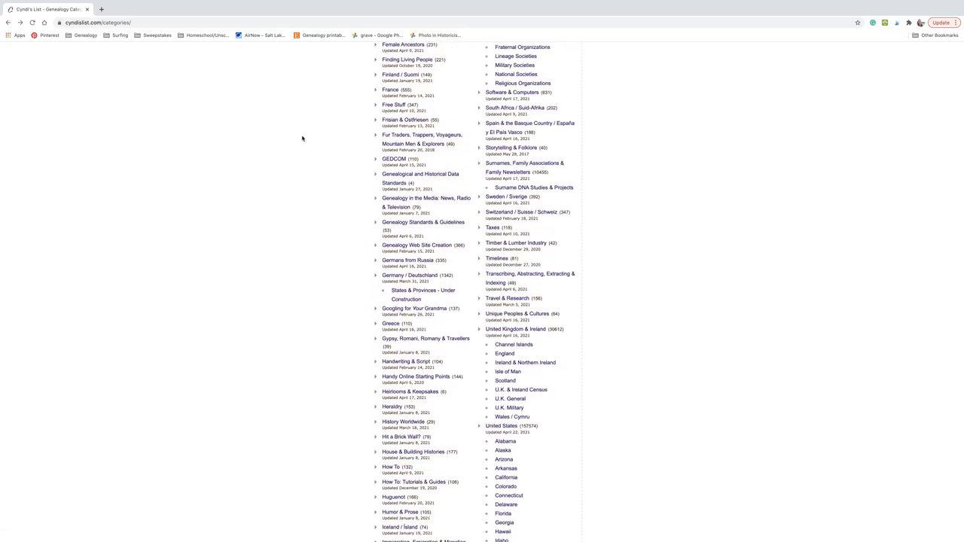
scroll("up", 3)
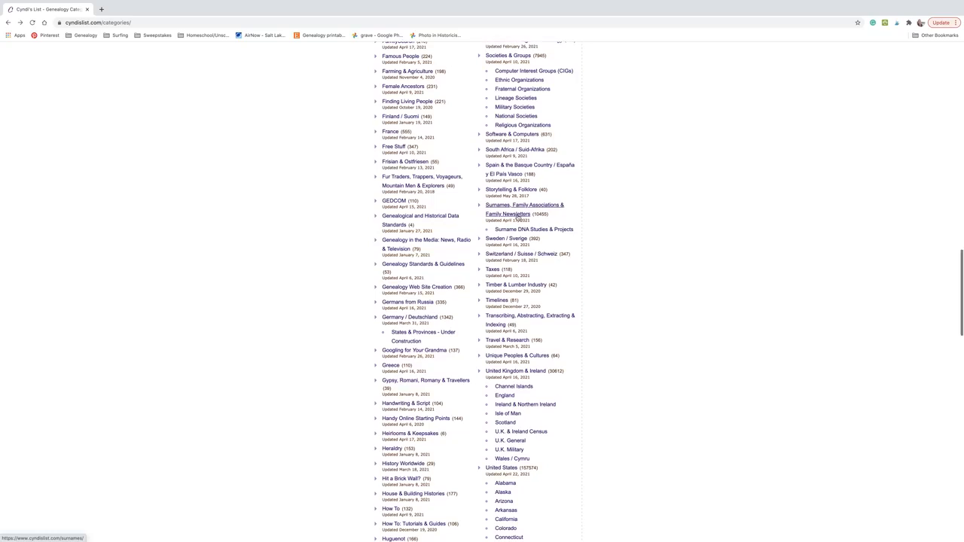
mouse_move(538, 218)
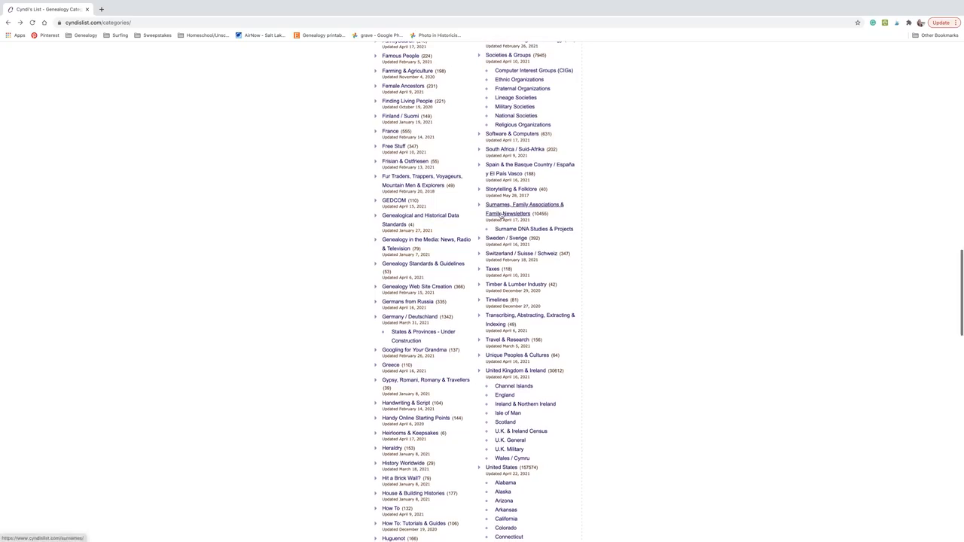
- Navigate Surnames, then Surnames - M, to its 17 General Resources links
left_click(524, 208)
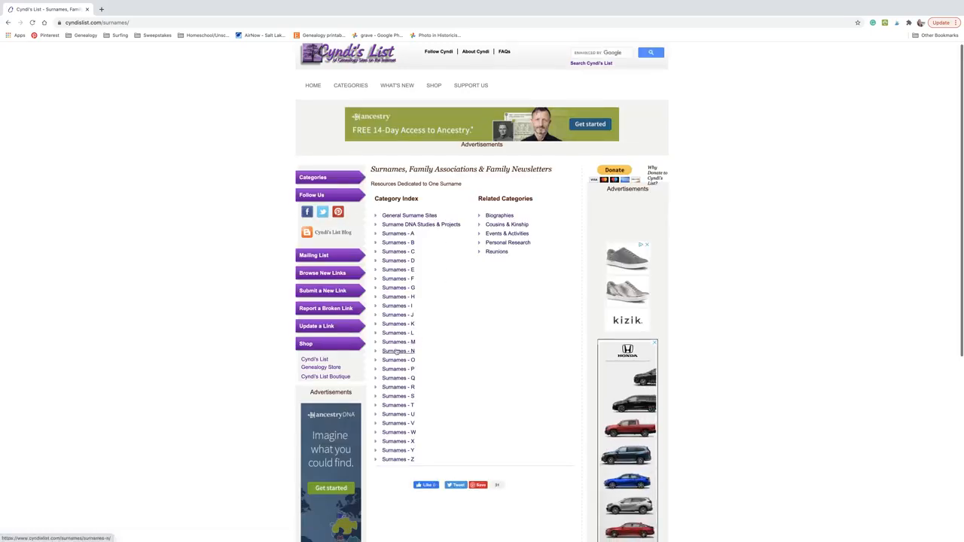
left_click(398, 342)
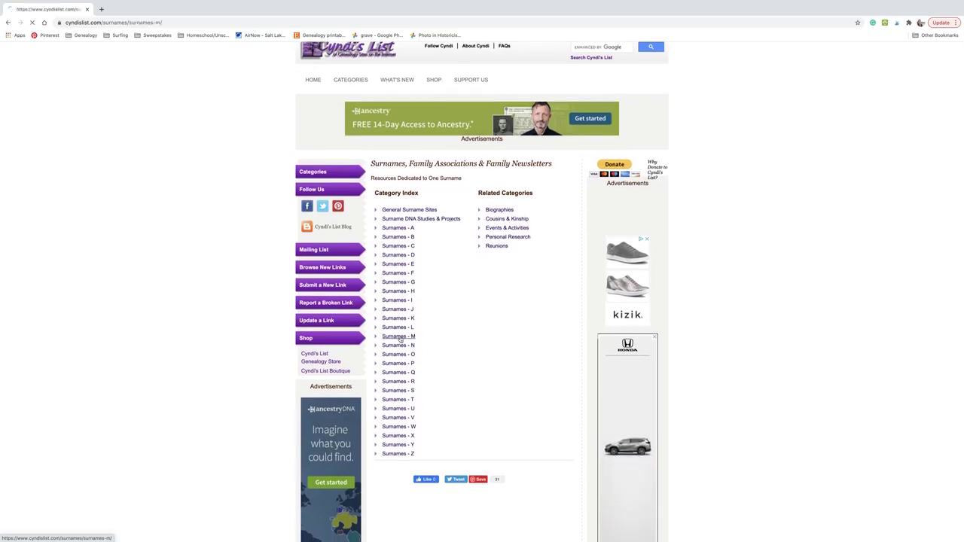
left_click(399, 336)
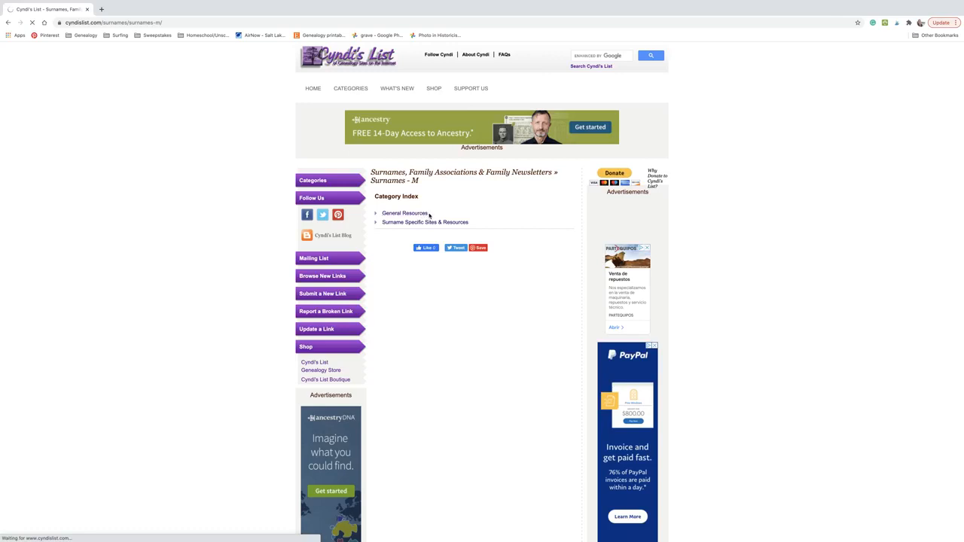
left_click(406, 214)
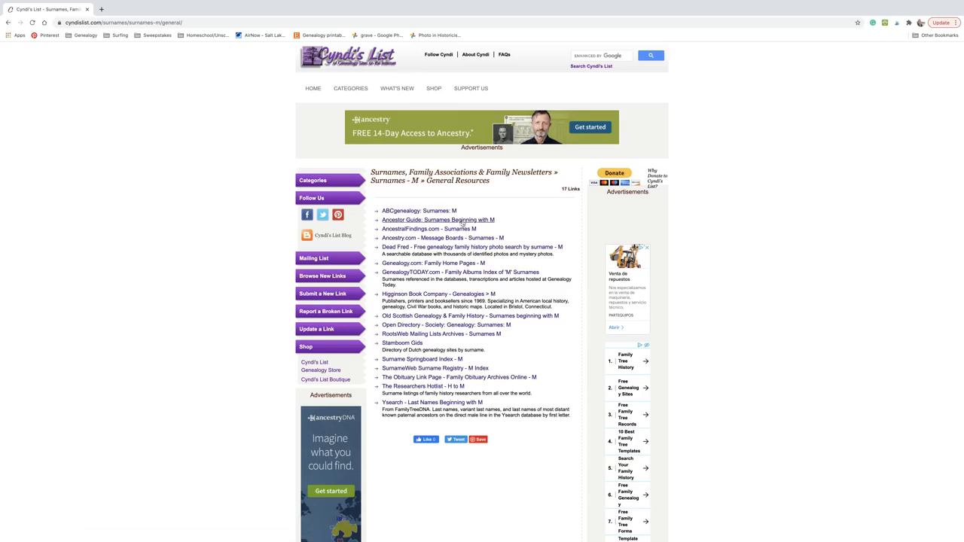
mouse_move(552, 353)
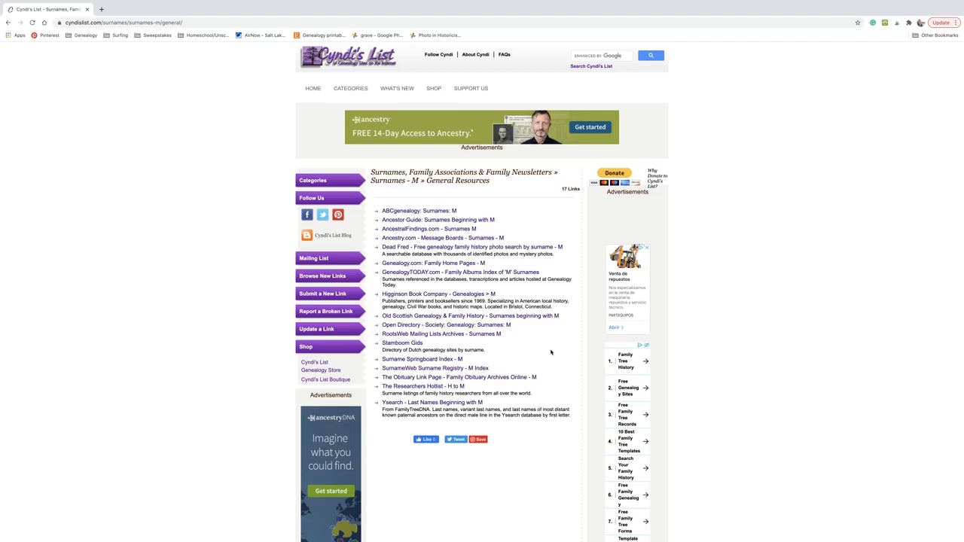
mouse_move(539, 288)
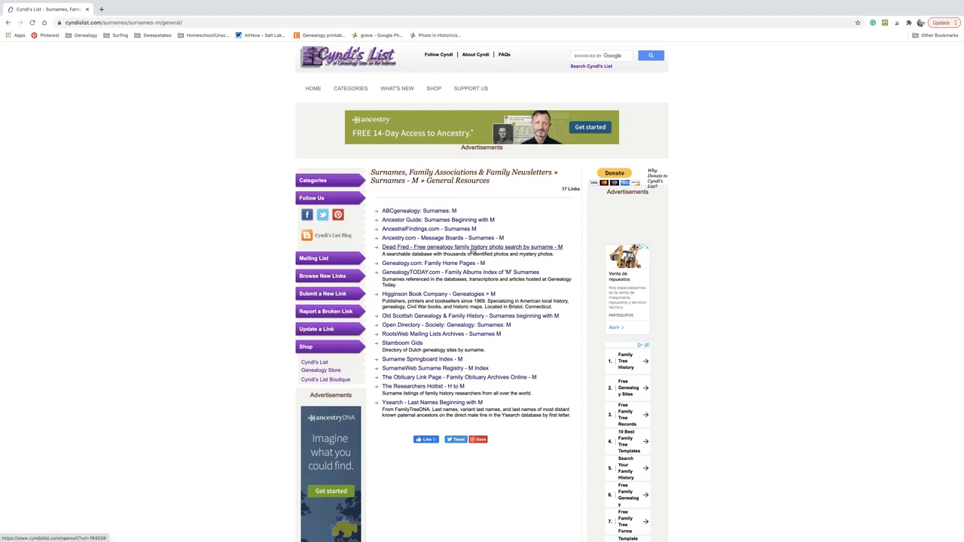
- Scroll Dead Fred's Morgan surname photo results and view a yearbook photo
left_click(472, 247)
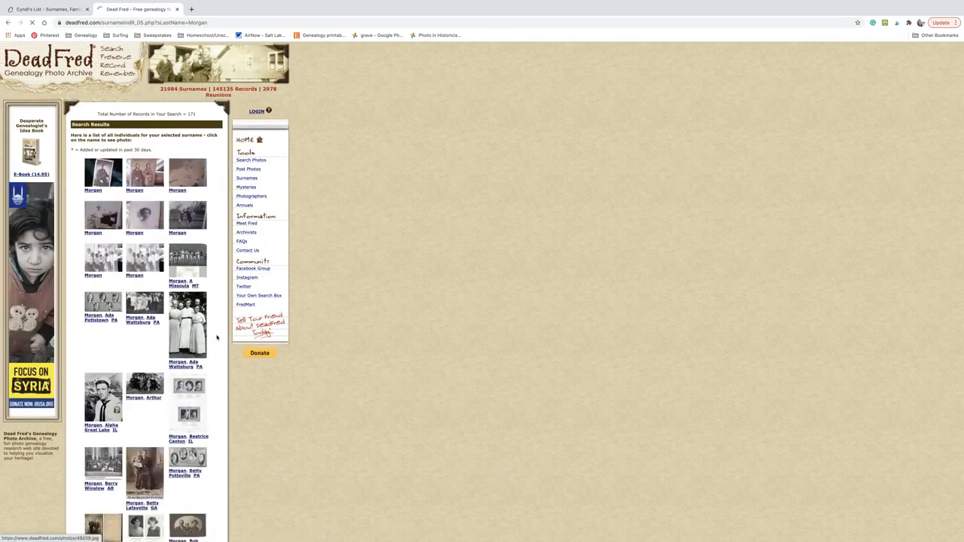
mouse_move(394, 340)
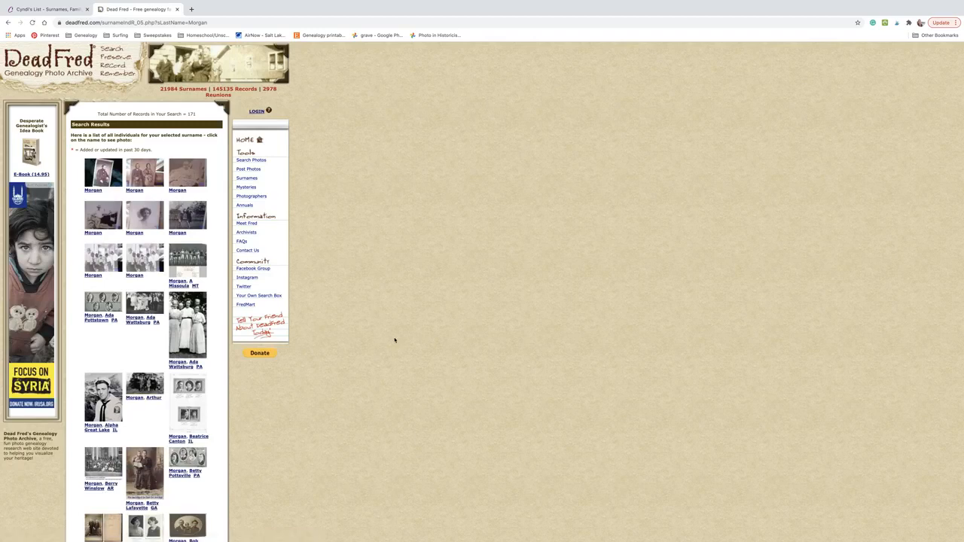
mouse_move(139, 362)
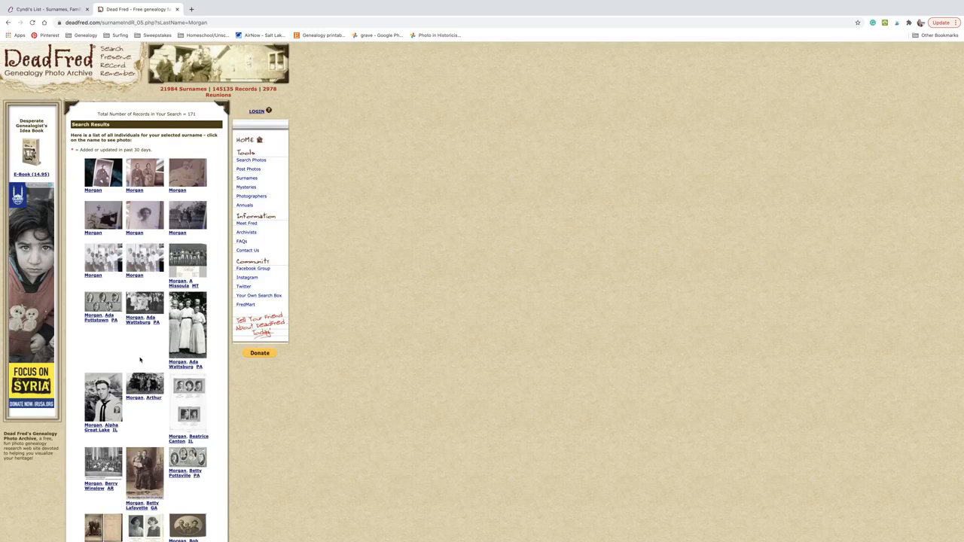
scroll("down", 3)
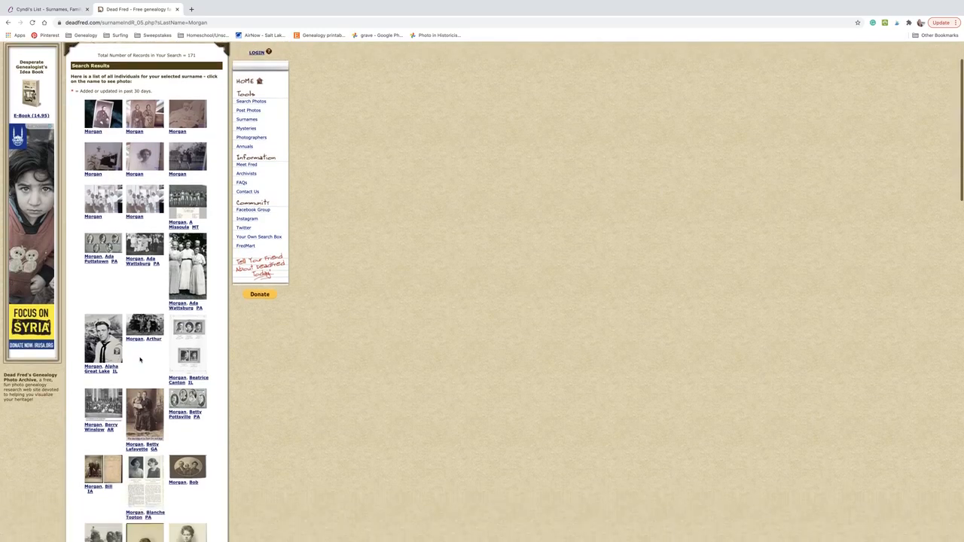
scroll("down", 3)
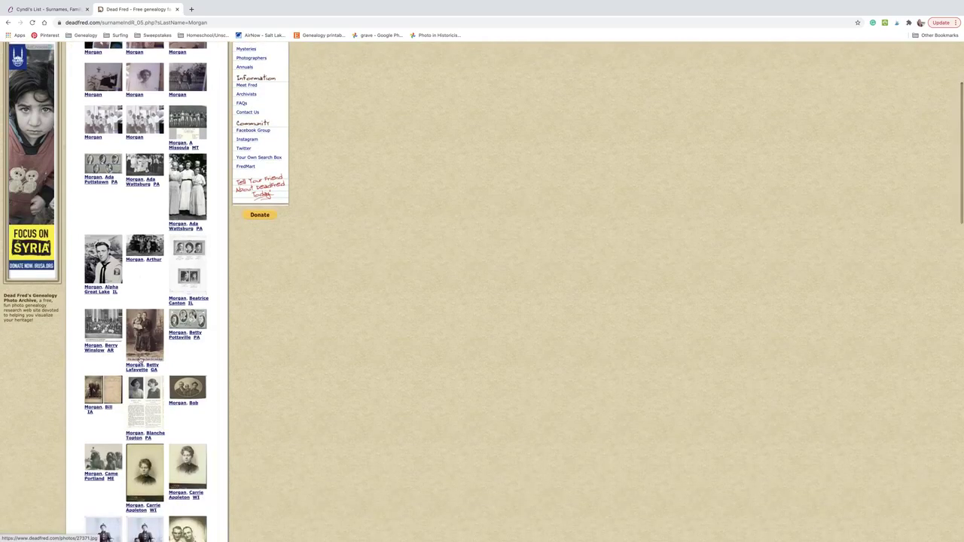
scroll("down", 3)
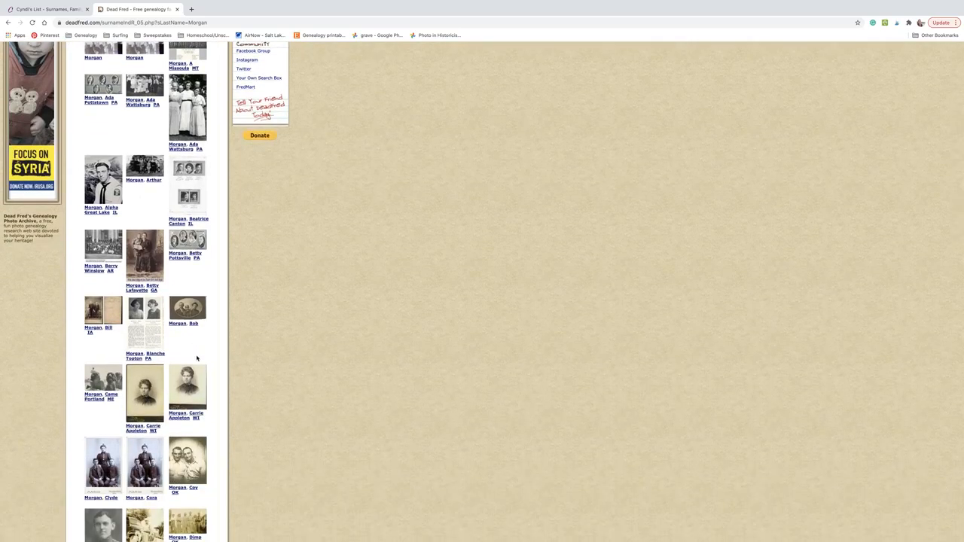
scroll("down", 3)
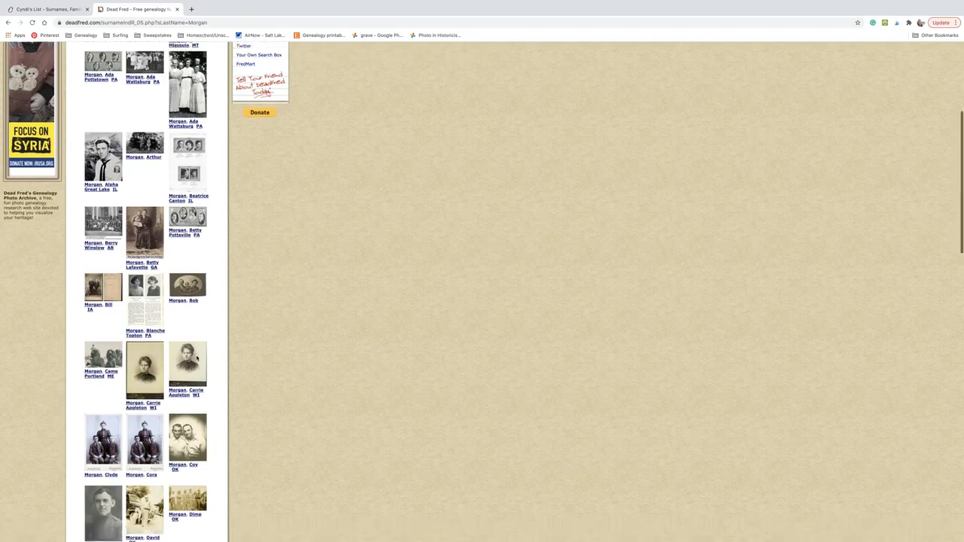
scroll("down", 3)
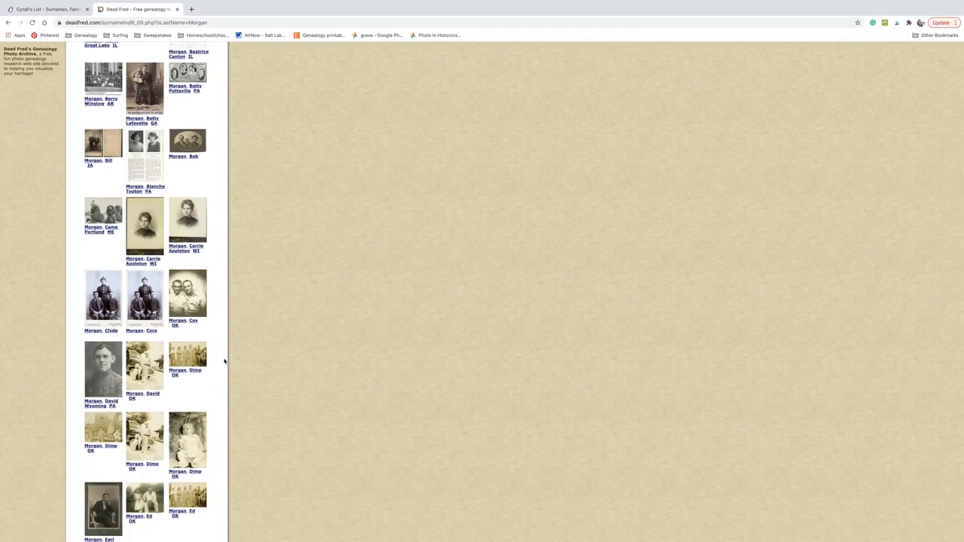
scroll("down", 3)
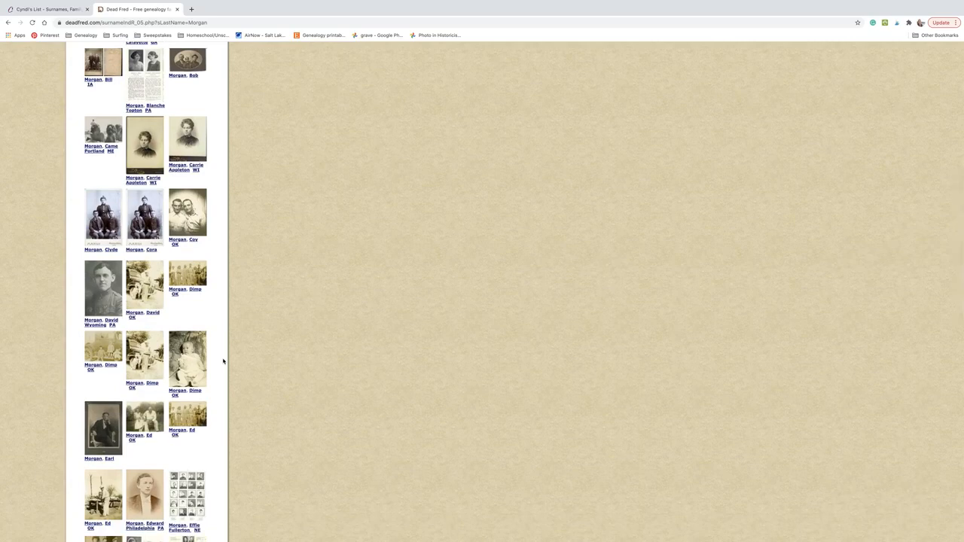
scroll("down", 3)
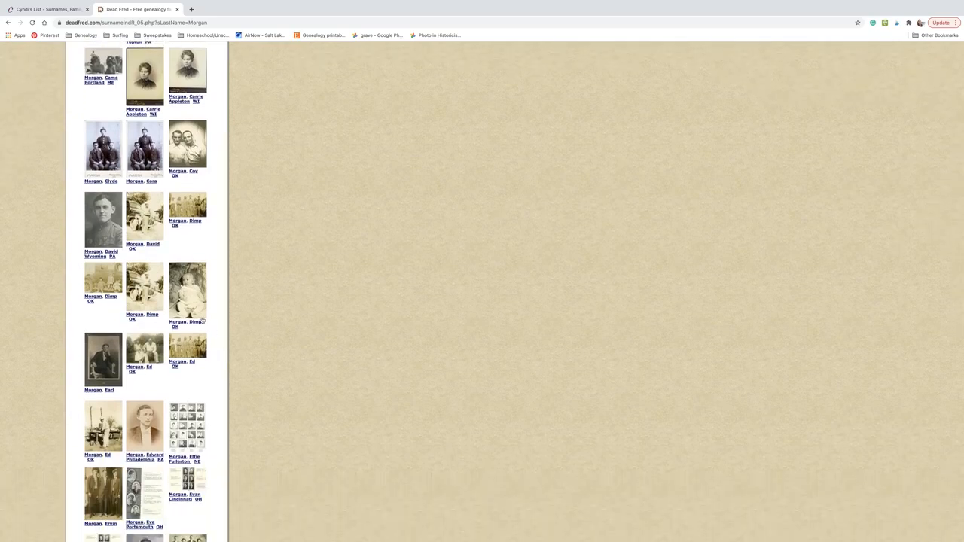
left_click(103, 359)
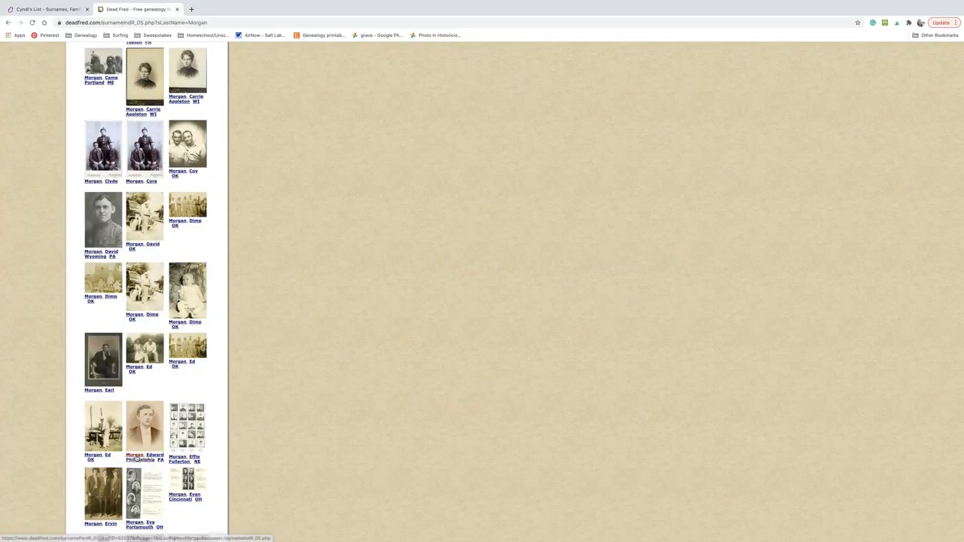
mouse_move(143, 457)
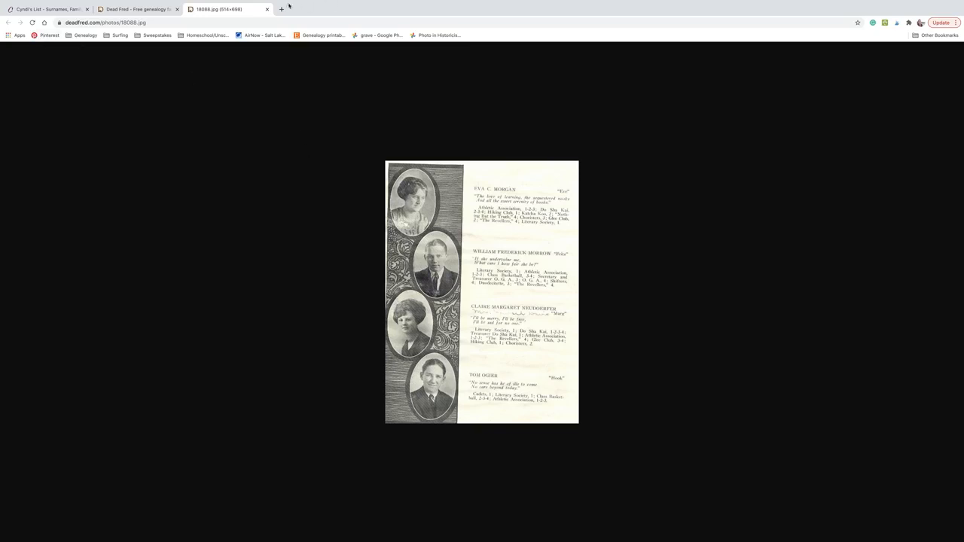
- Close the yearbook photo and Dead Fred tabs, back to Surnames - M General Resources
left_click(266, 9)
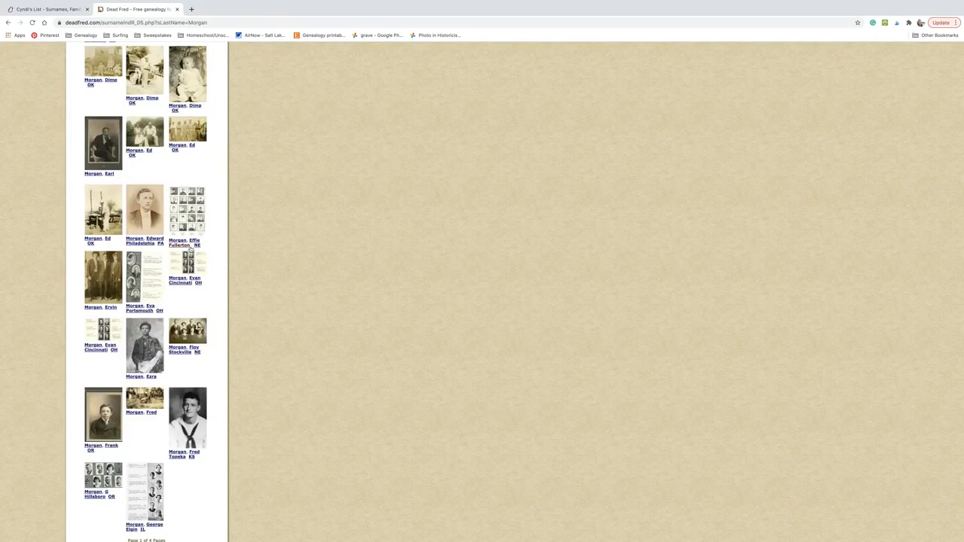
scroll("up", 3)
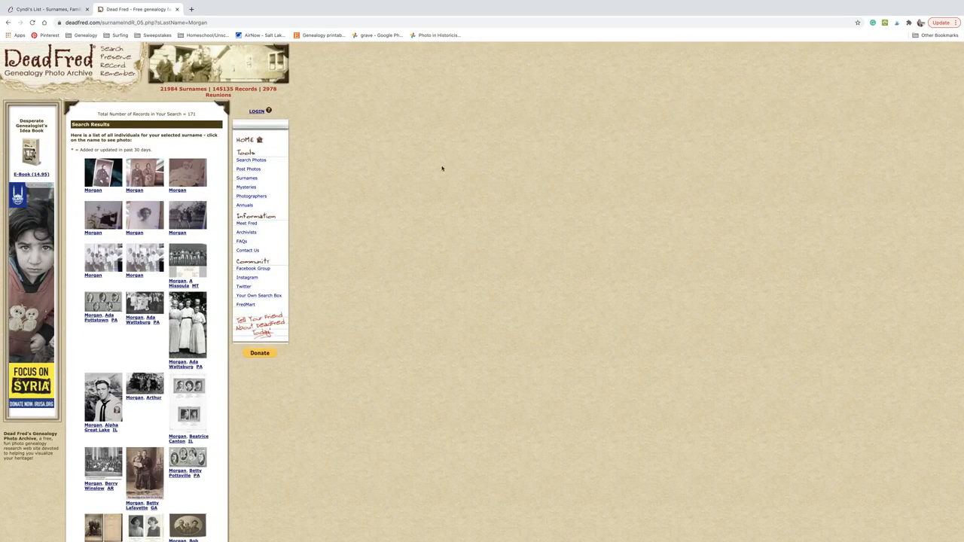
left_click(45, 9)
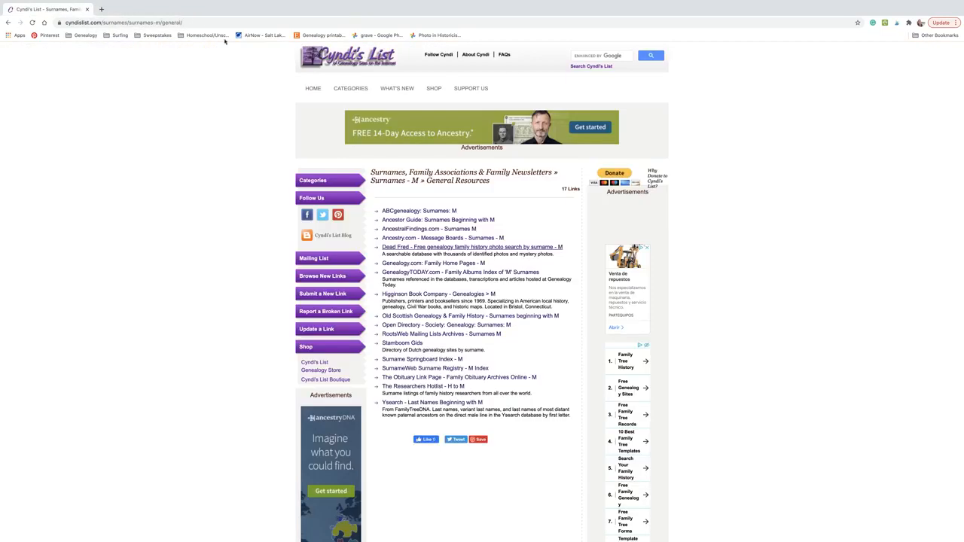
- Return to the alphabetical Genealogy Categories listing via the top CATEGORIES link
left_click(351, 88)
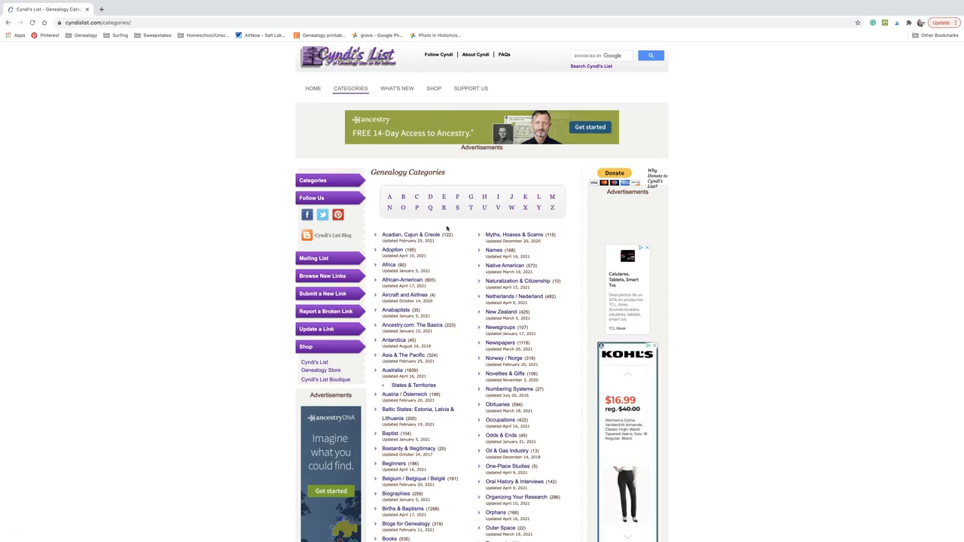
mouse_move(460, 230)
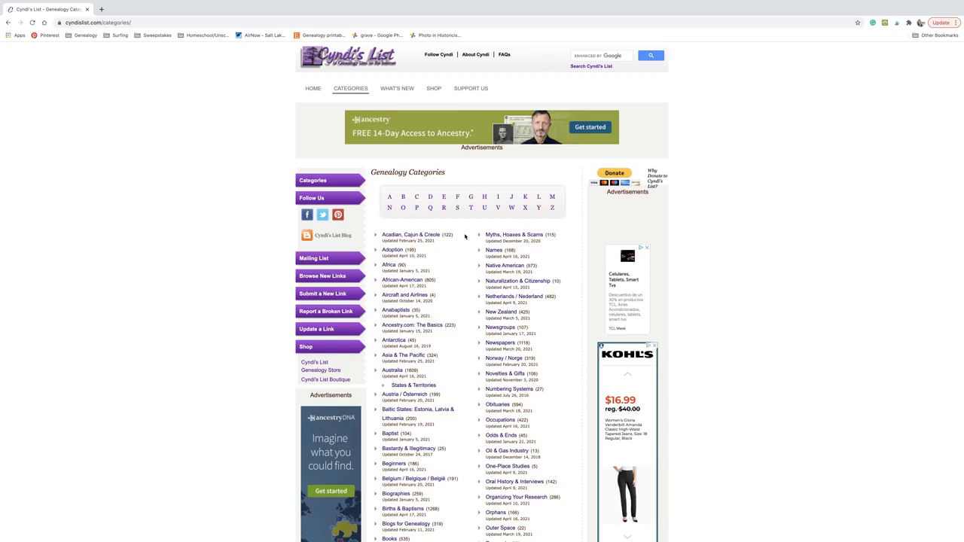
mouse_move(533, 226)
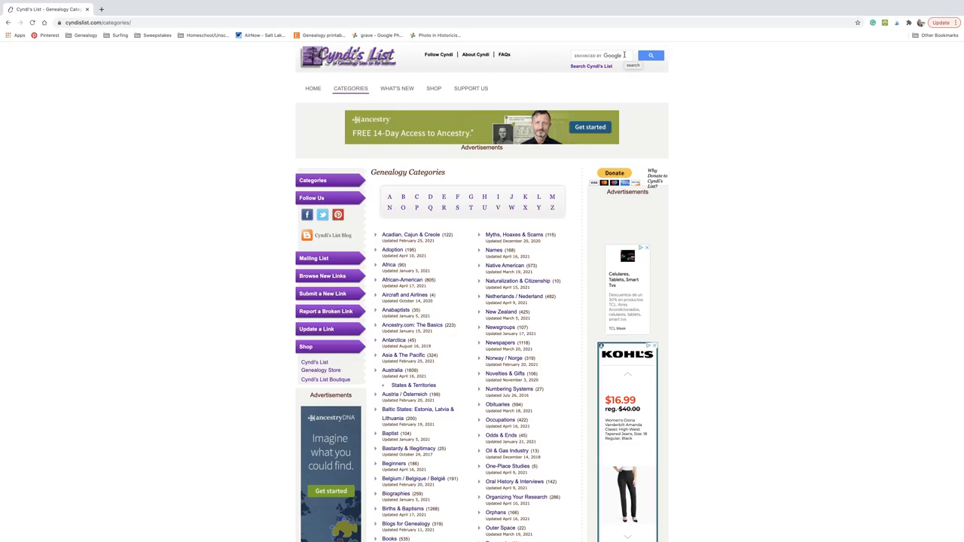
- Search Cyndi's List for 'China' (about 243 results), then close the results overlay
left_click(599, 55)
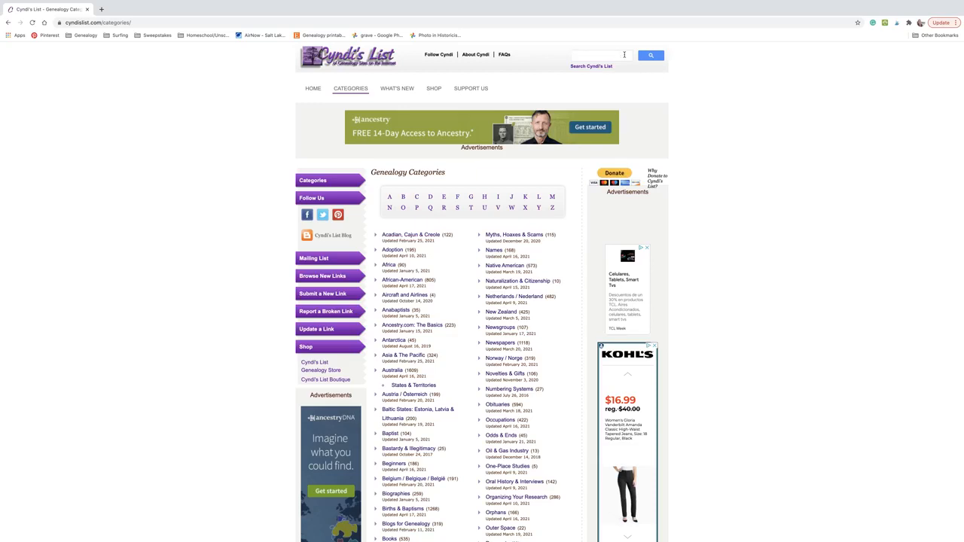
type("China")
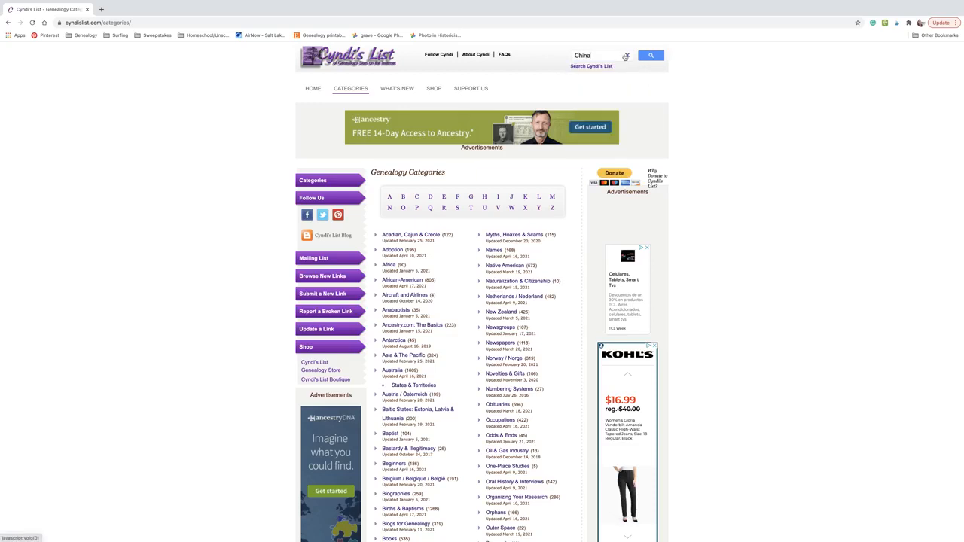
left_click(650, 55)
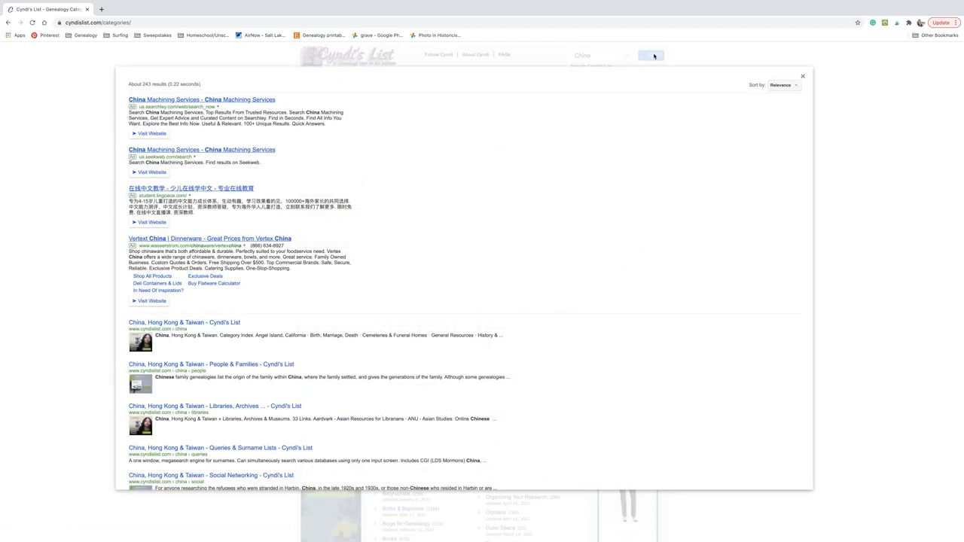
mouse_move(363, 218)
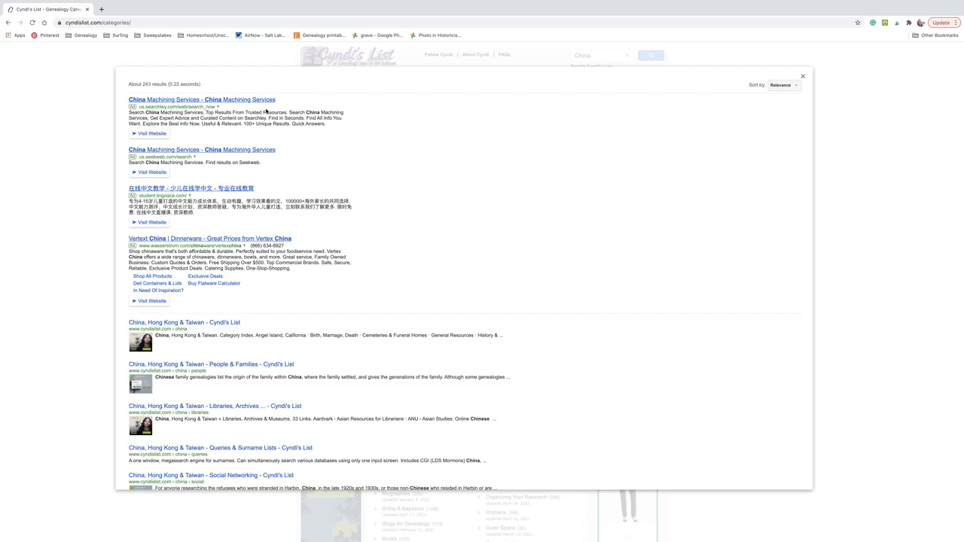
mouse_move(309, 251)
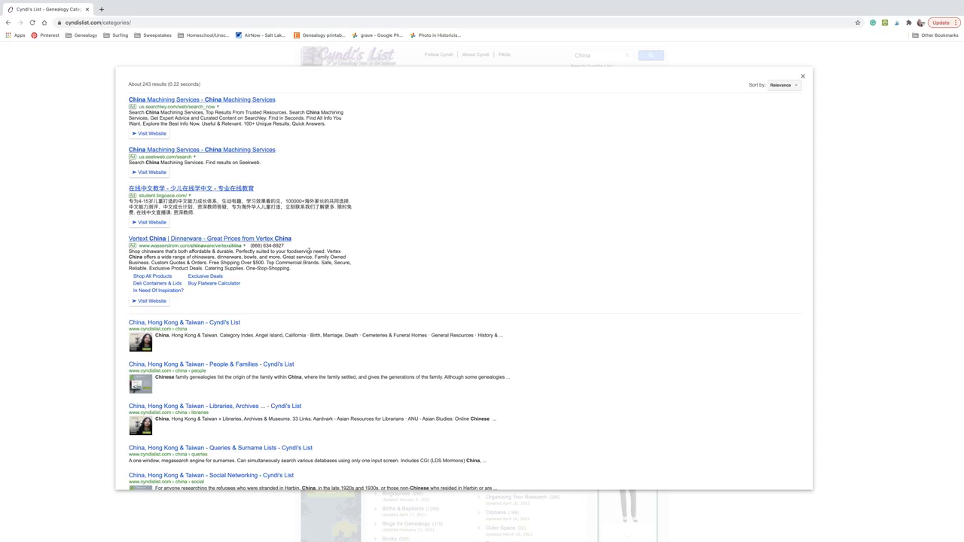
mouse_move(270, 421)
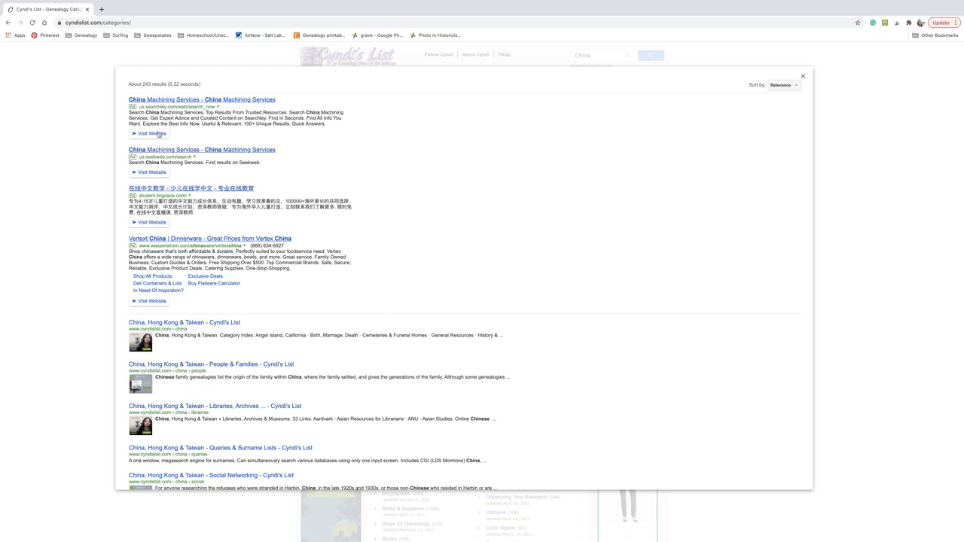
mouse_move(244, 131)
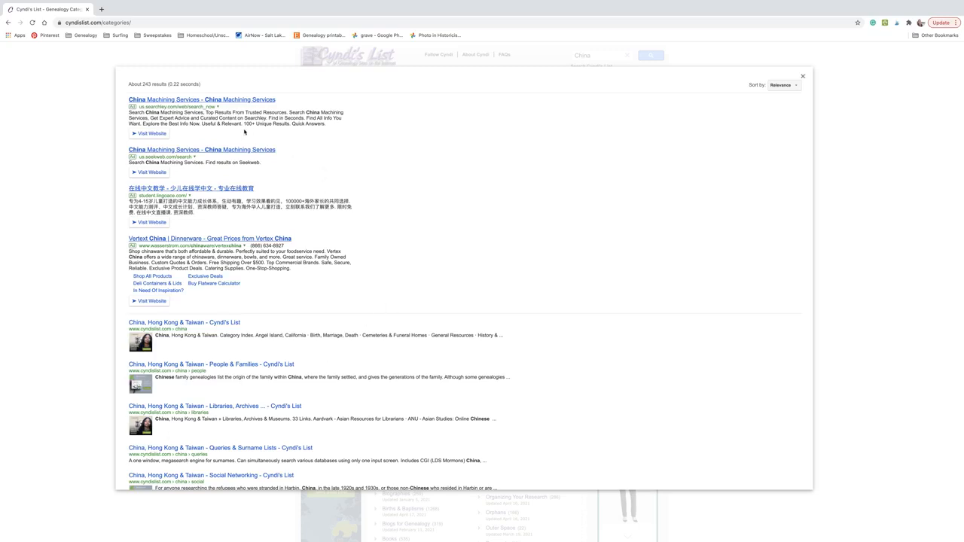
left_click(803, 76)
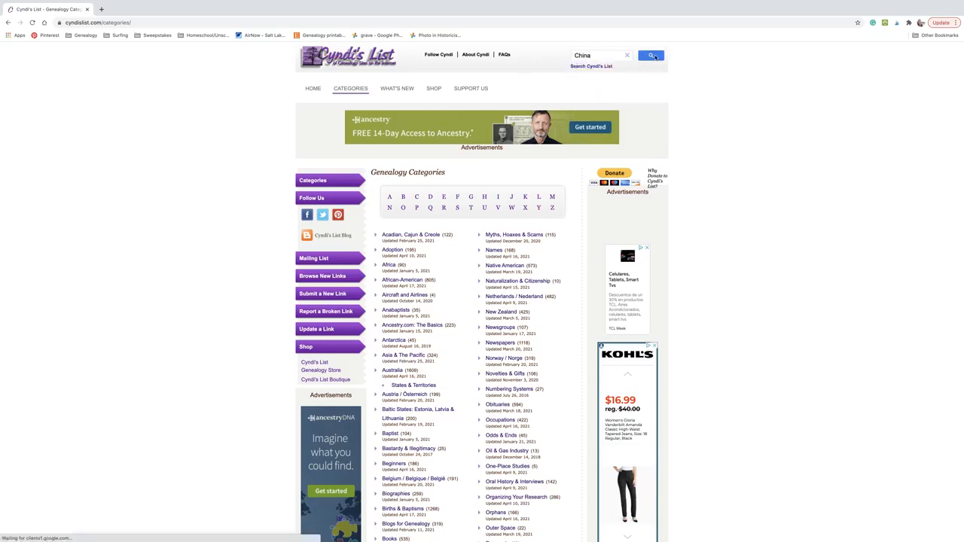
- Rerun the 'China' site search and scroll through its results pages
left_click(650, 55)
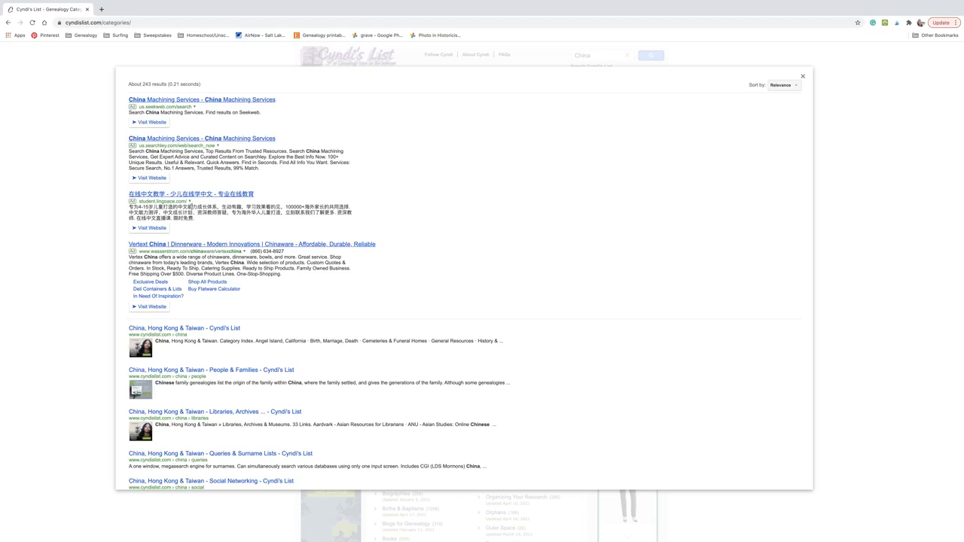
mouse_move(502, 294)
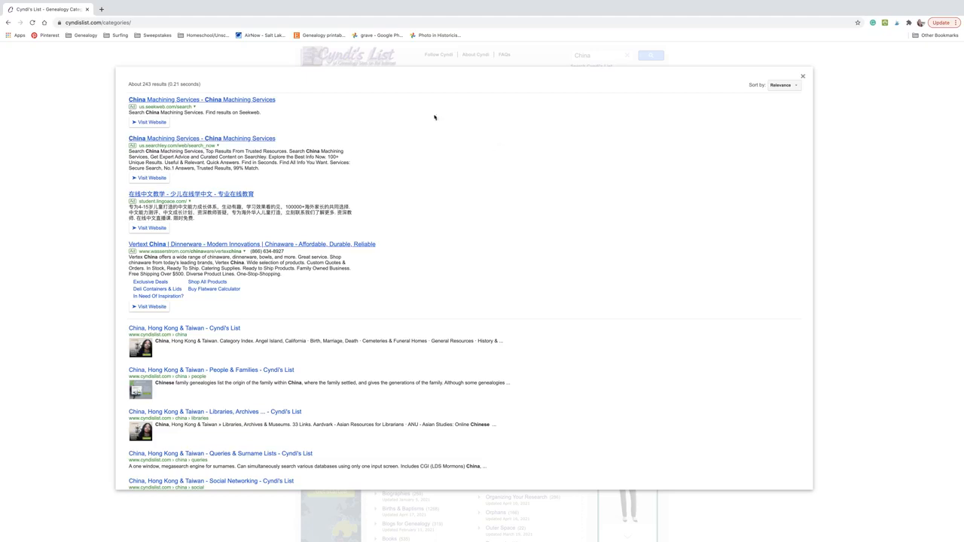
mouse_move(427, 184)
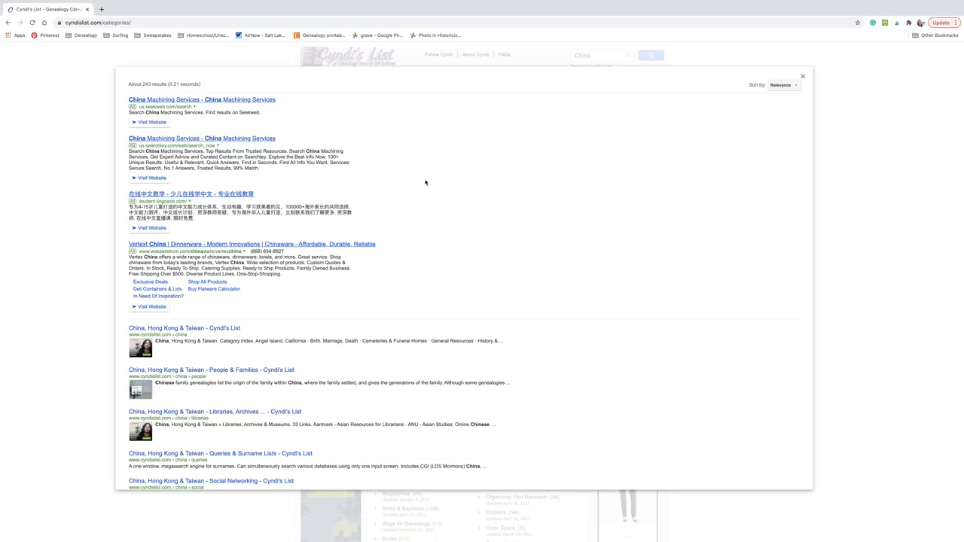
mouse_move(343, 57)
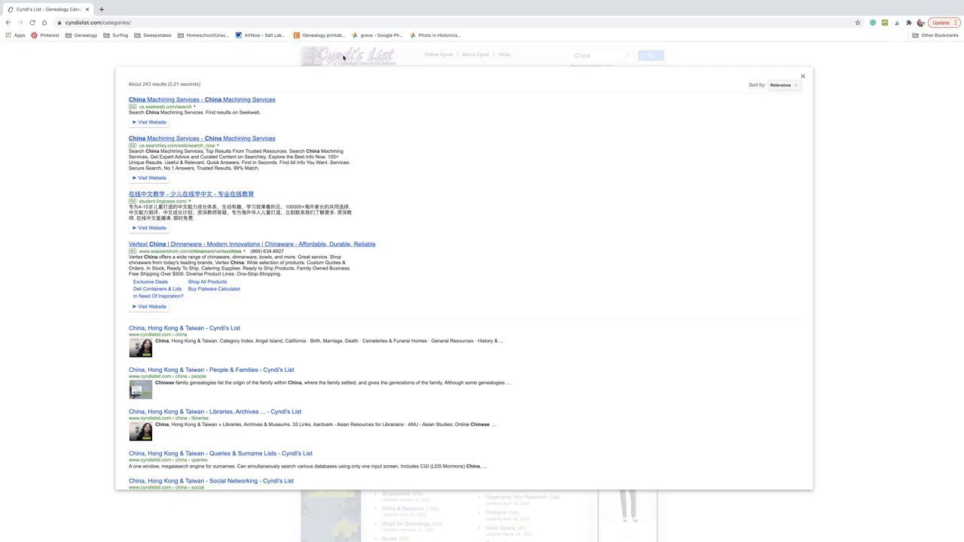
mouse_move(273, 105)
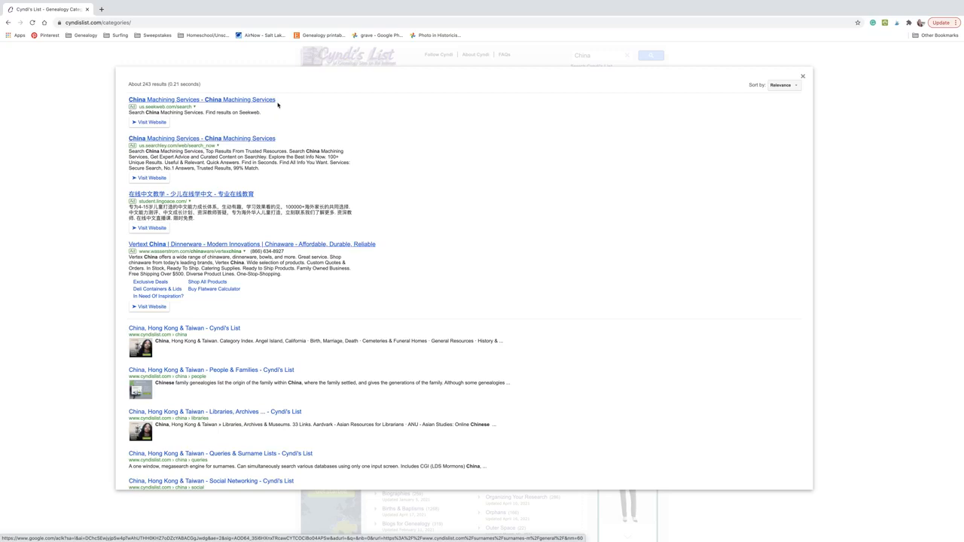
mouse_move(295, 110)
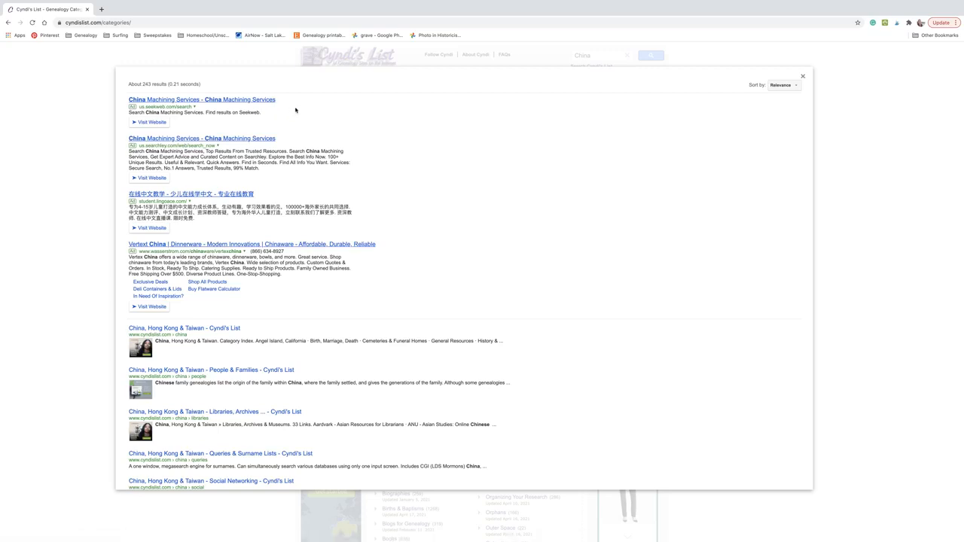
mouse_move(327, 125)
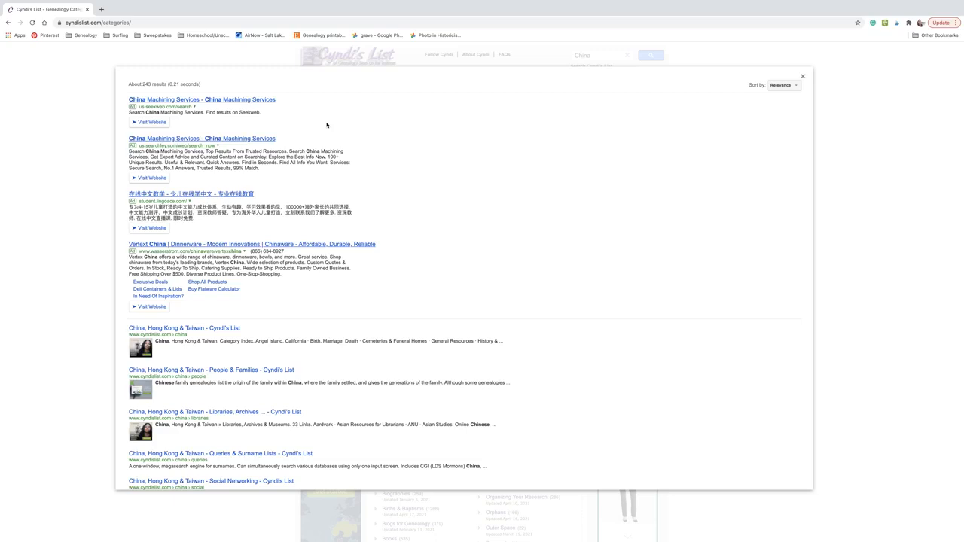
mouse_move(294, 143)
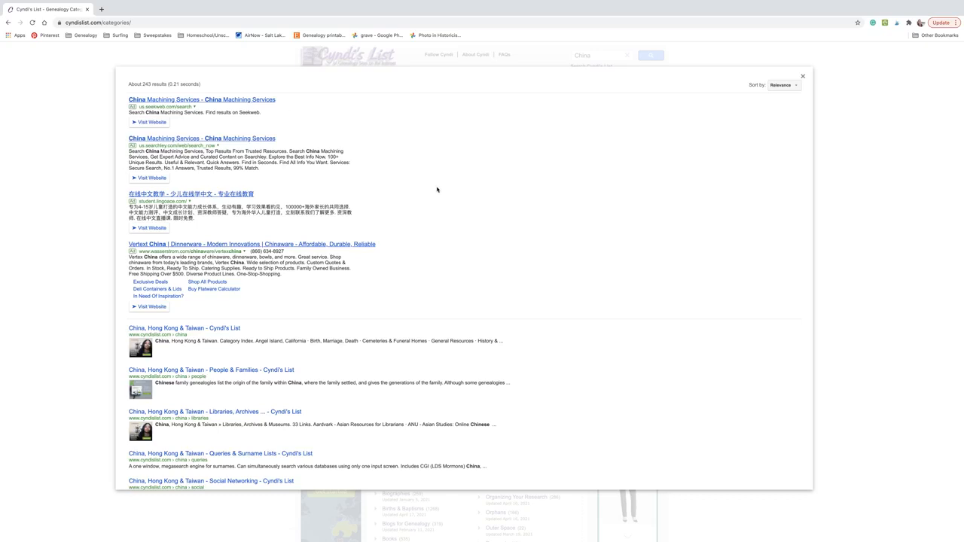
mouse_move(446, 301)
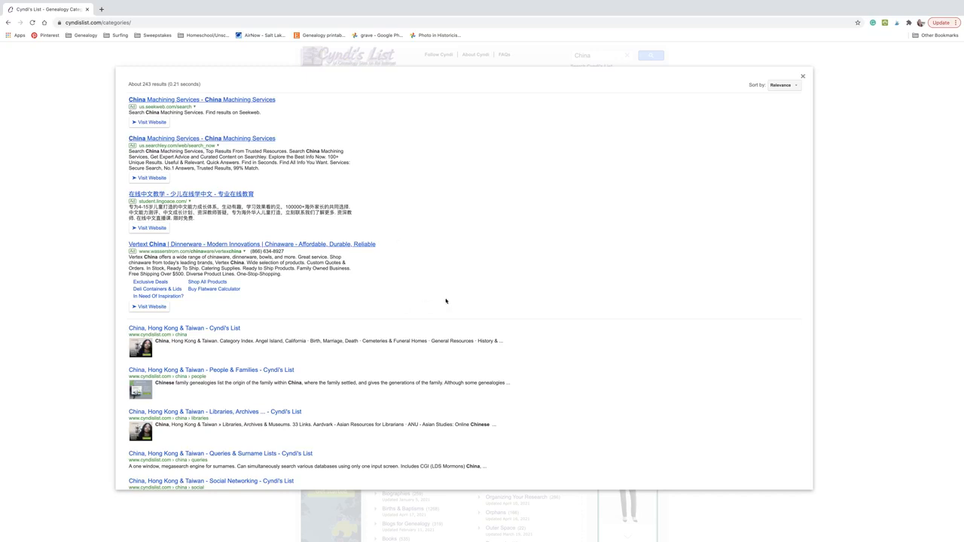
scroll("down", 3)
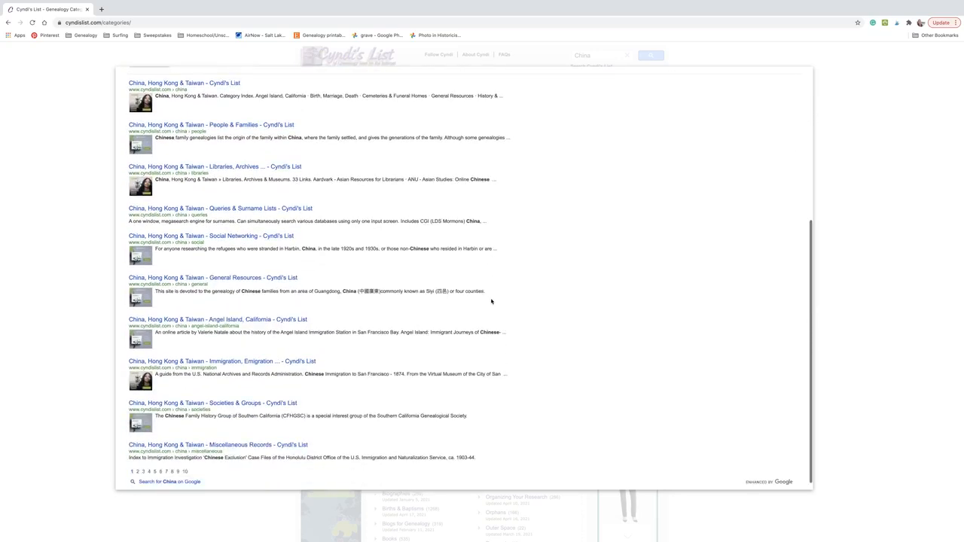
mouse_move(184, 83)
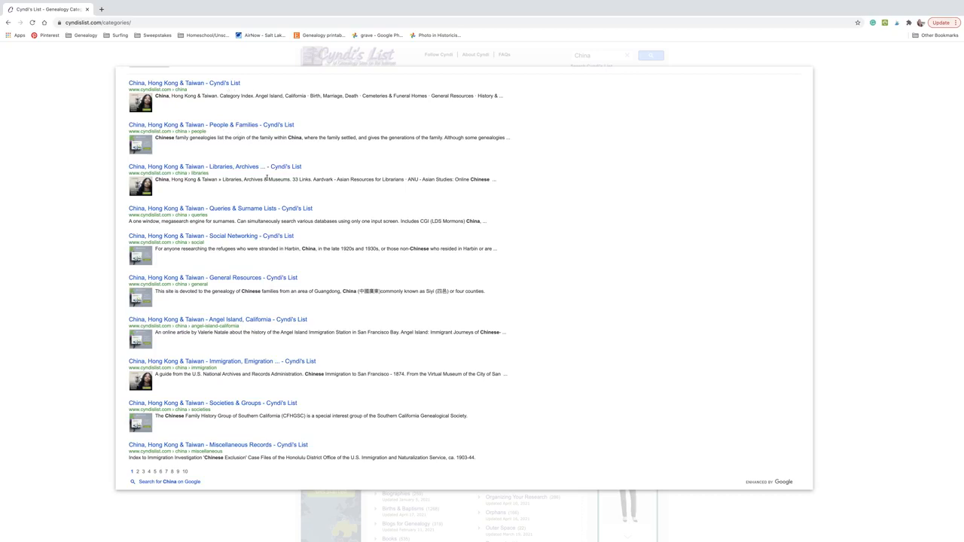
mouse_move(251, 213)
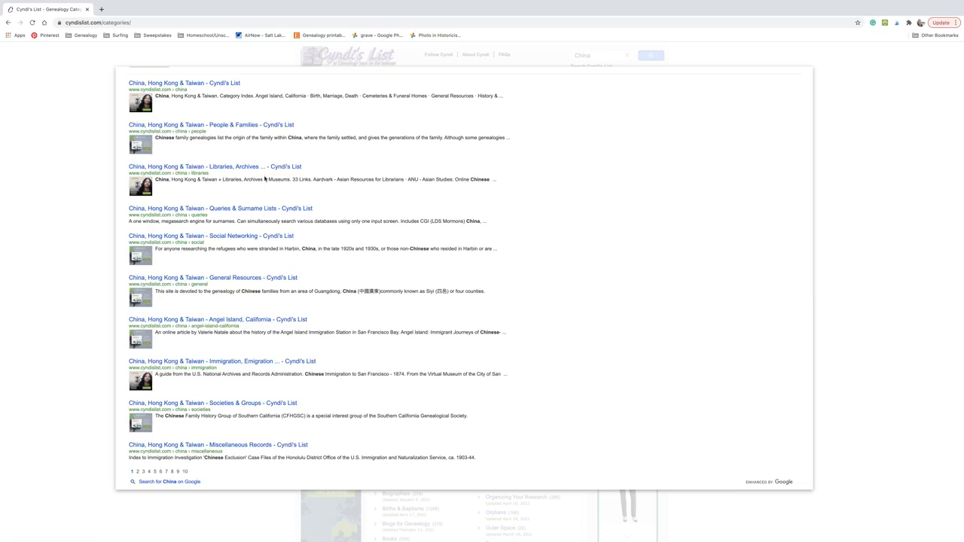
mouse_move(197, 89)
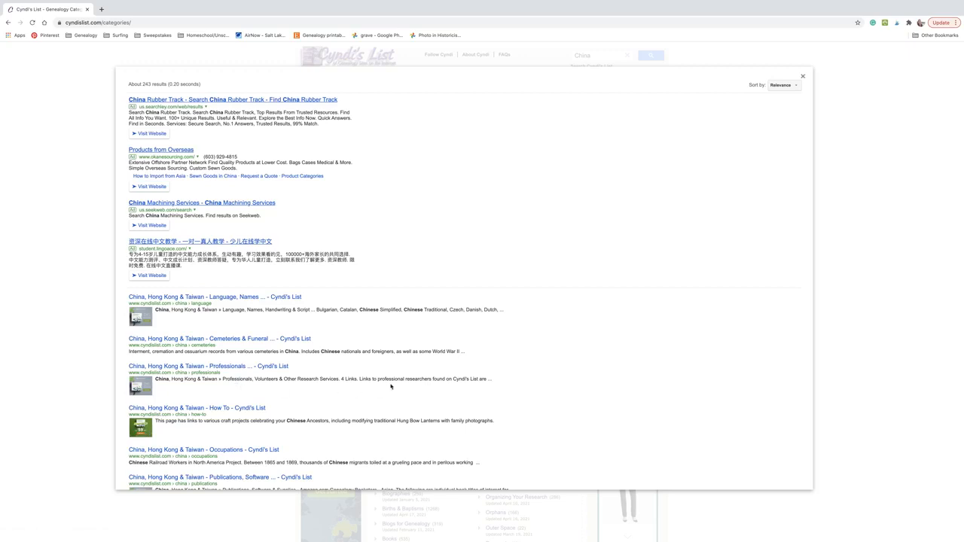
mouse_move(391, 386)
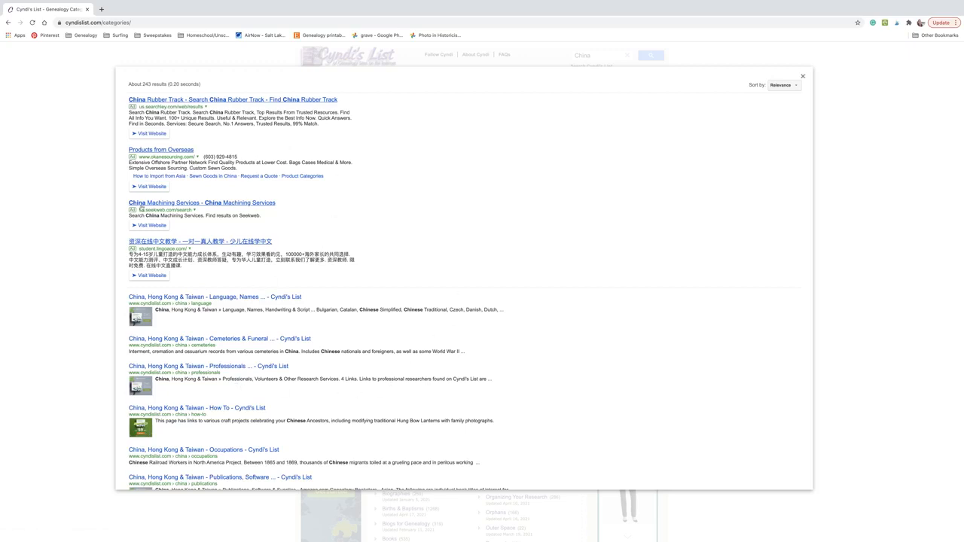
scroll("down", 3)
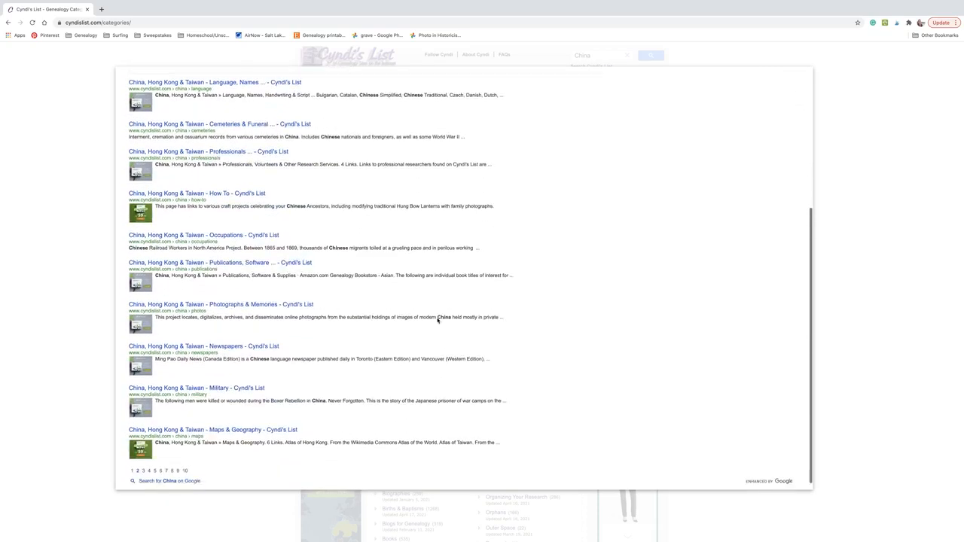
scroll("up", 3)
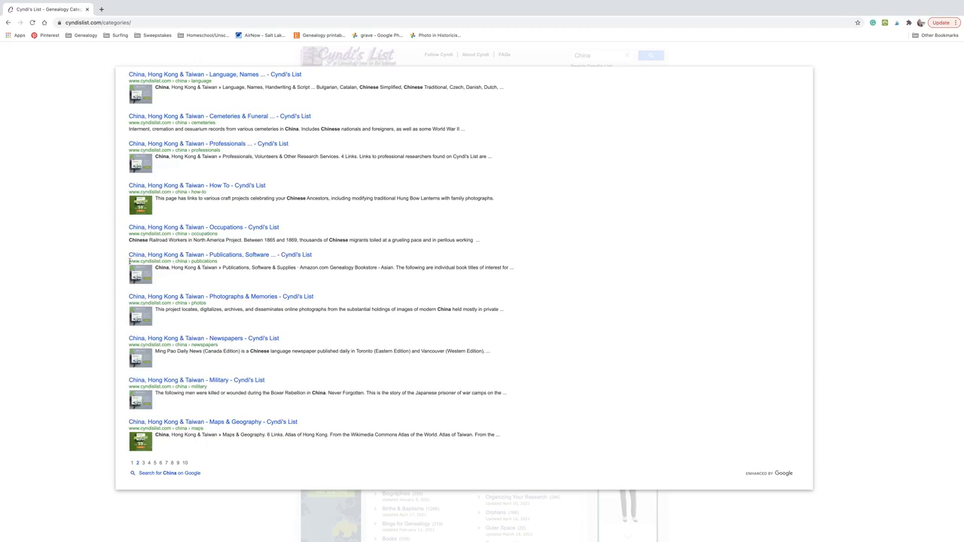
- View China » Publications, Software & Supplies, return to categories, and close the duplicate tab
left_click(219, 254)
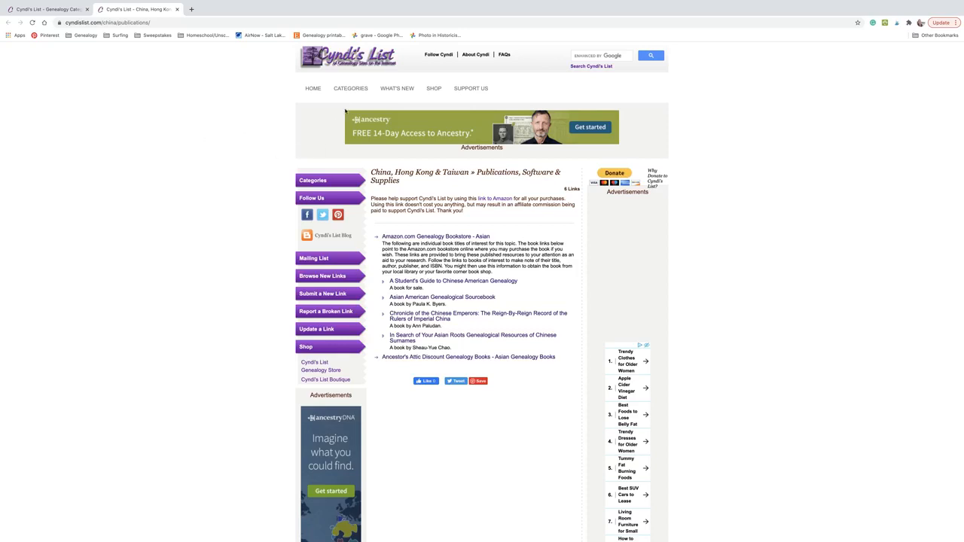
left_click(350, 89)
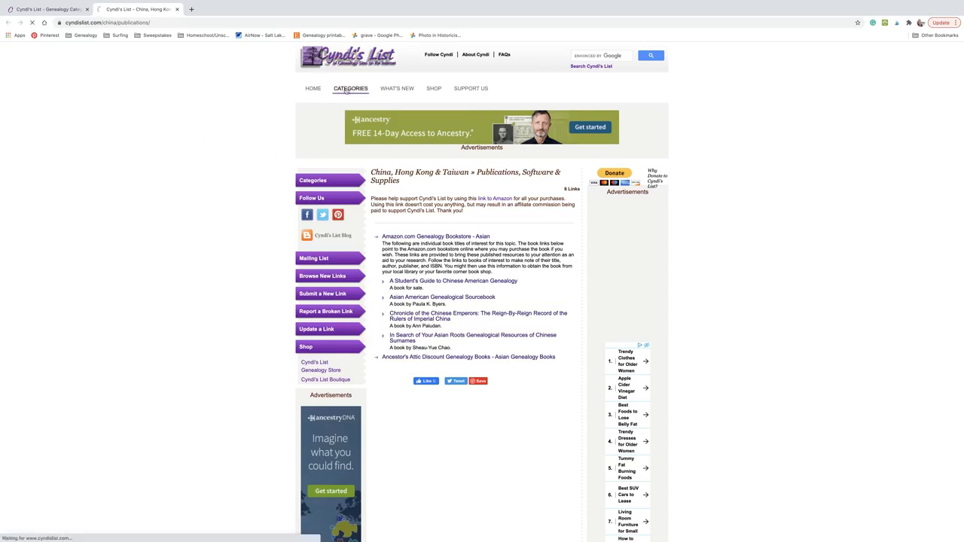
left_click(350, 88)
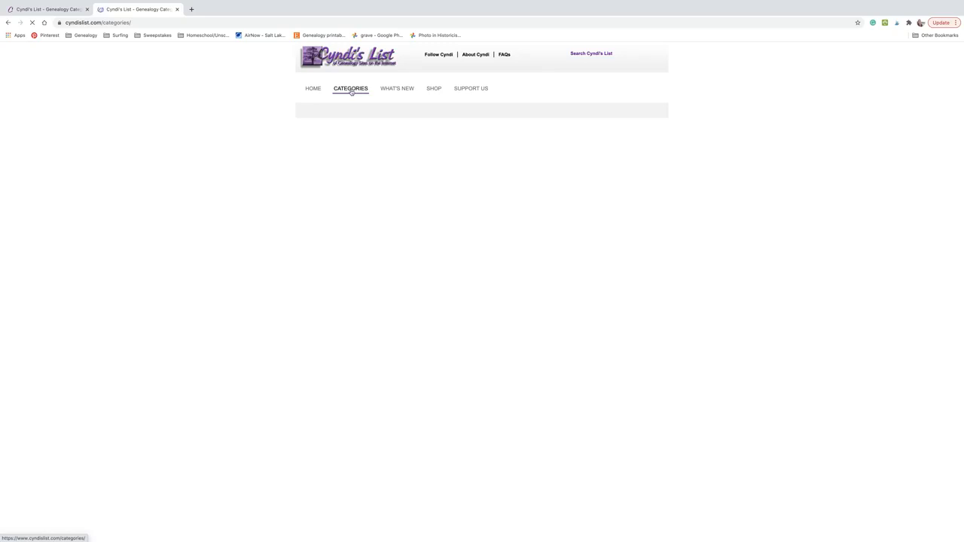
left_click(350, 88)
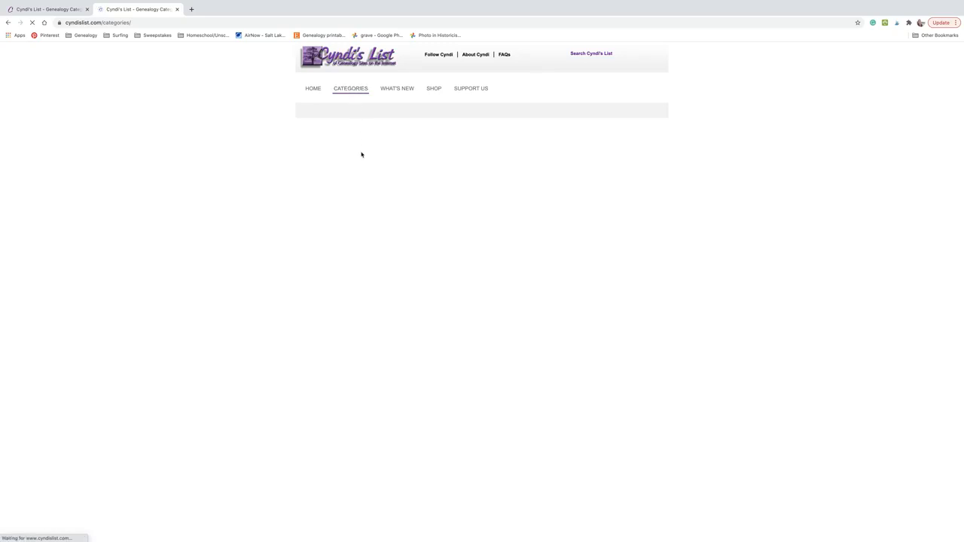
mouse_move(362, 163)
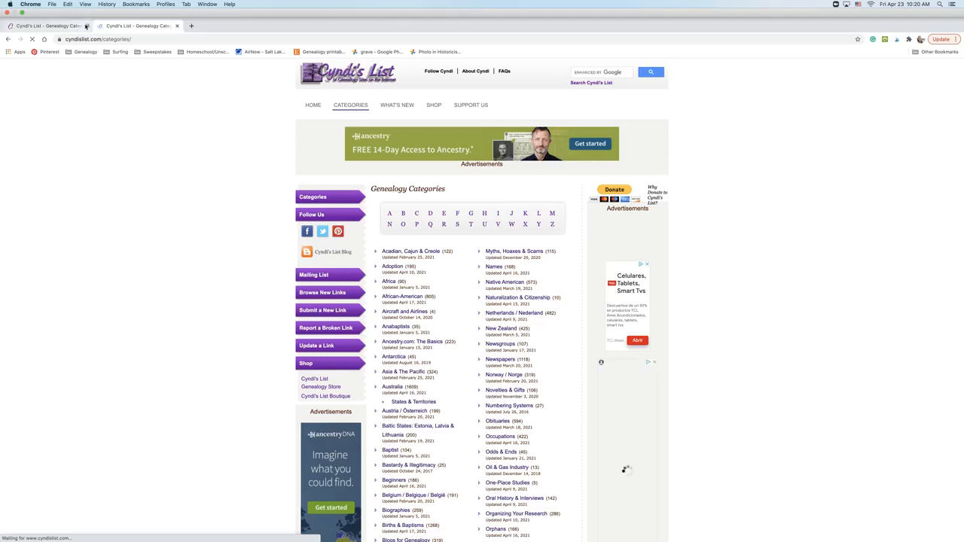
left_click(177, 25)
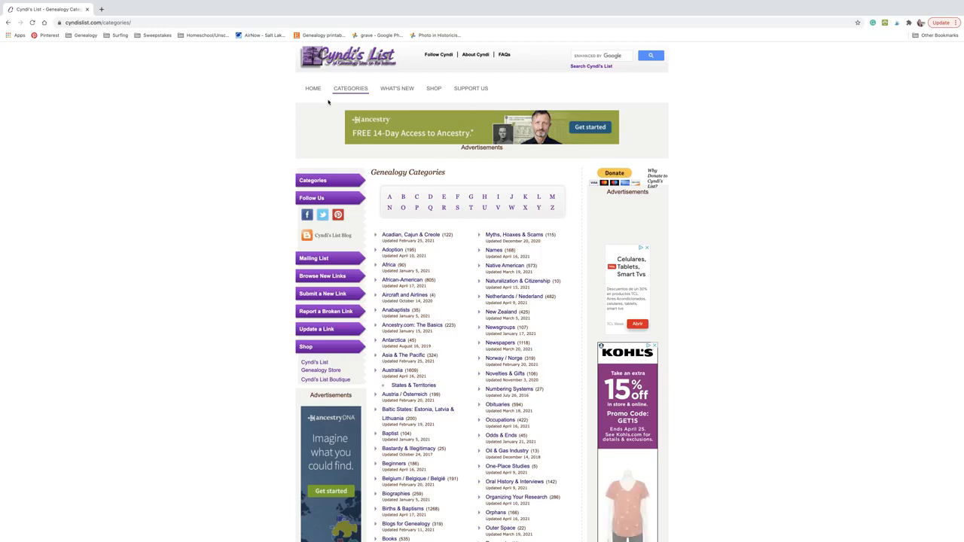
mouse_move(278, 153)
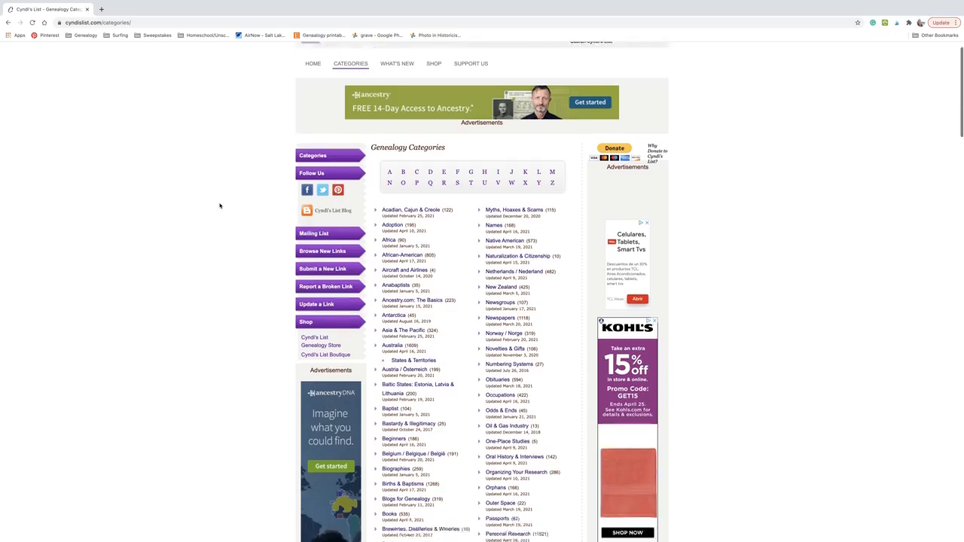
scroll("down", 3)
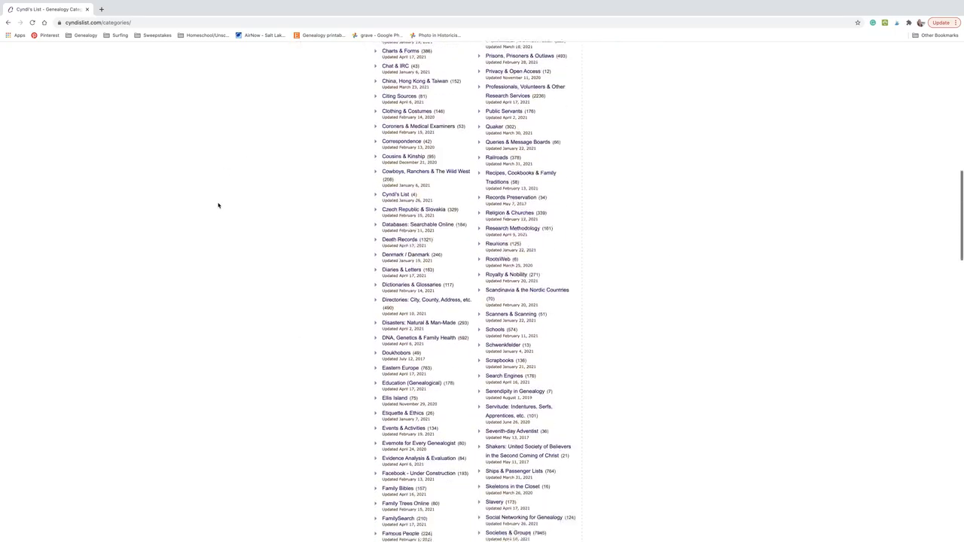
scroll("down", 3)
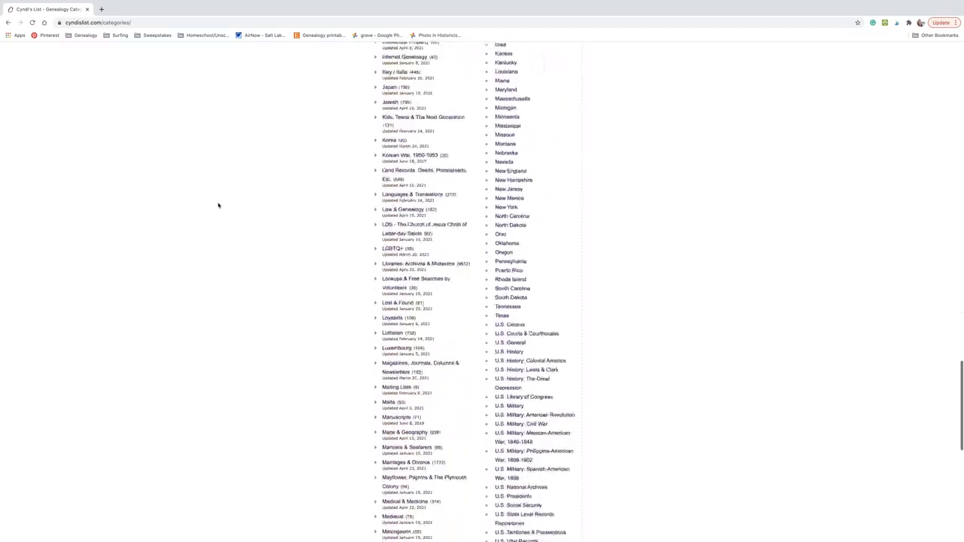
scroll("down", 3)
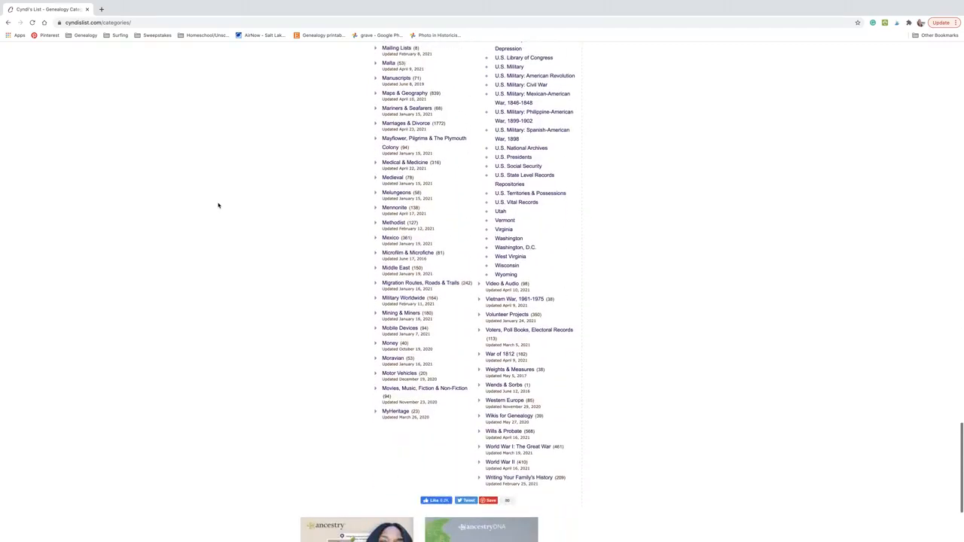
scroll("up", 3)
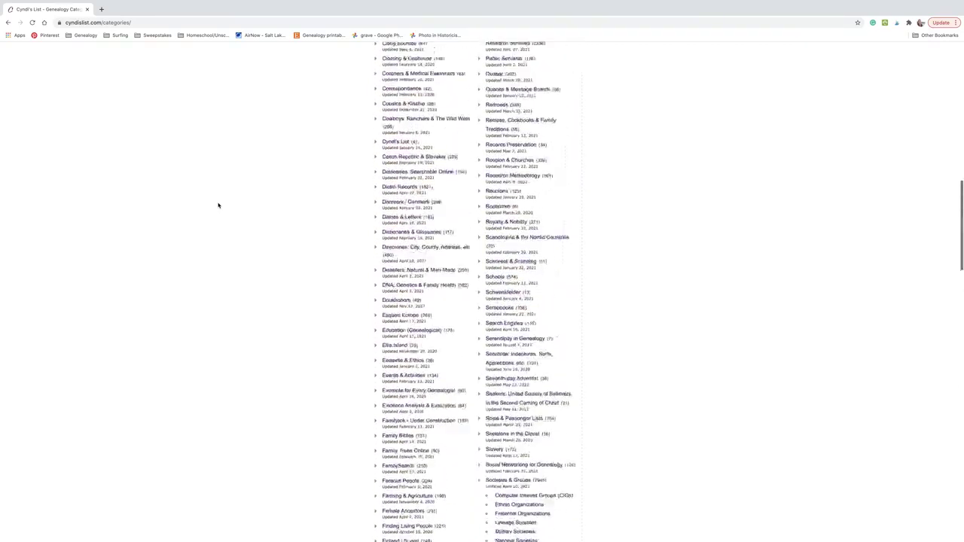
scroll("up", 3)
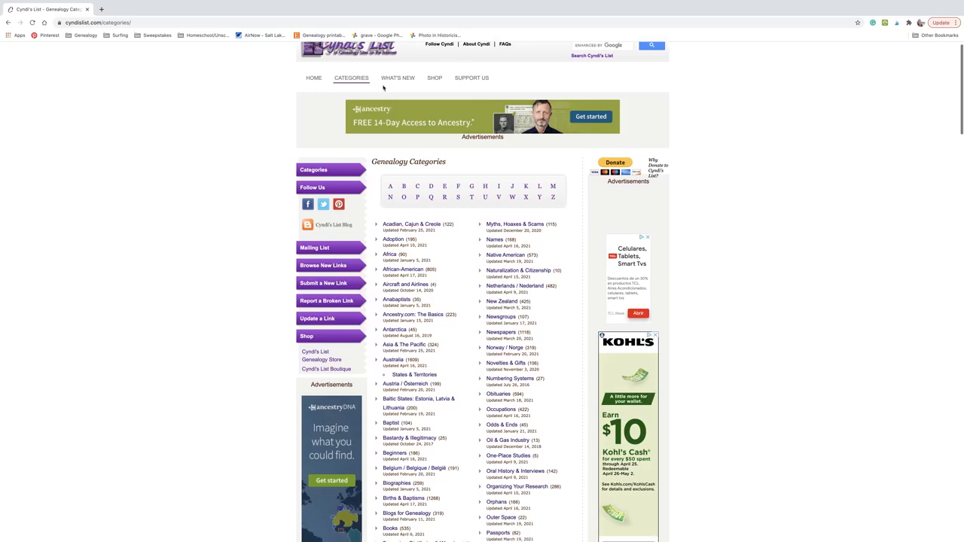
- From What's New, close the 23 April 2021 tab and open the 22 April 2021 links
left_click(398, 78)
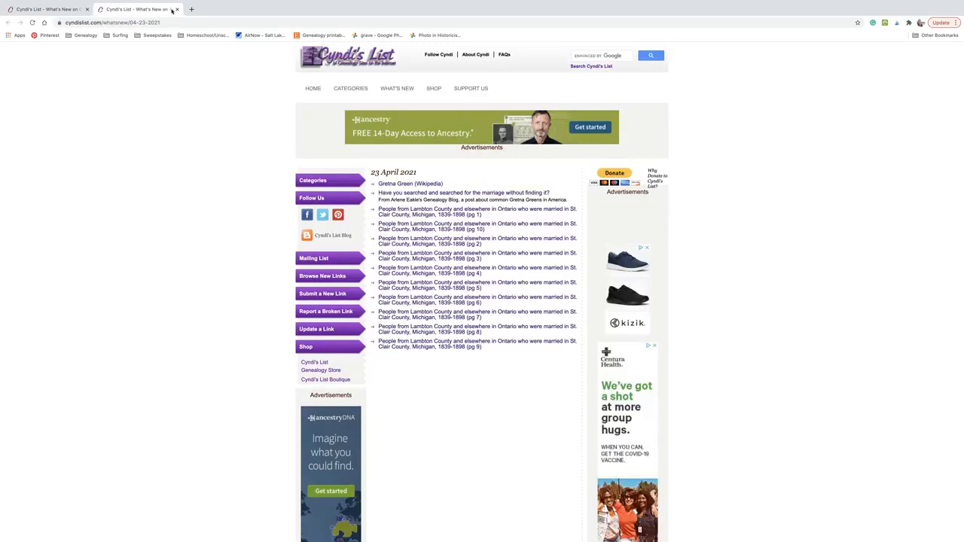
left_click(177, 9)
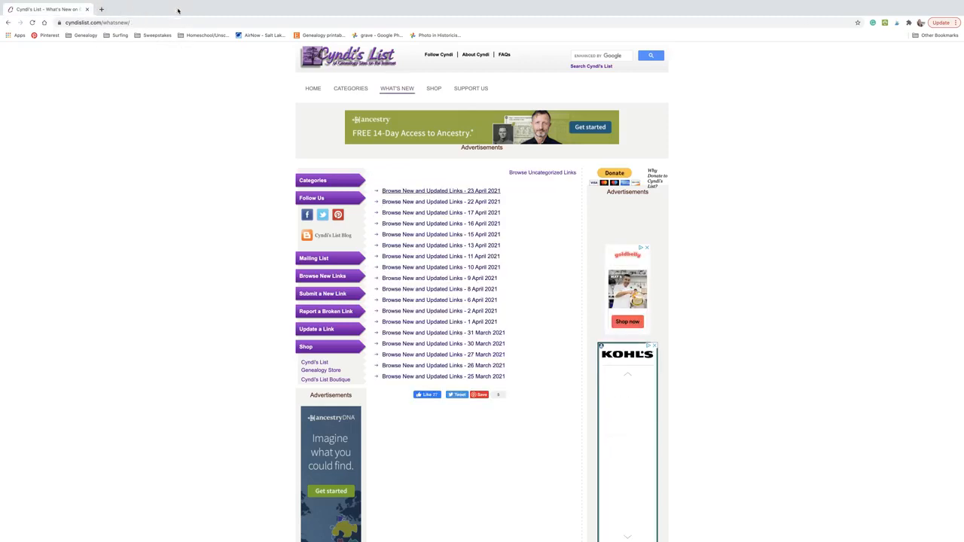
left_click(442, 201)
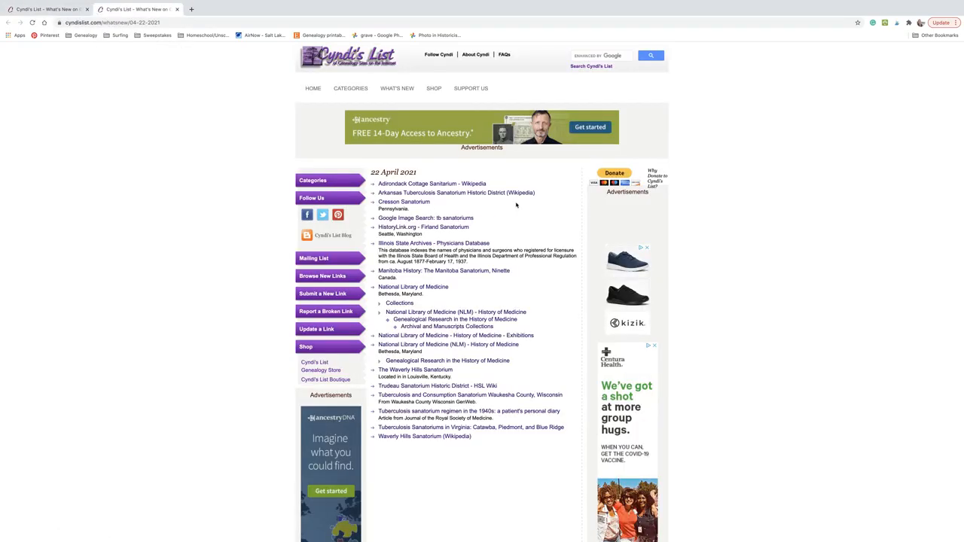
mouse_move(513, 217)
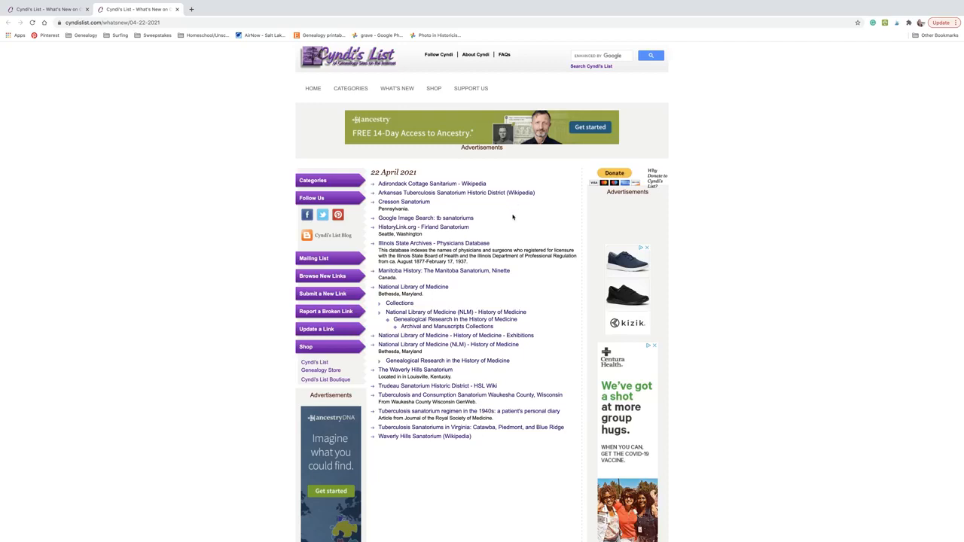
mouse_move(413, 287)
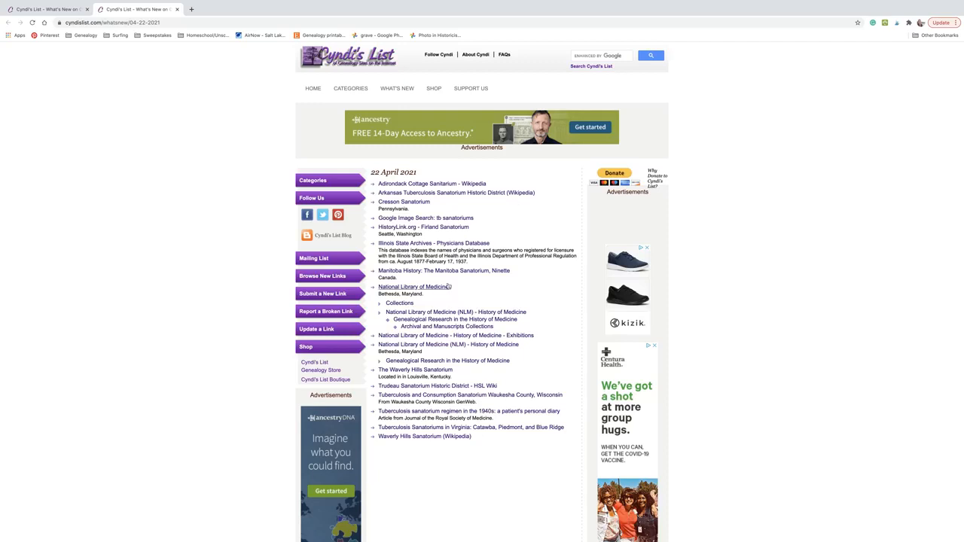
mouse_move(474, 289)
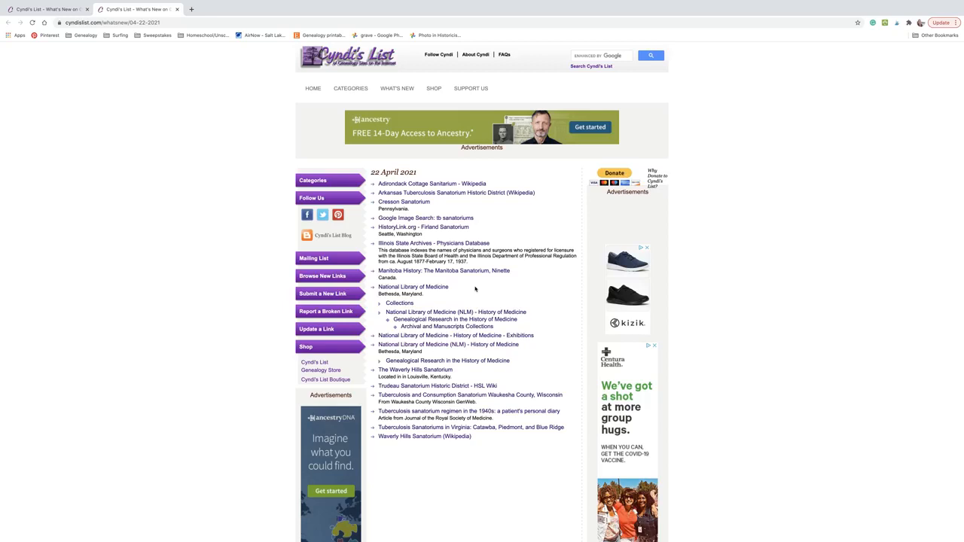
mouse_move(470, 395)
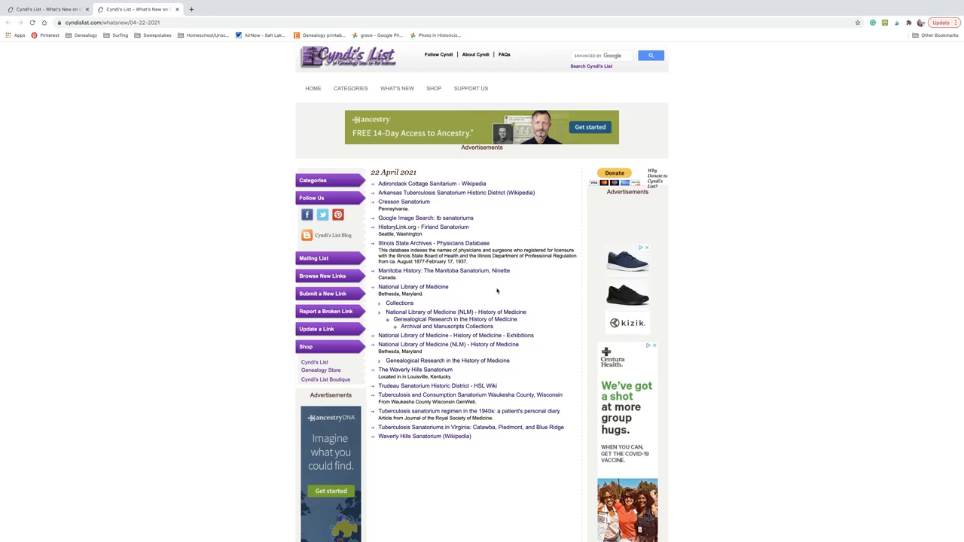
mouse_move(432, 183)
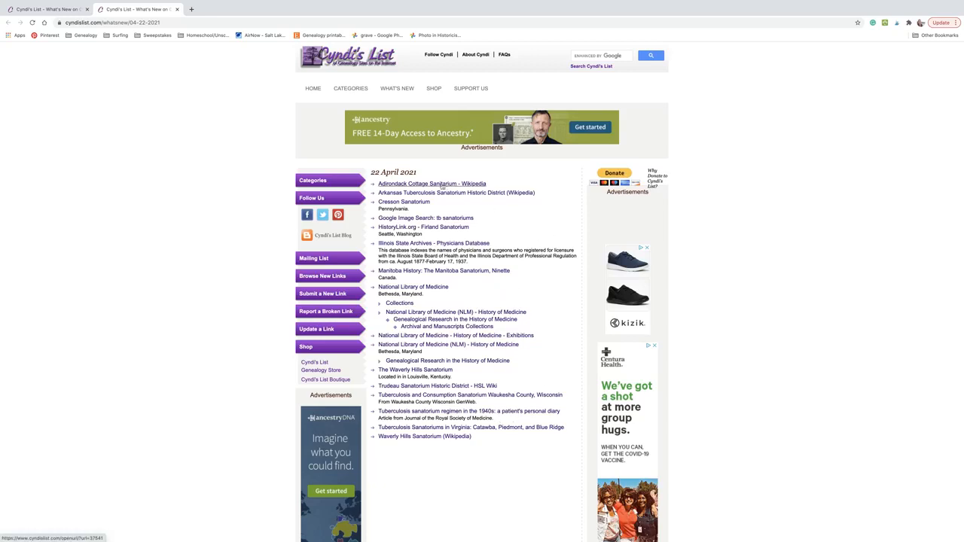
mouse_move(540, 202)
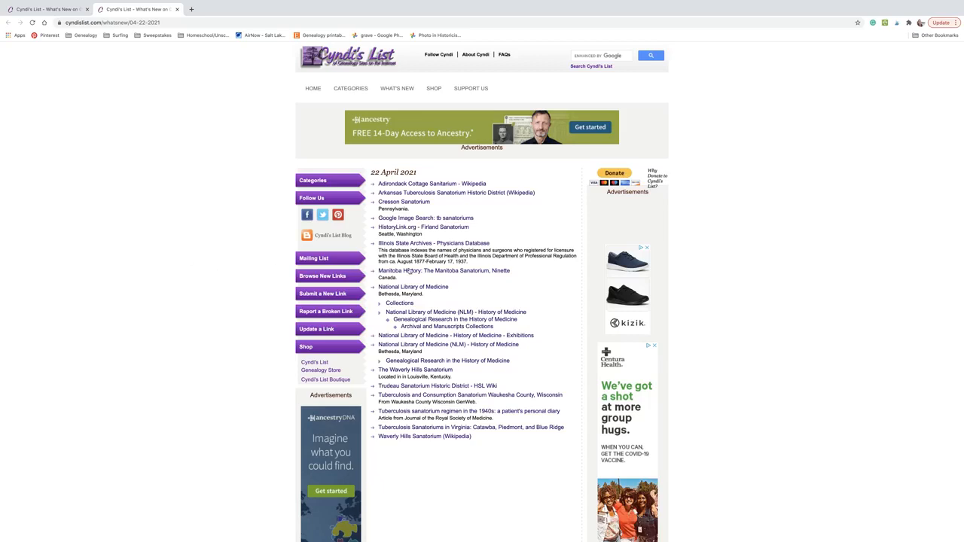
mouse_move(502, 219)
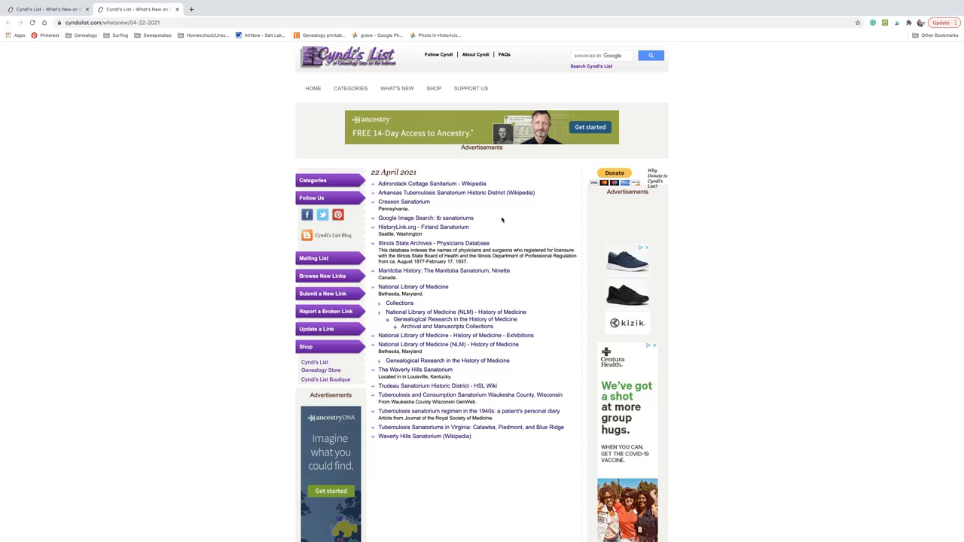
mouse_move(546, 216)
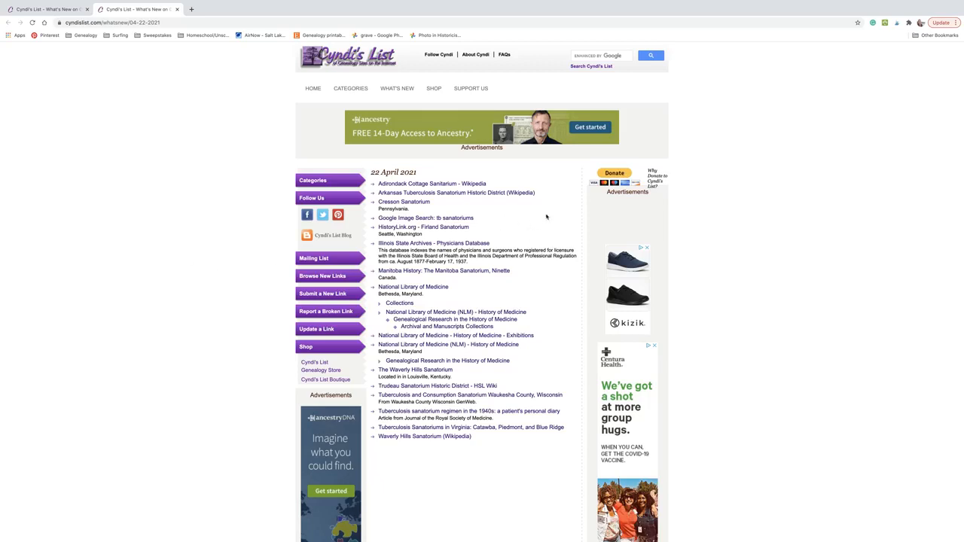
mouse_move(396, 88)
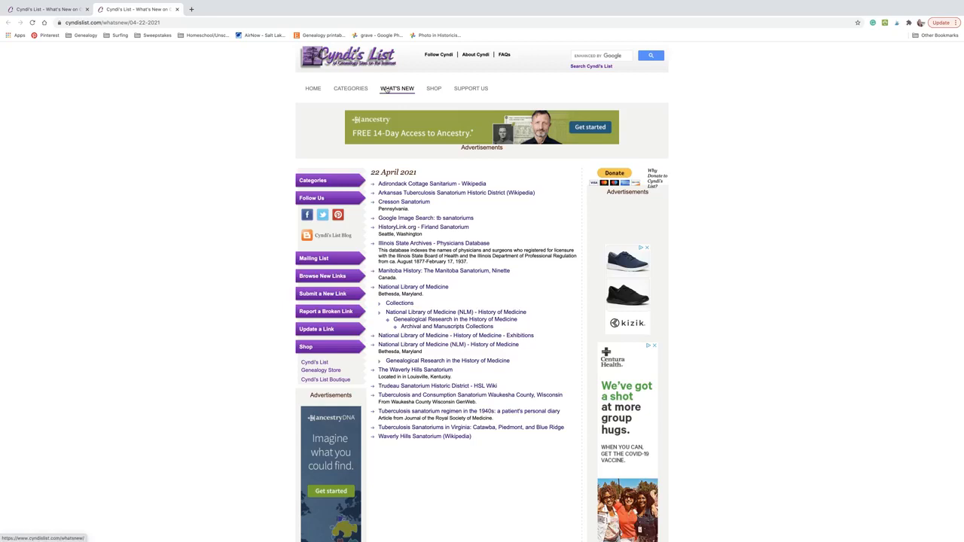
- Switch between the What's New listing and the Genealogy Categories index
left_click(350, 88)
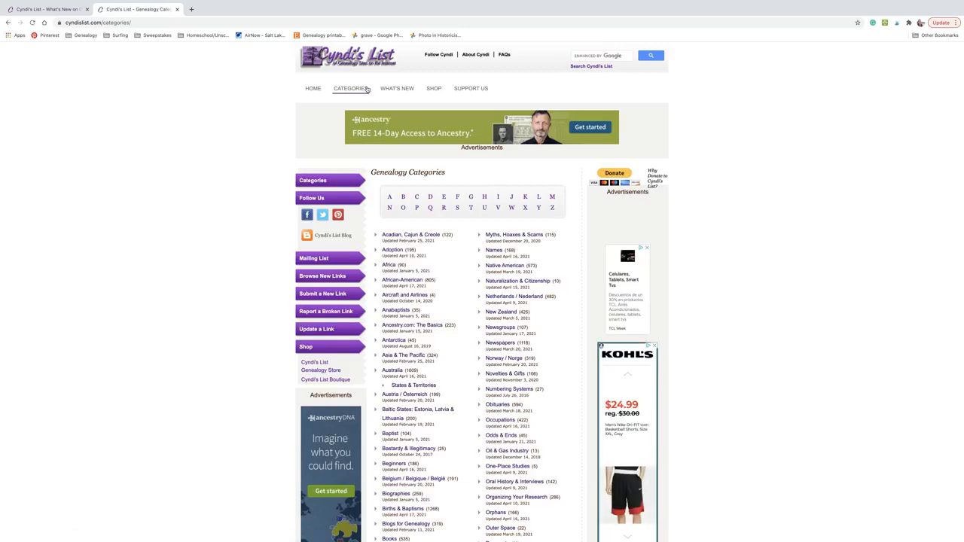
left_click(397, 88)
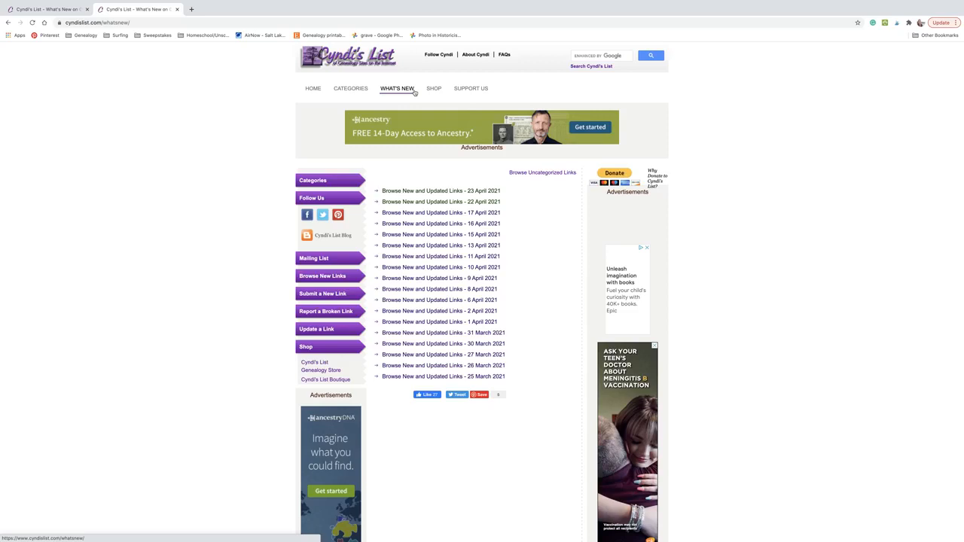
left_click(350, 88)
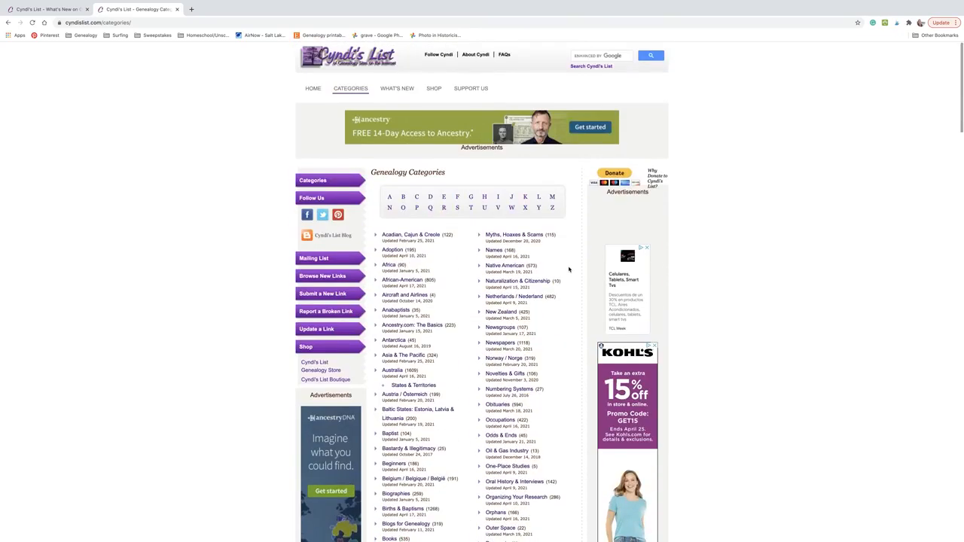
mouse_move(223, 220)
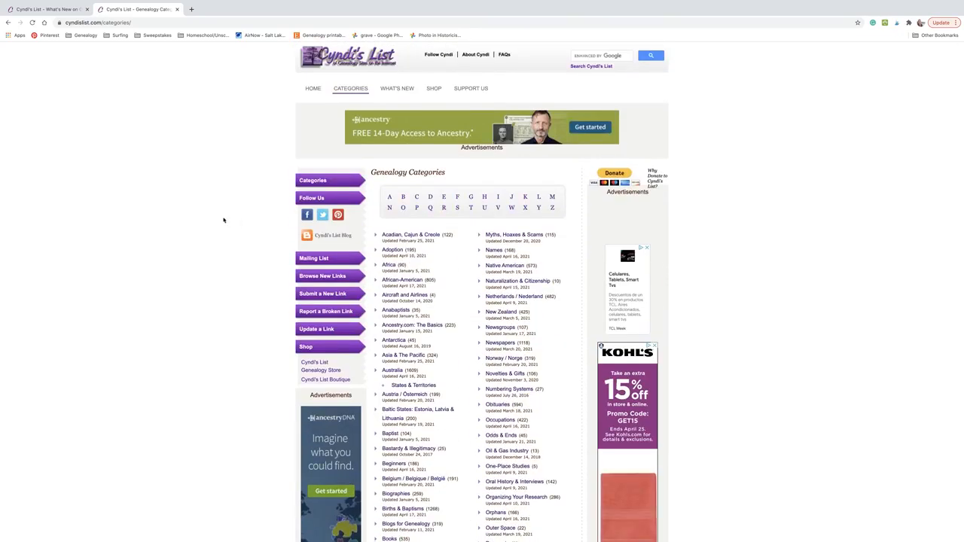